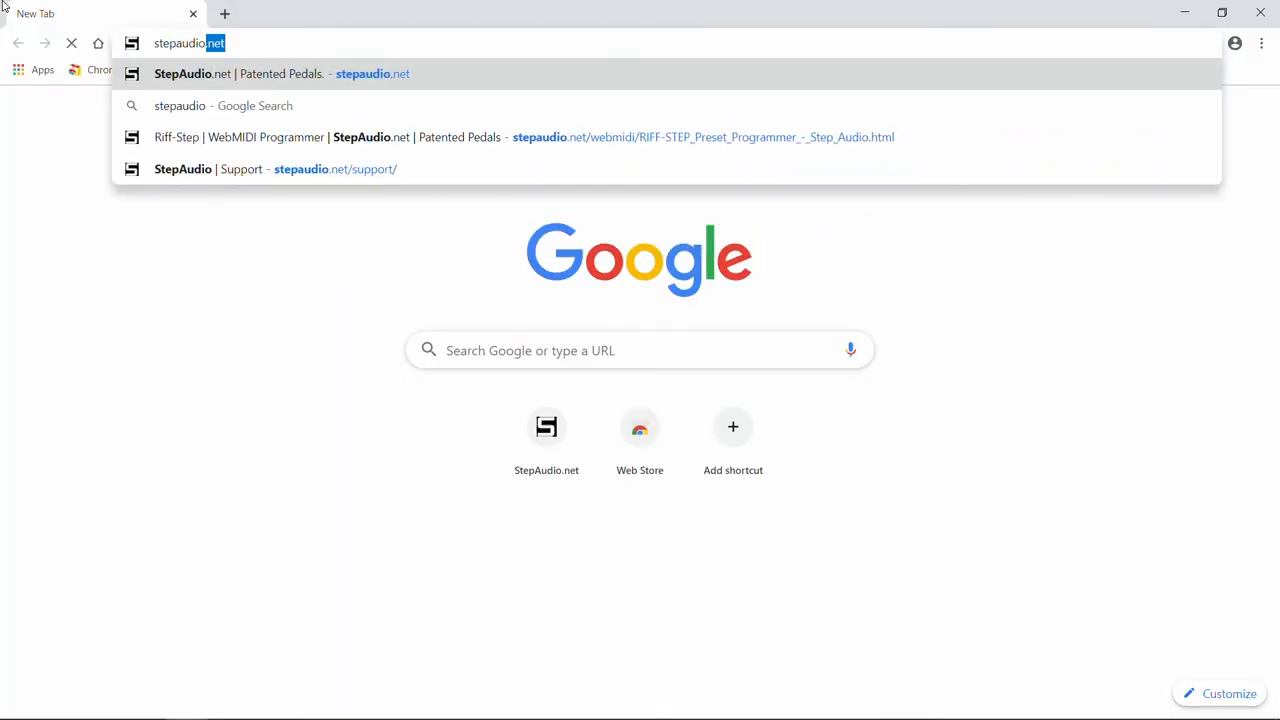
Go to stepaudio.net and reach its Support page of manuals and programmers
{"action": "key", "text": "Enter"}
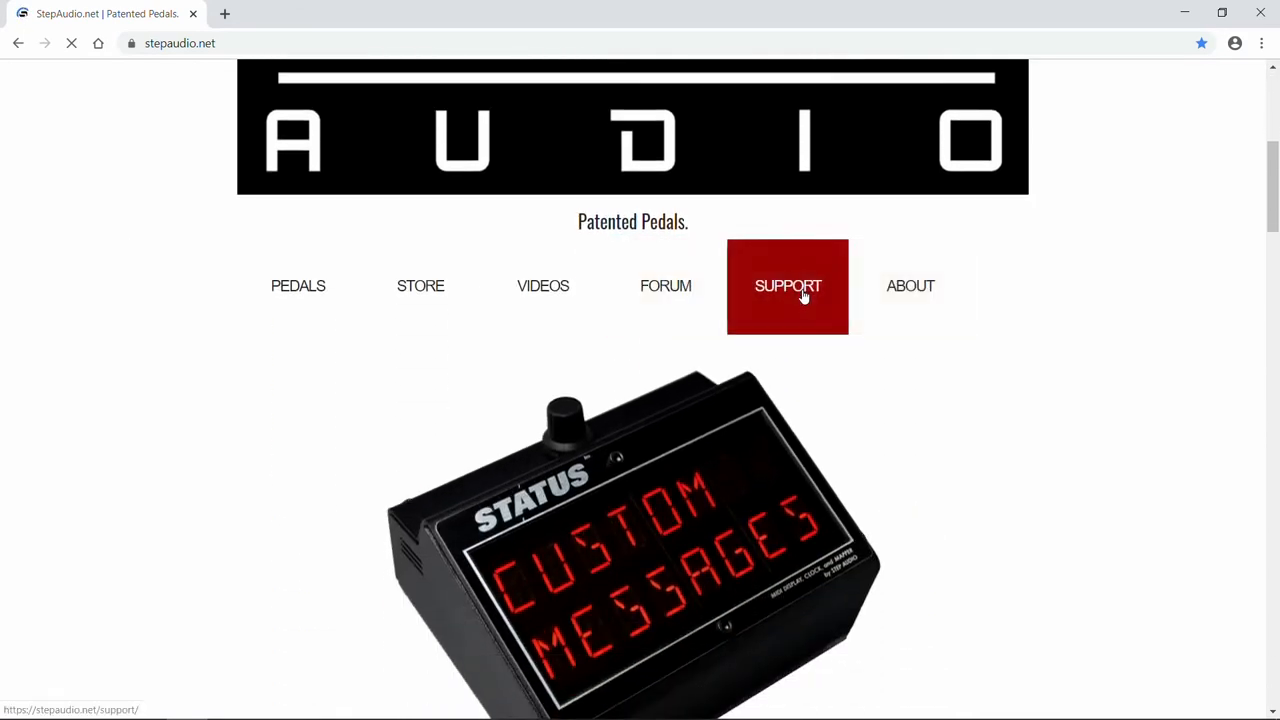
{"action": "left_click", "coordinate": [788, 286]}
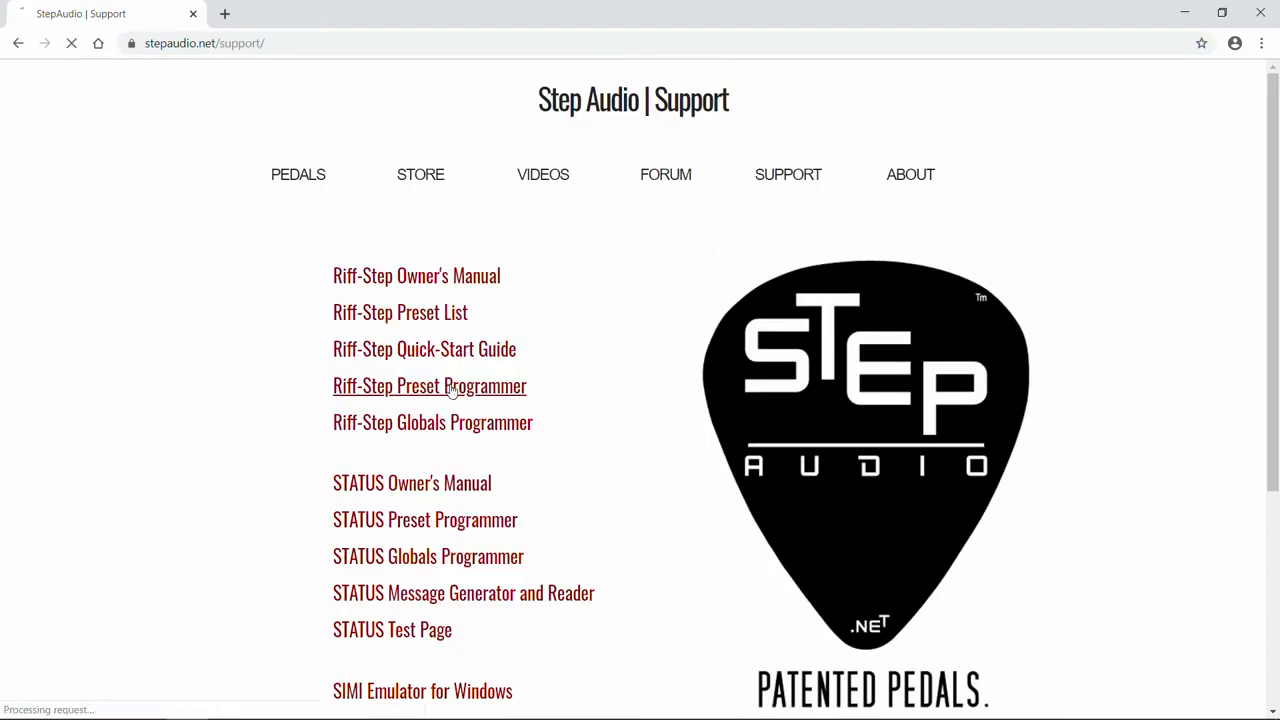
Launch the Riff-Step Preset Programmer and reach the Whammy Type list to pick Whammy 5
{"action": "left_click", "coordinate": [428, 386]}
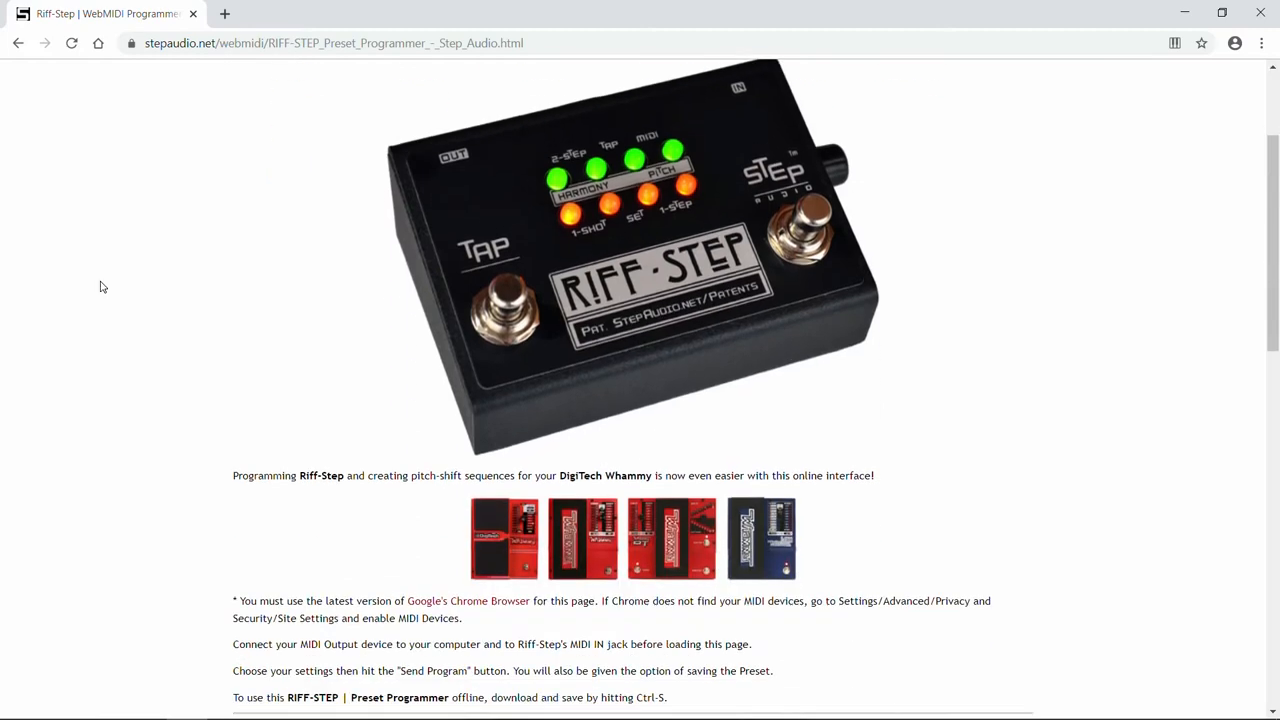
{"action": "scroll", "scroll_direction": "down", "scroll_amount": 3}
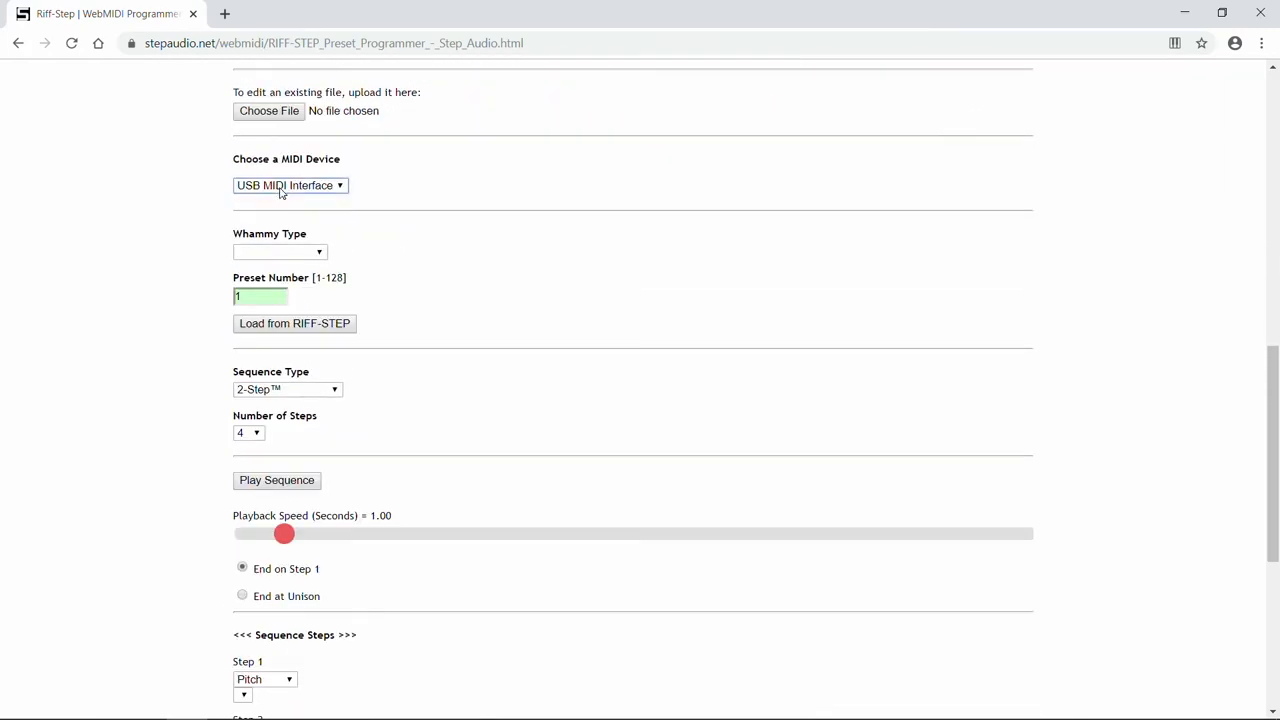
{"action": "left_click", "coordinate": [318, 252]}
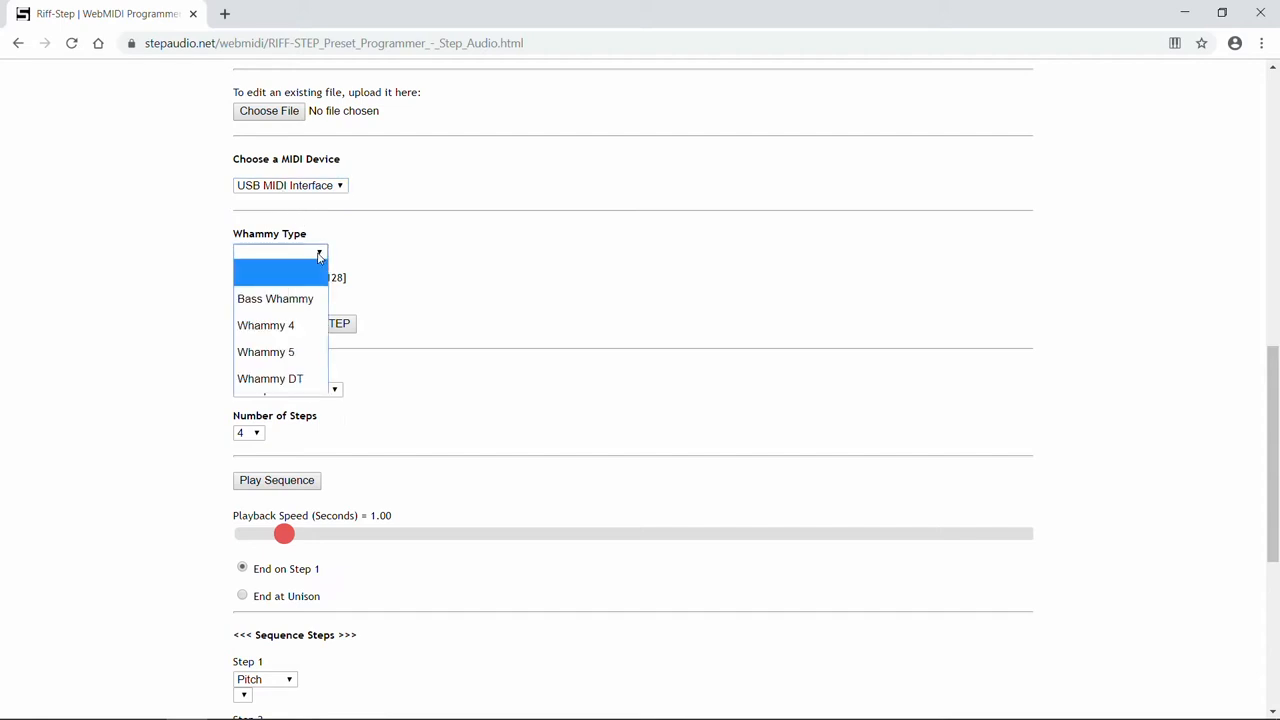
{"action": "mouse_move", "coordinate": [294, 352]}
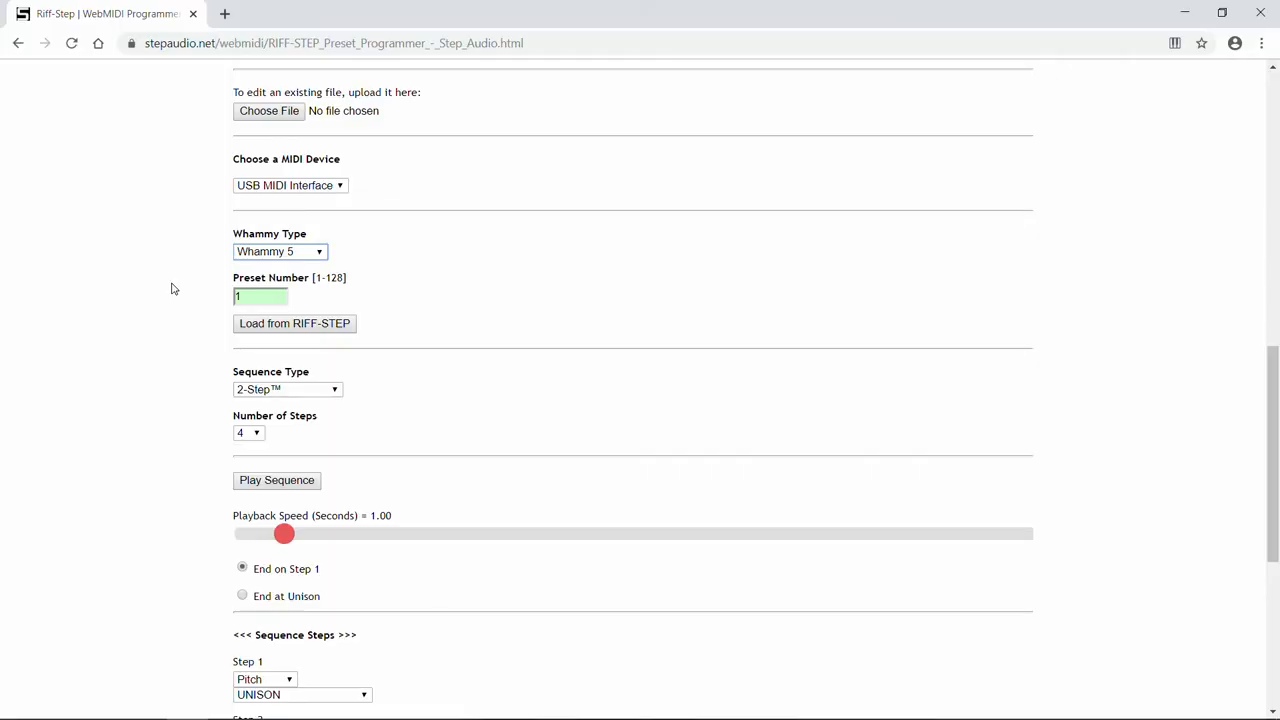
{"action": "left_click", "coordinate": [260, 296]}
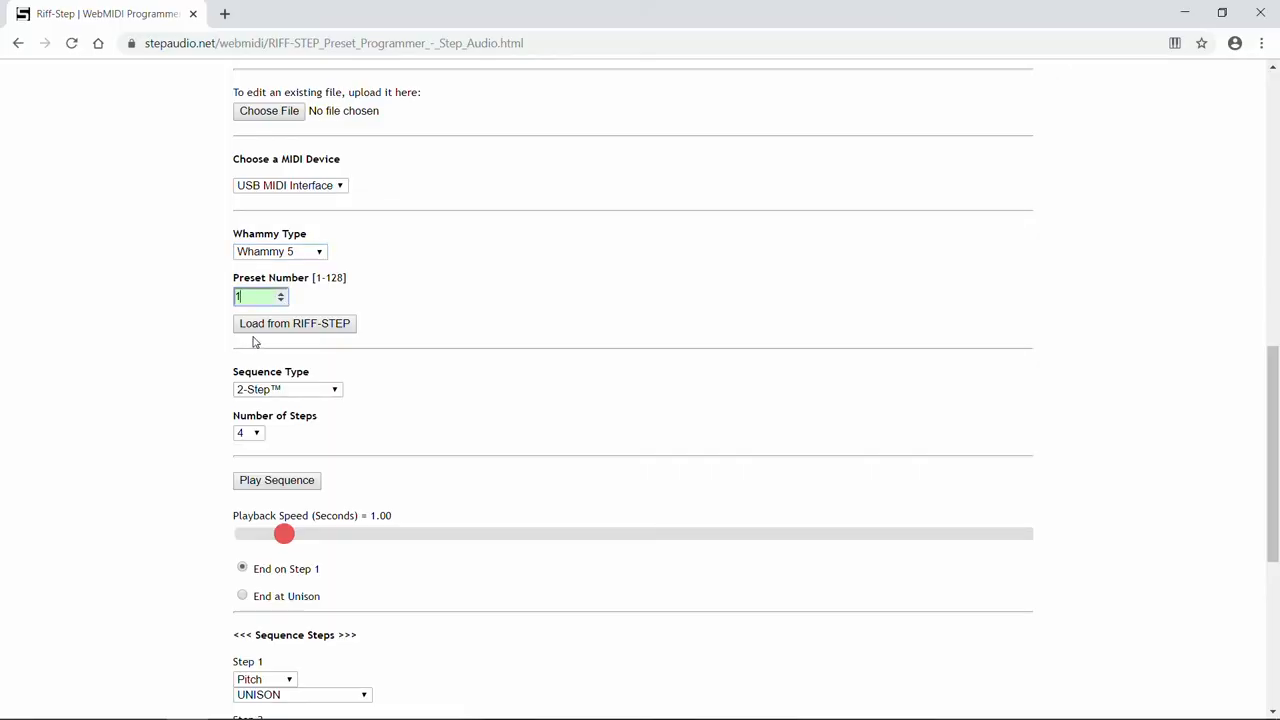
{"action": "mouse_move", "coordinate": [284, 296]}
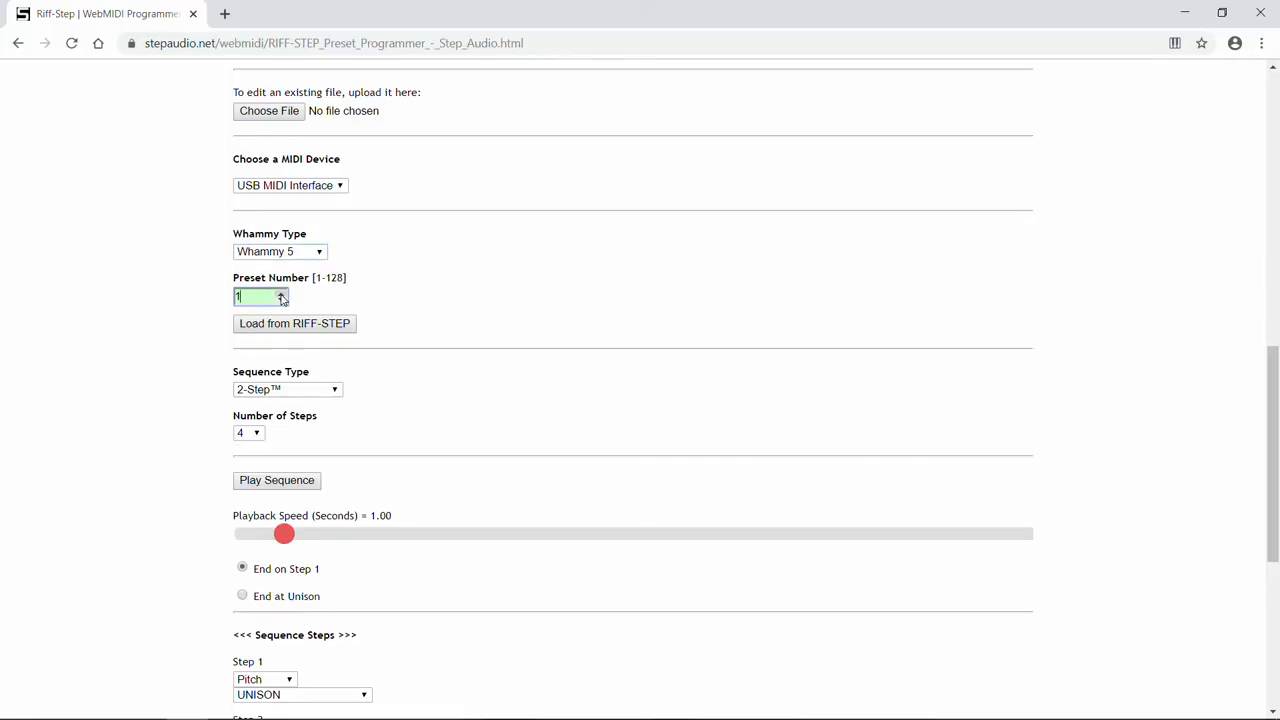
{"action": "type", "text": "5"}
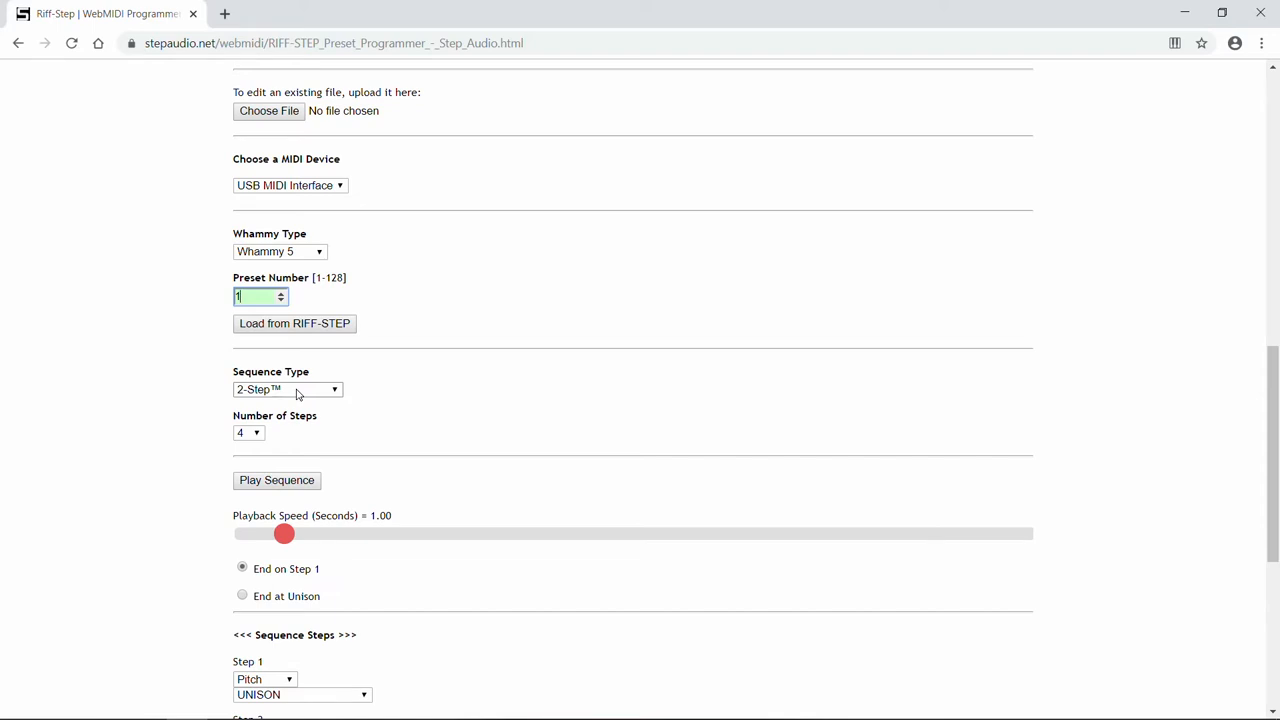
Review the sequence types and keep 2-Step, aiming for an 8-step sequence
{"action": "left_click", "coordinate": [288, 388]}
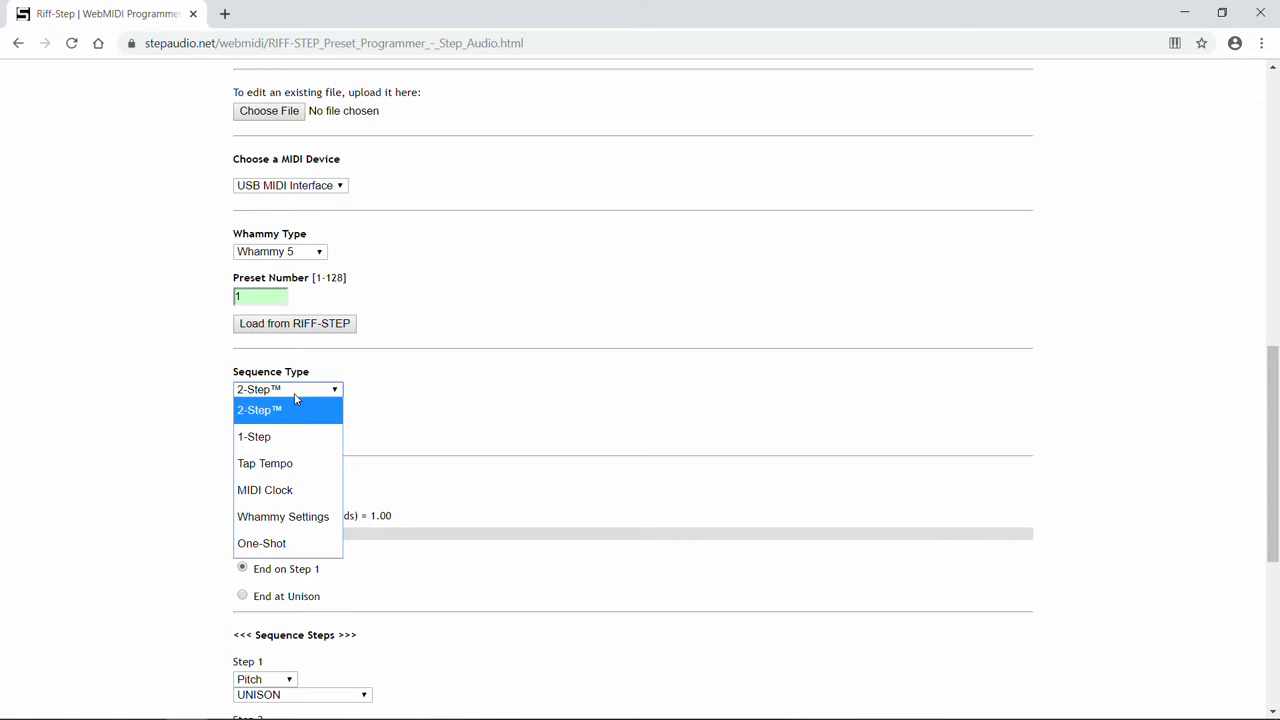
{"action": "mouse_move", "coordinate": [316, 410]}
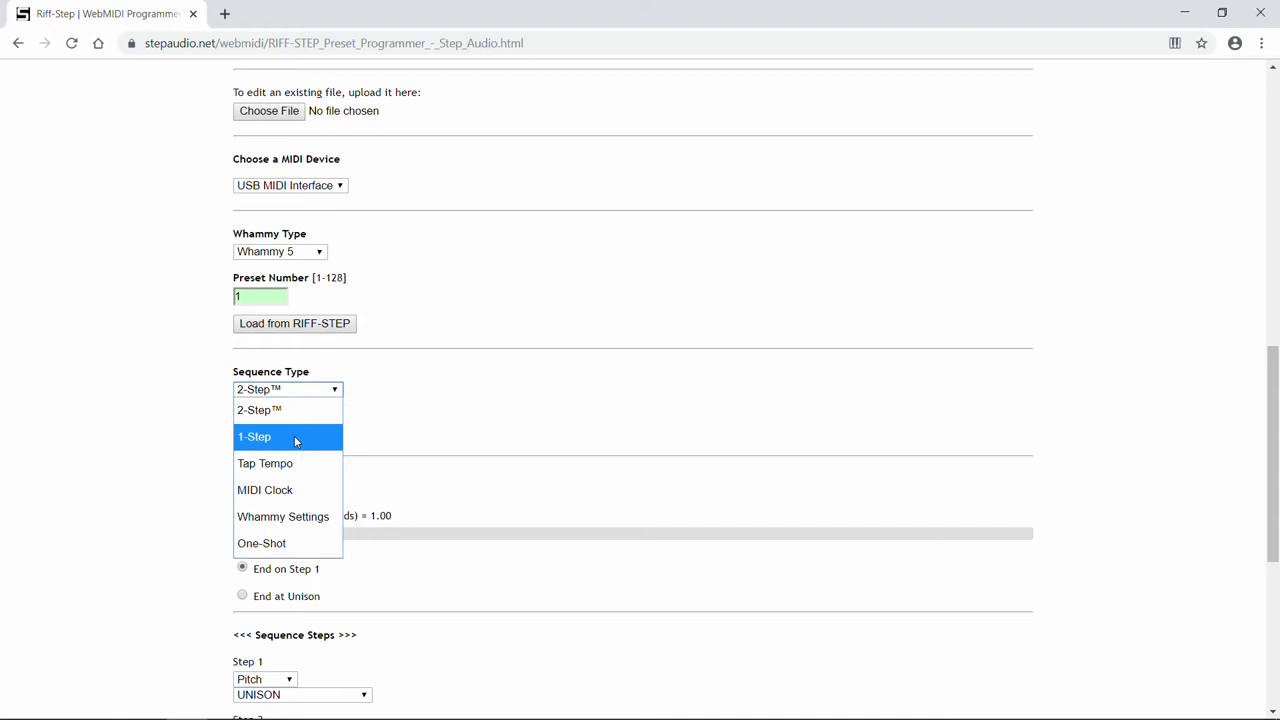
{"action": "mouse_move", "coordinate": [296, 464]}
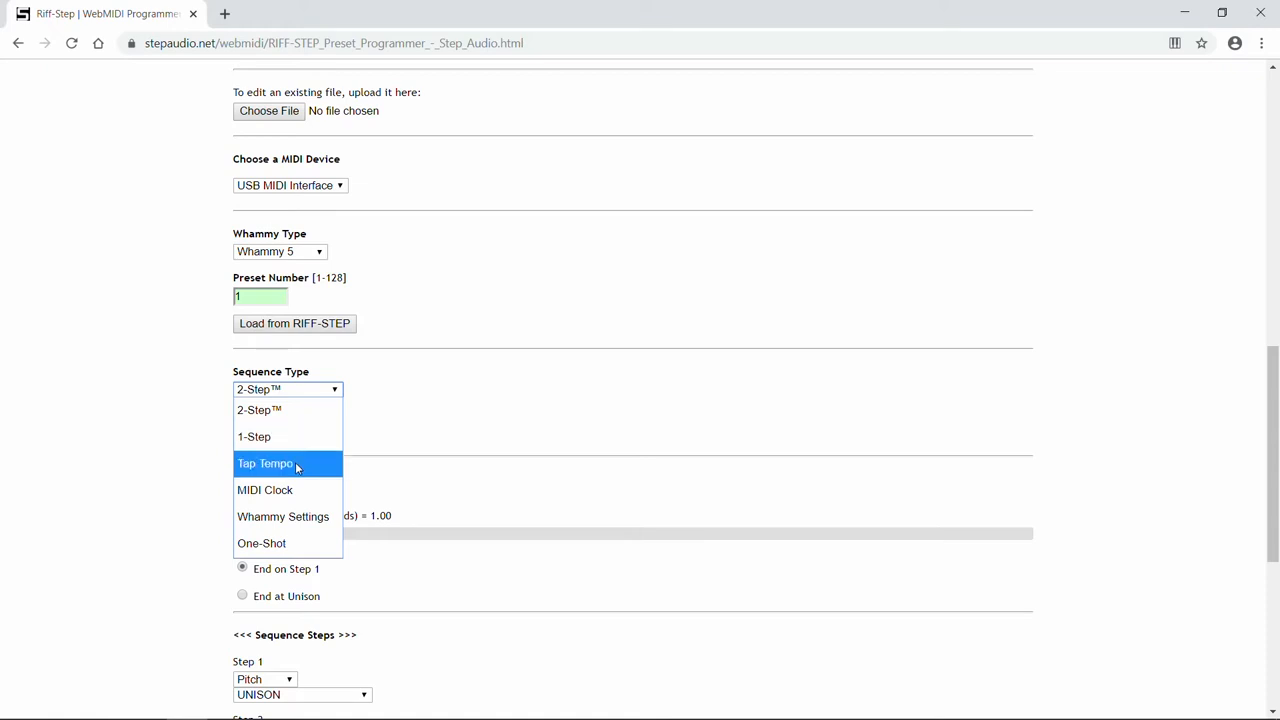
{"action": "mouse_move", "coordinate": [262, 544]}
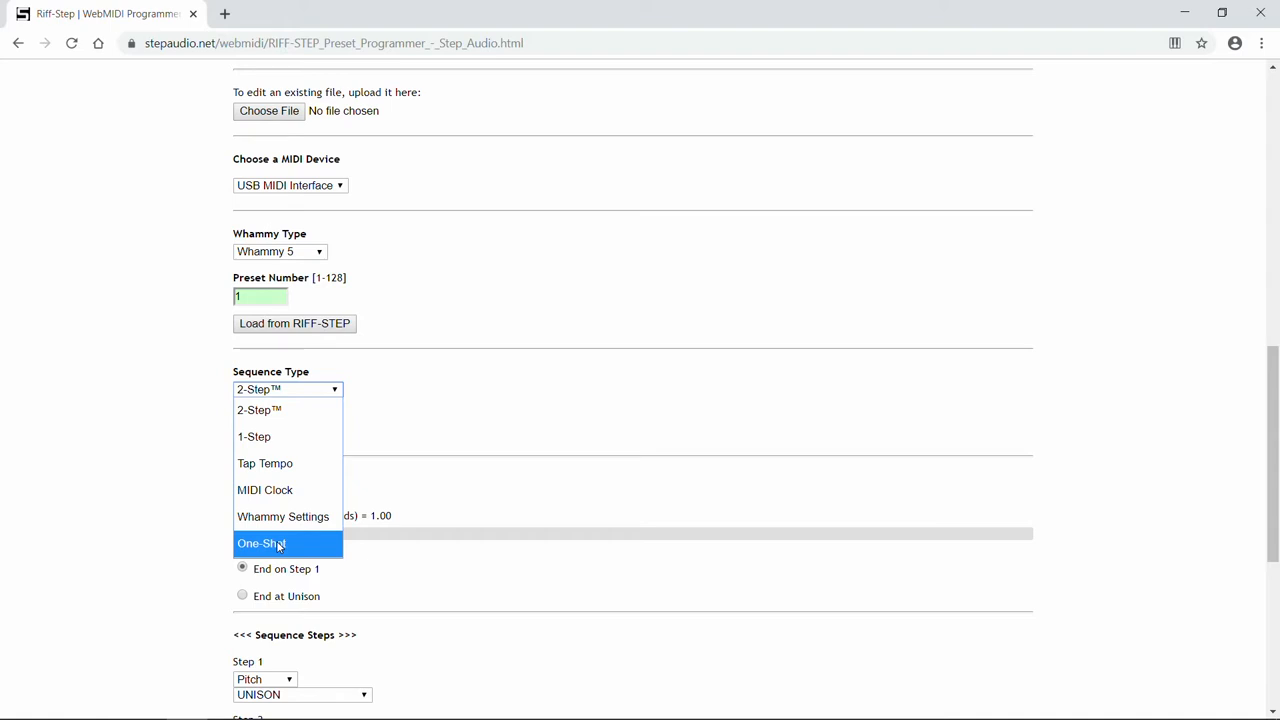
{"action": "mouse_move", "coordinate": [318, 490]}
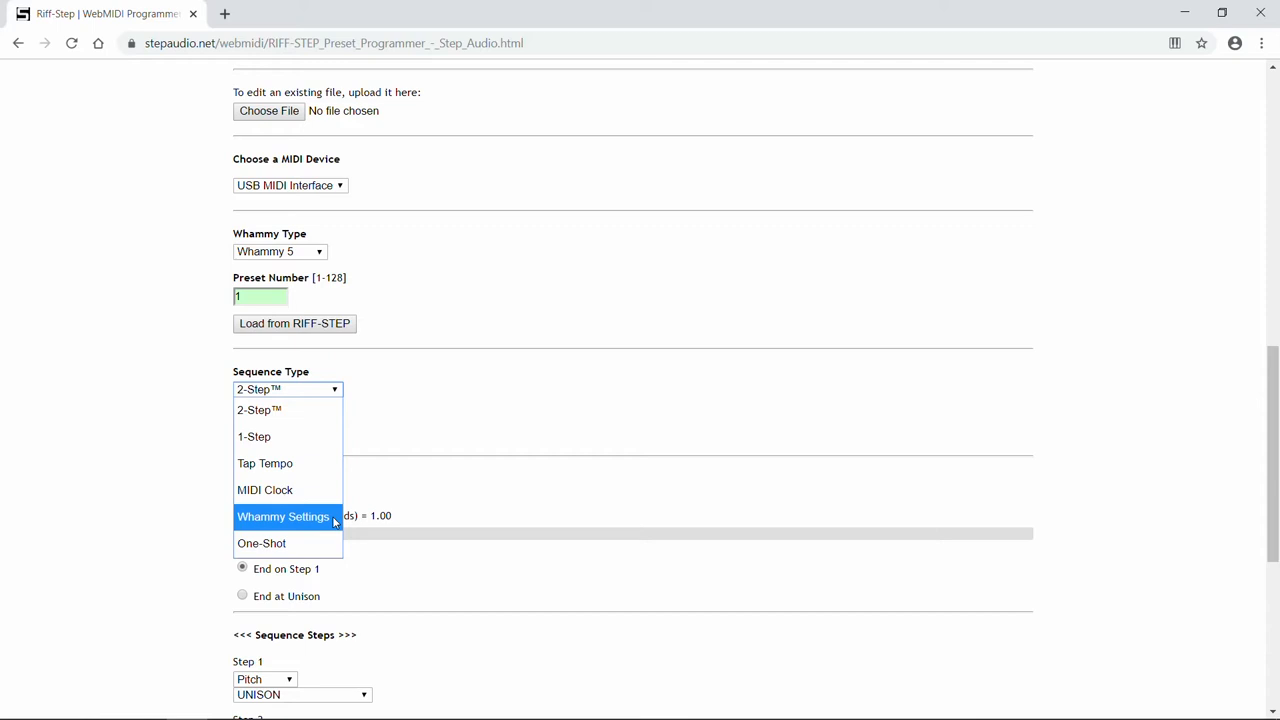
{"action": "mouse_move", "coordinate": [308, 410]}
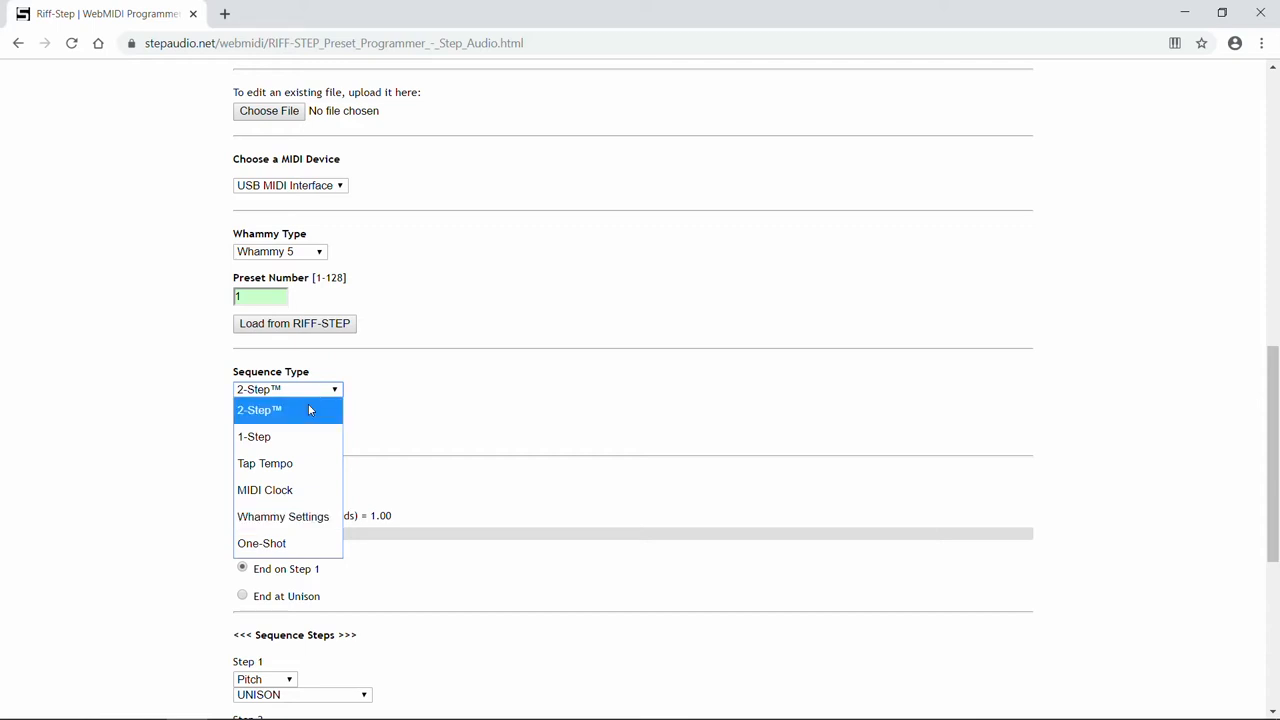
{"action": "left_click", "coordinate": [270, 410]}
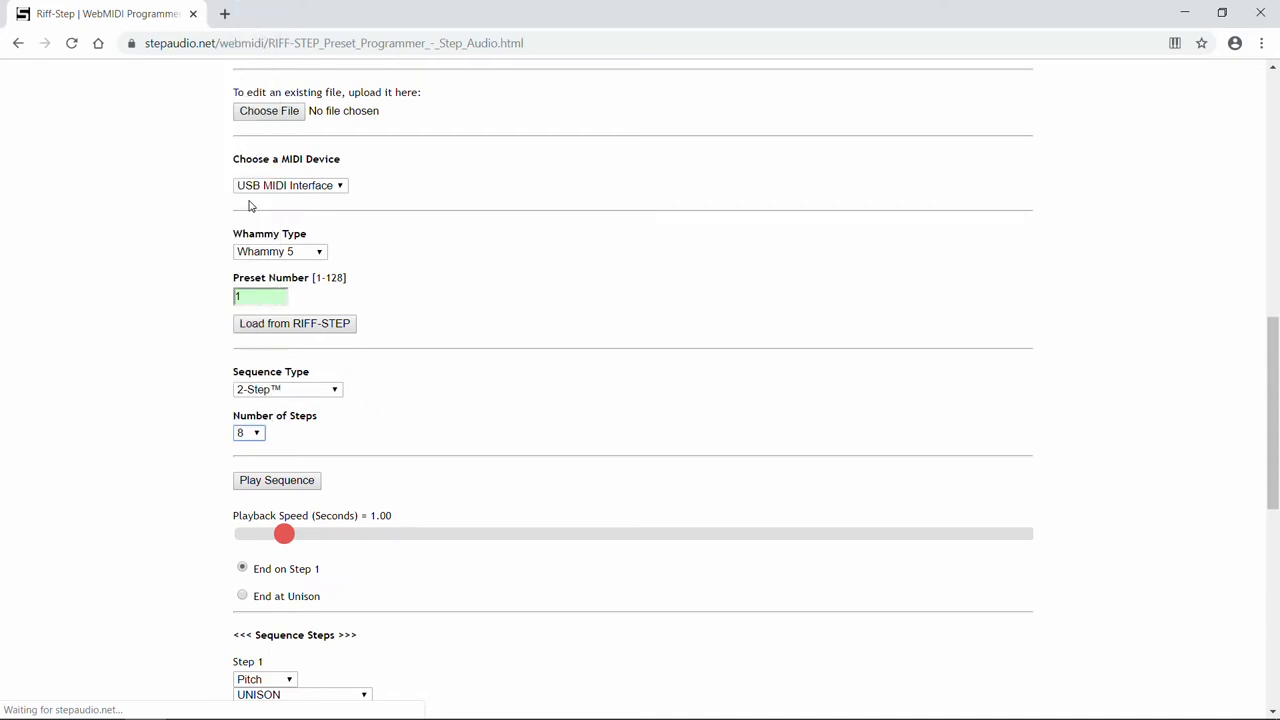
Keep step 1 as a Pitch step at Unison and set step 2 to Octave Up
{"action": "scroll", "scroll_direction": "down", "scroll_amount": 3}
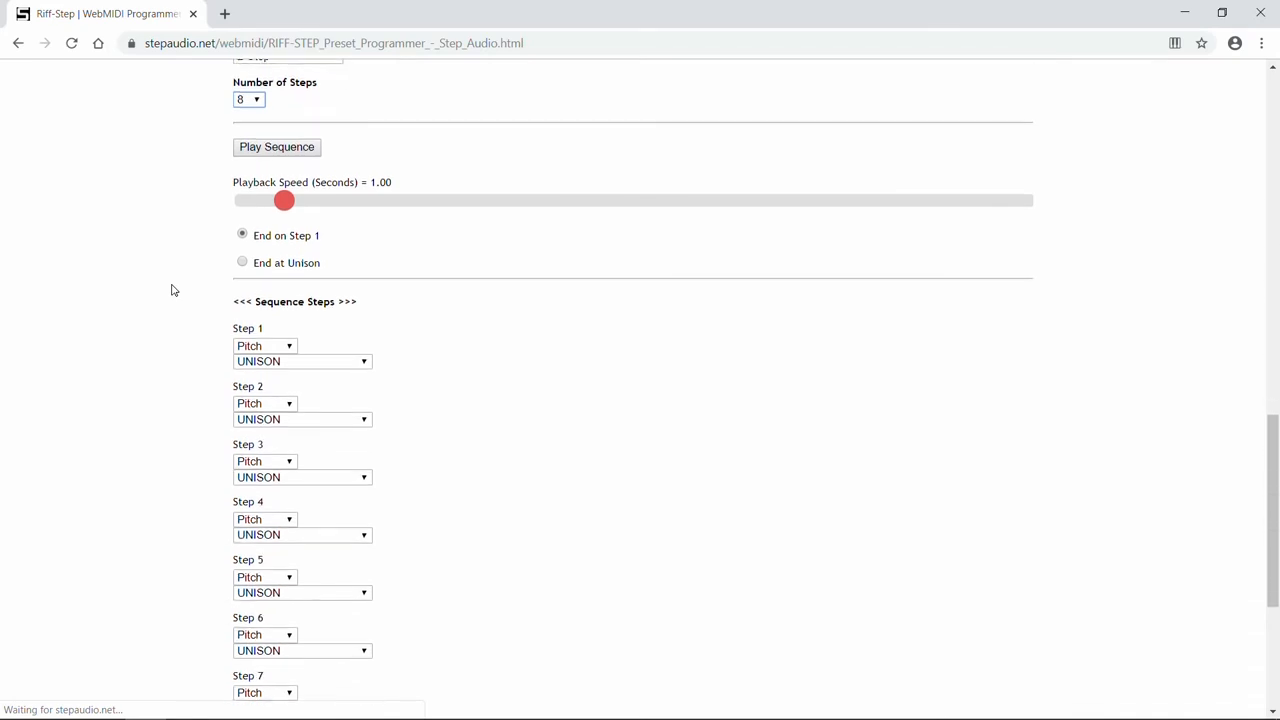
{"action": "scroll", "scroll_direction": "down", "scroll_amount": 3}
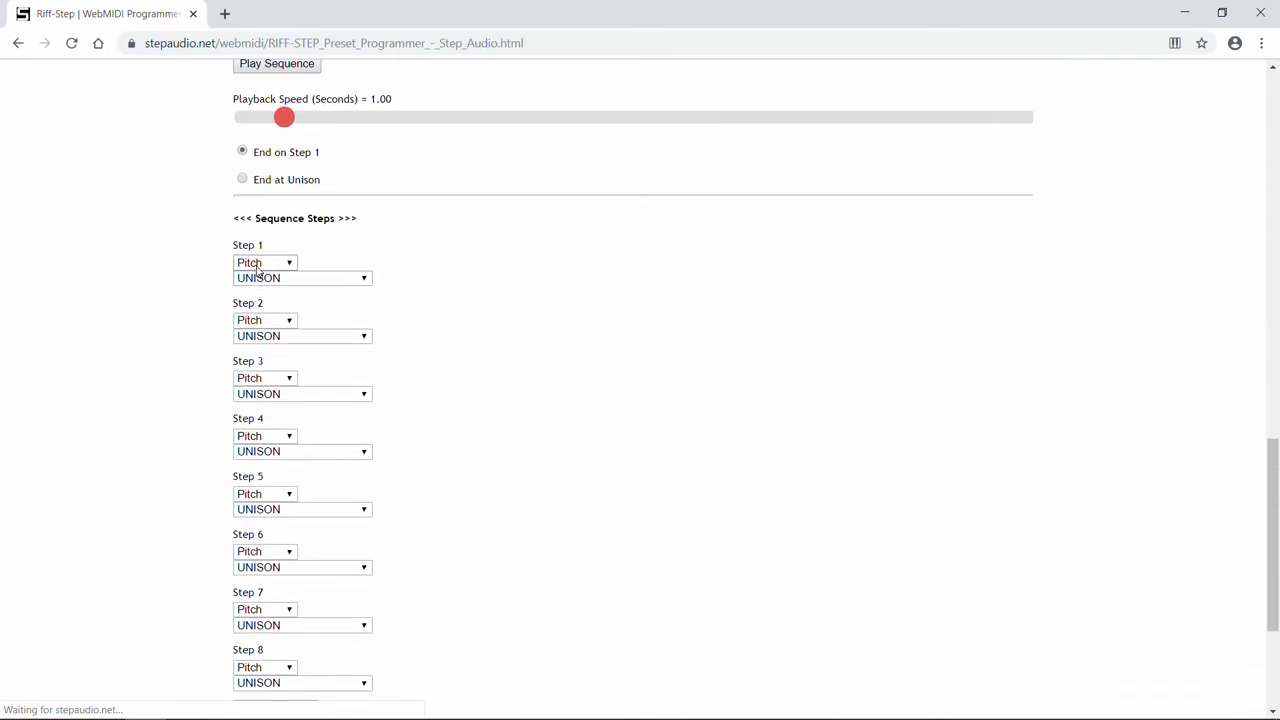
{"action": "left_click", "coordinate": [264, 262]}
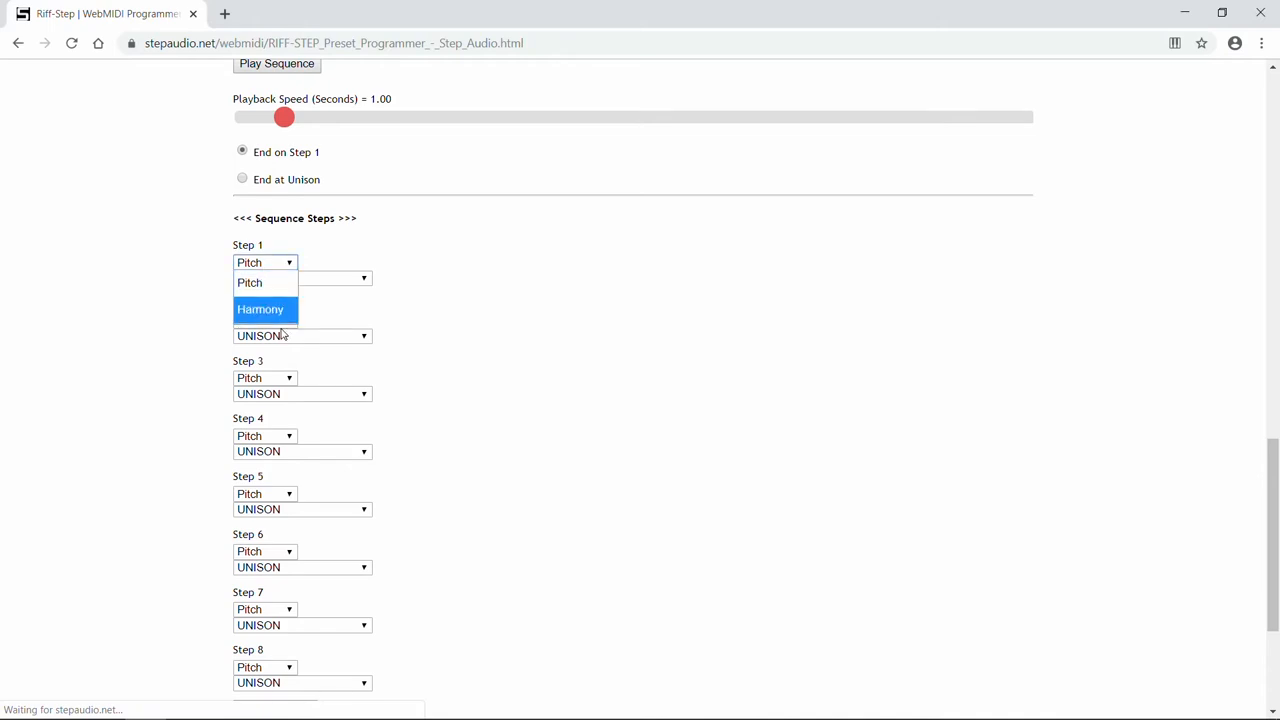
{"action": "mouse_move", "coordinate": [276, 290]}
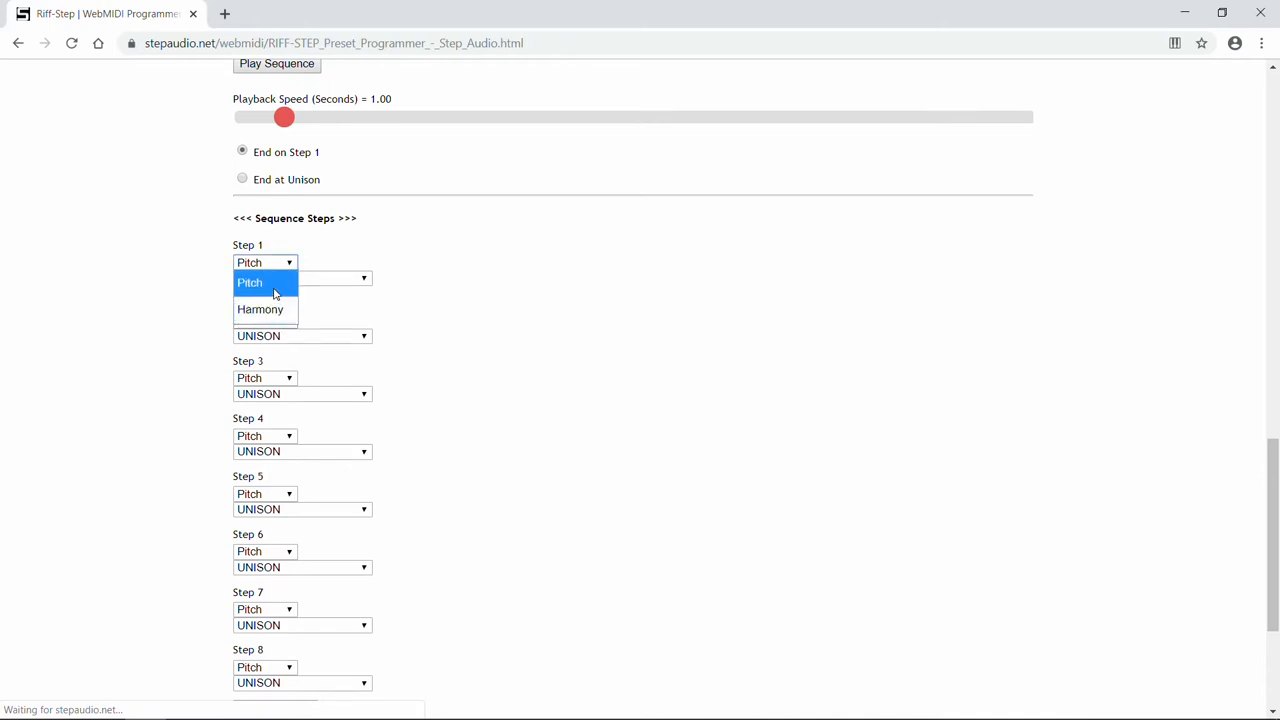
{"action": "mouse_move", "coordinate": [260, 308]}
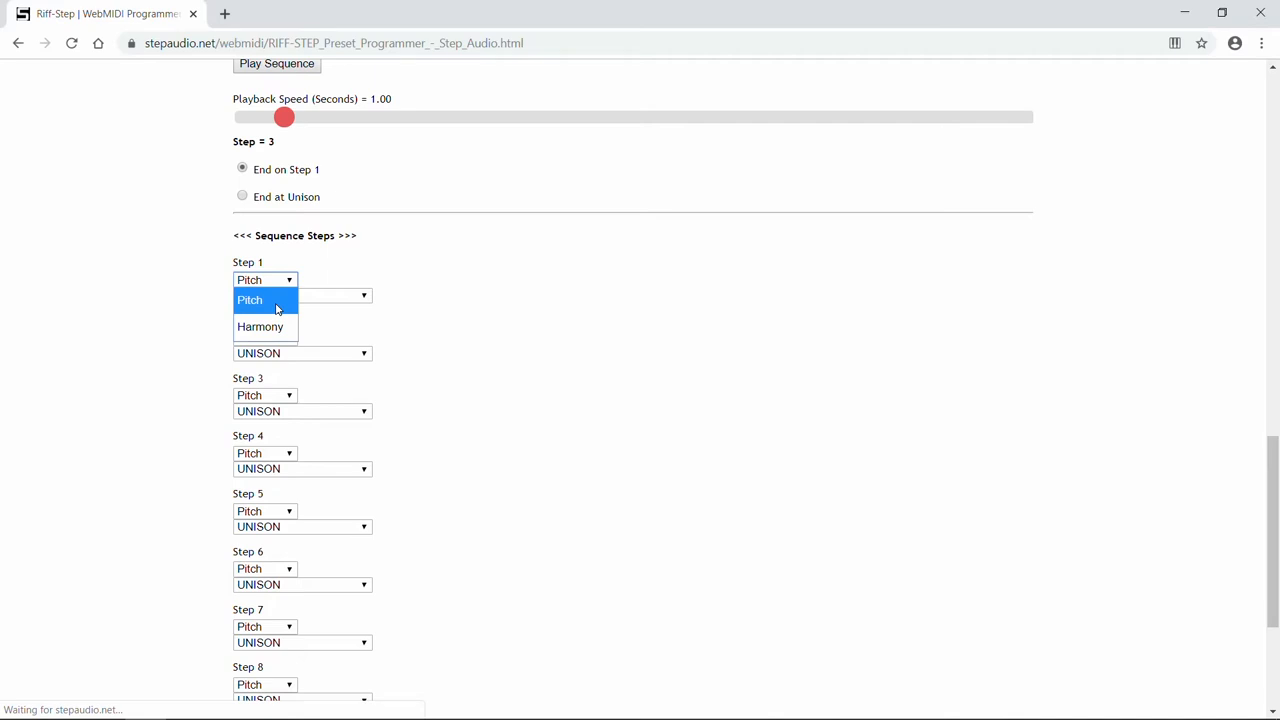
{"action": "left_click", "coordinate": [250, 300]}
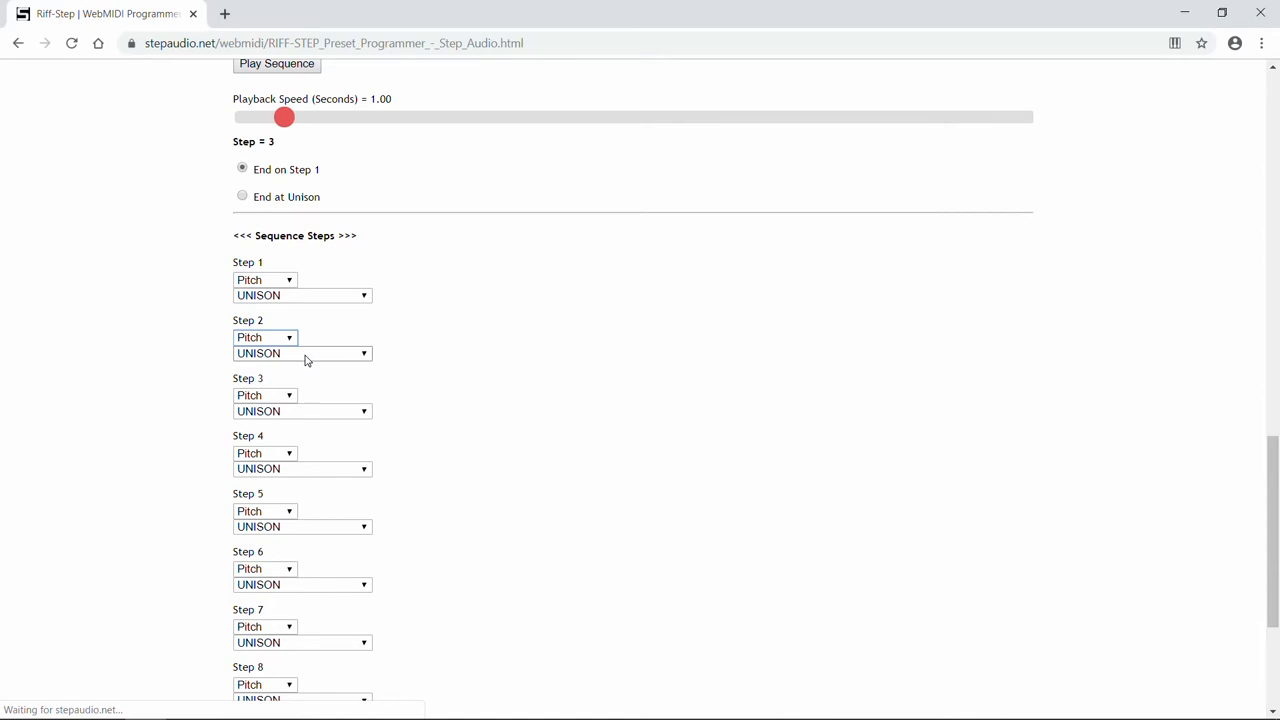
{"action": "left_click", "coordinate": [302, 352]}
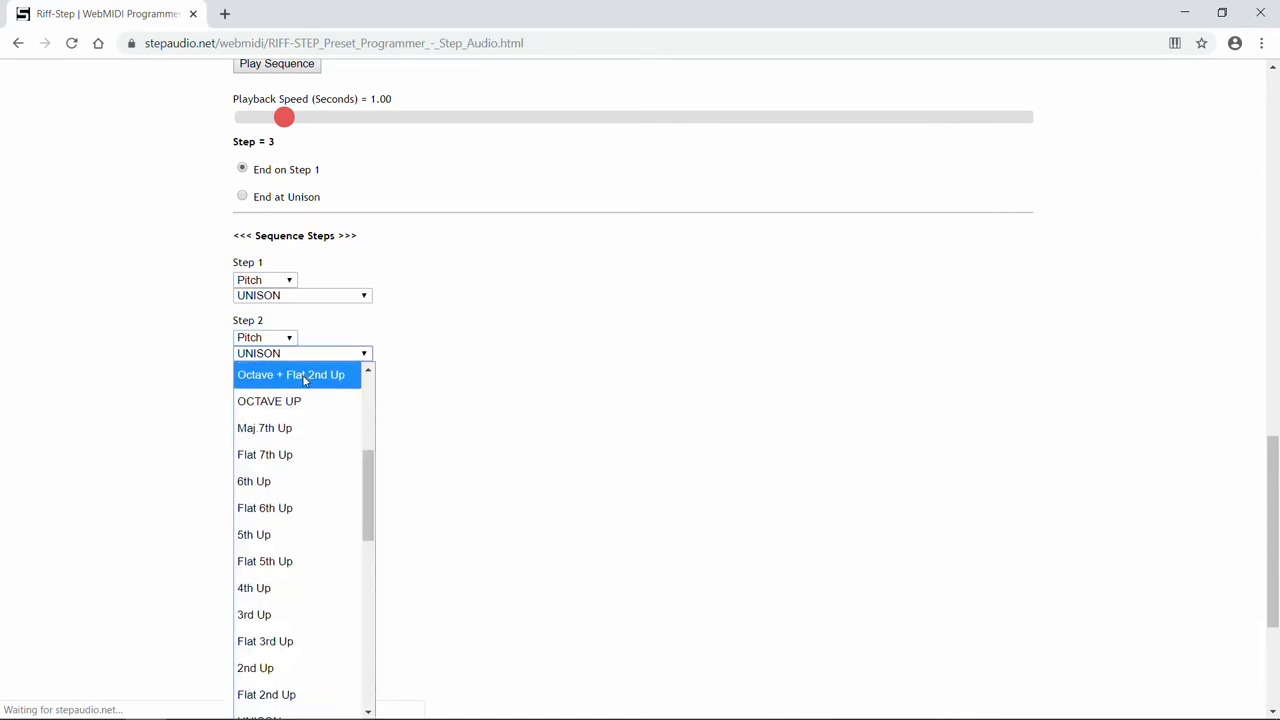
{"action": "left_click", "coordinate": [268, 400]}
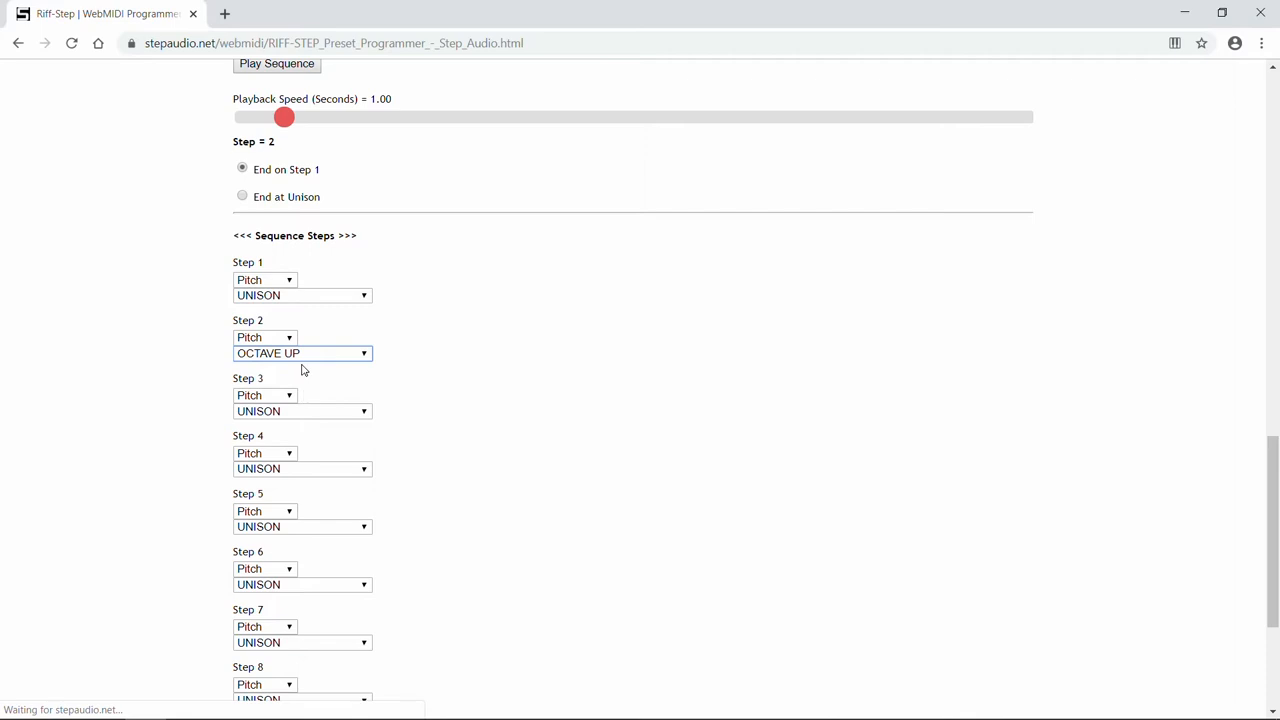
{"action": "mouse_move", "coordinate": [278, 146]}
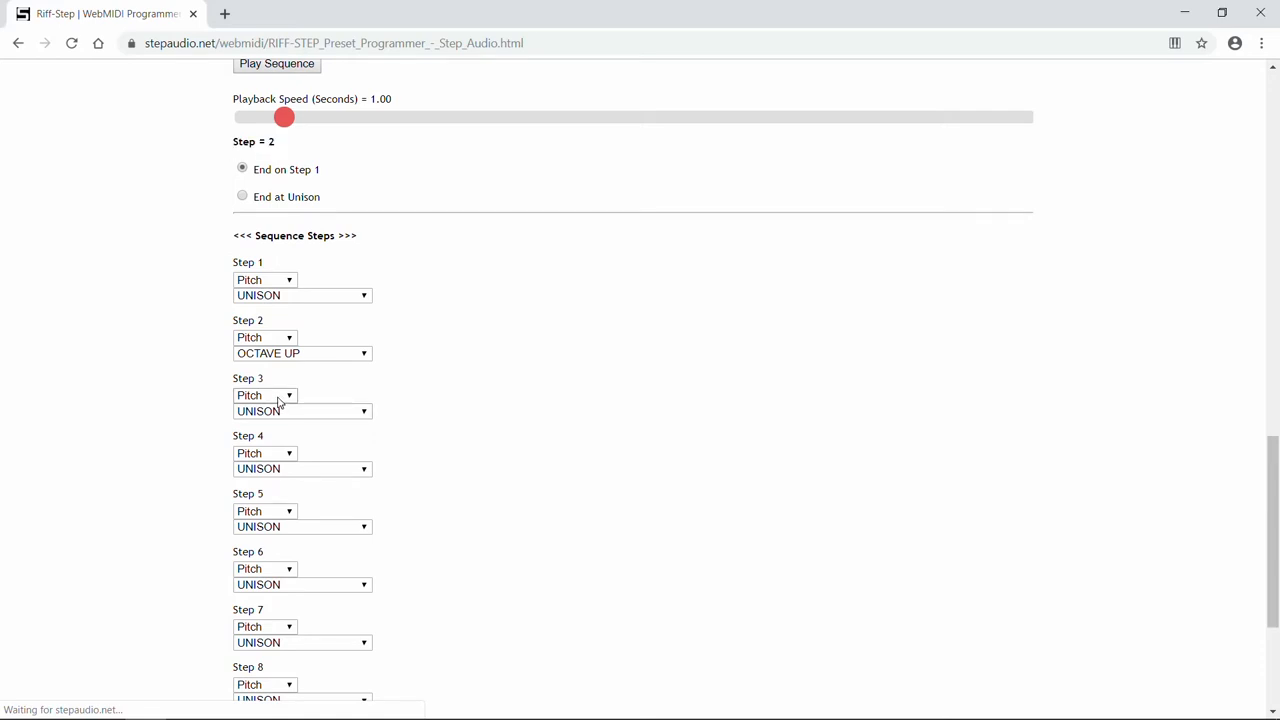
Set step 3 to 5th Up and step 4 to Harmony 4th Up
{"action": "left_click", "coordinate": [300, 412]}
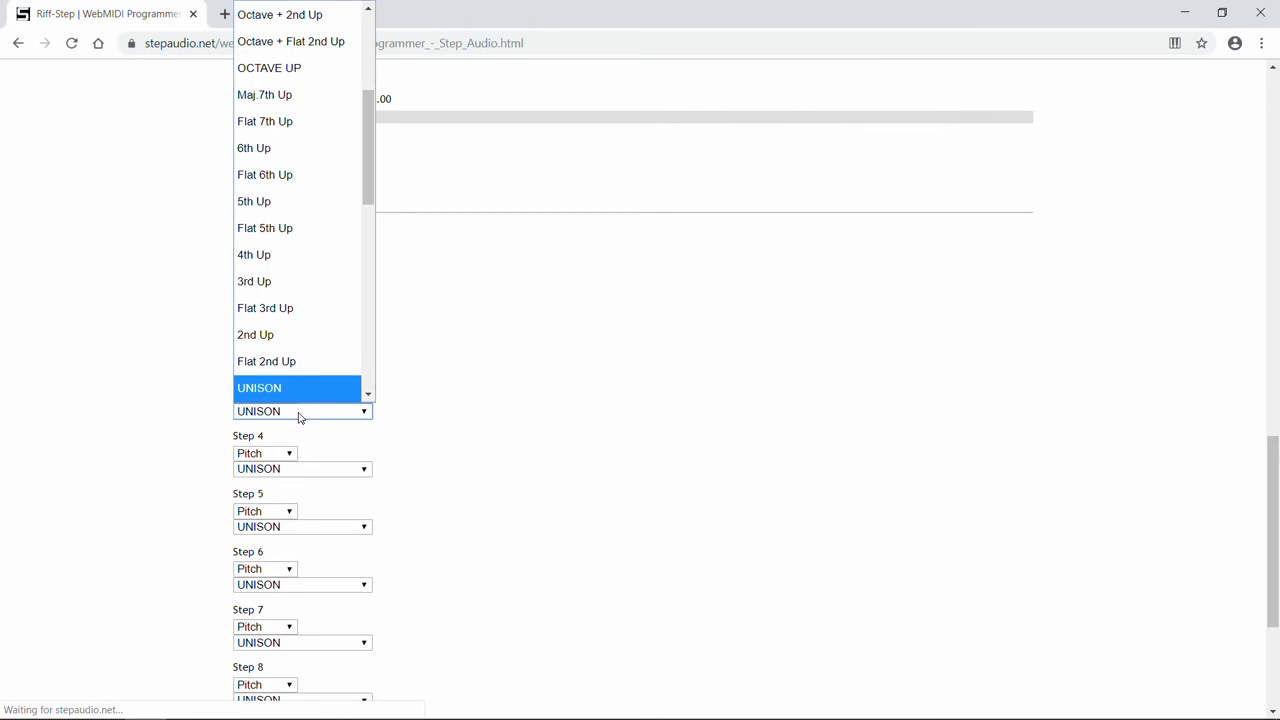
{"action": "left_click", "coordinate": [252, 200]}
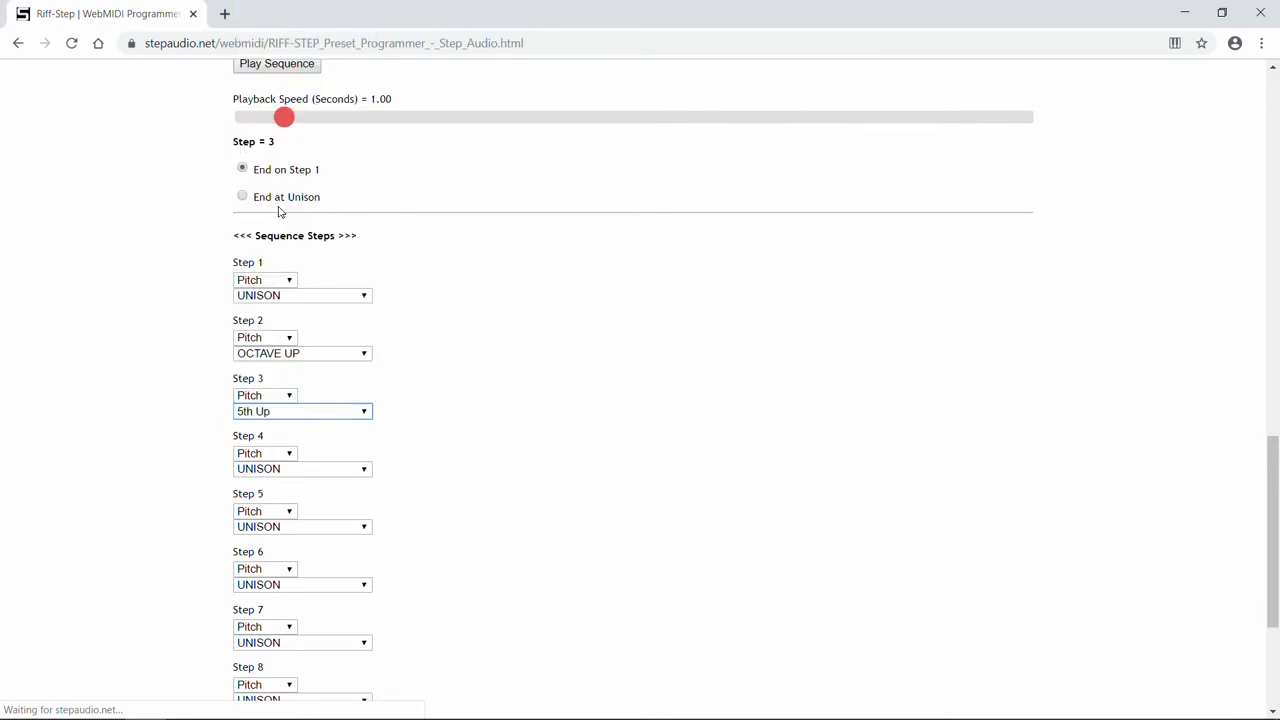
{"action": "left_click", "coordinate": [264, 452]}
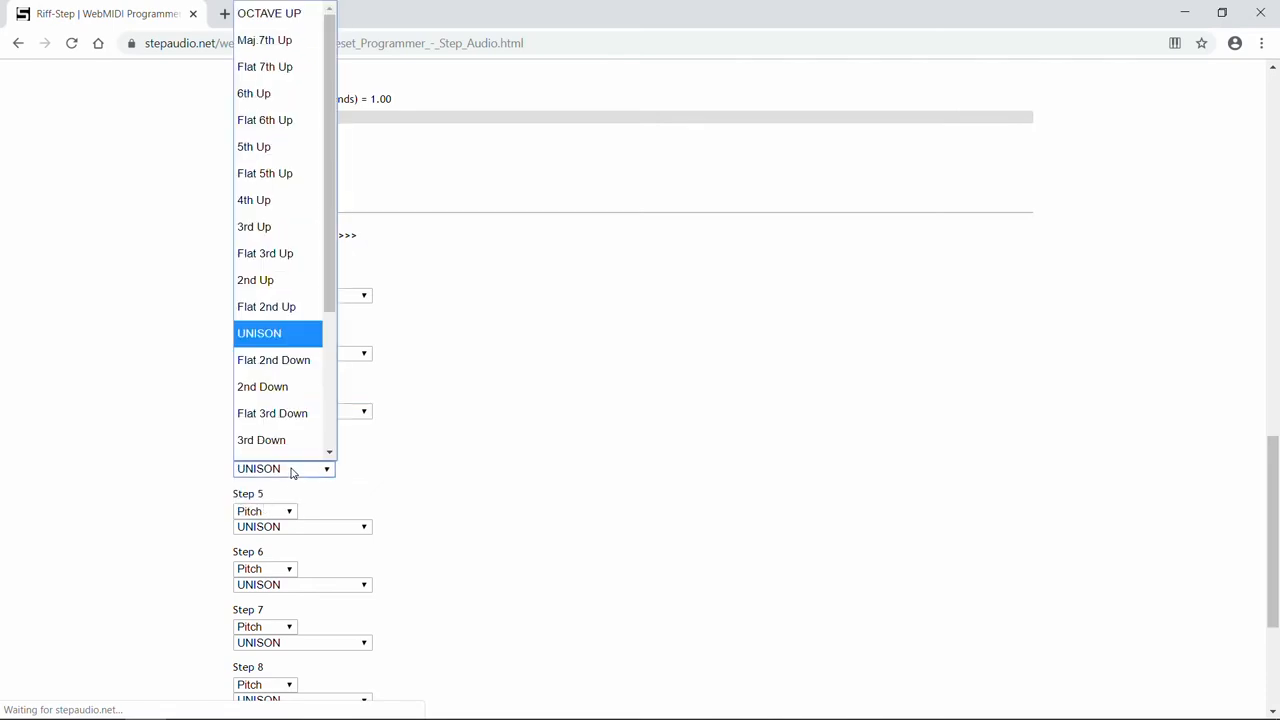
{"action": "left_click", "coordinate": [254, 200]}
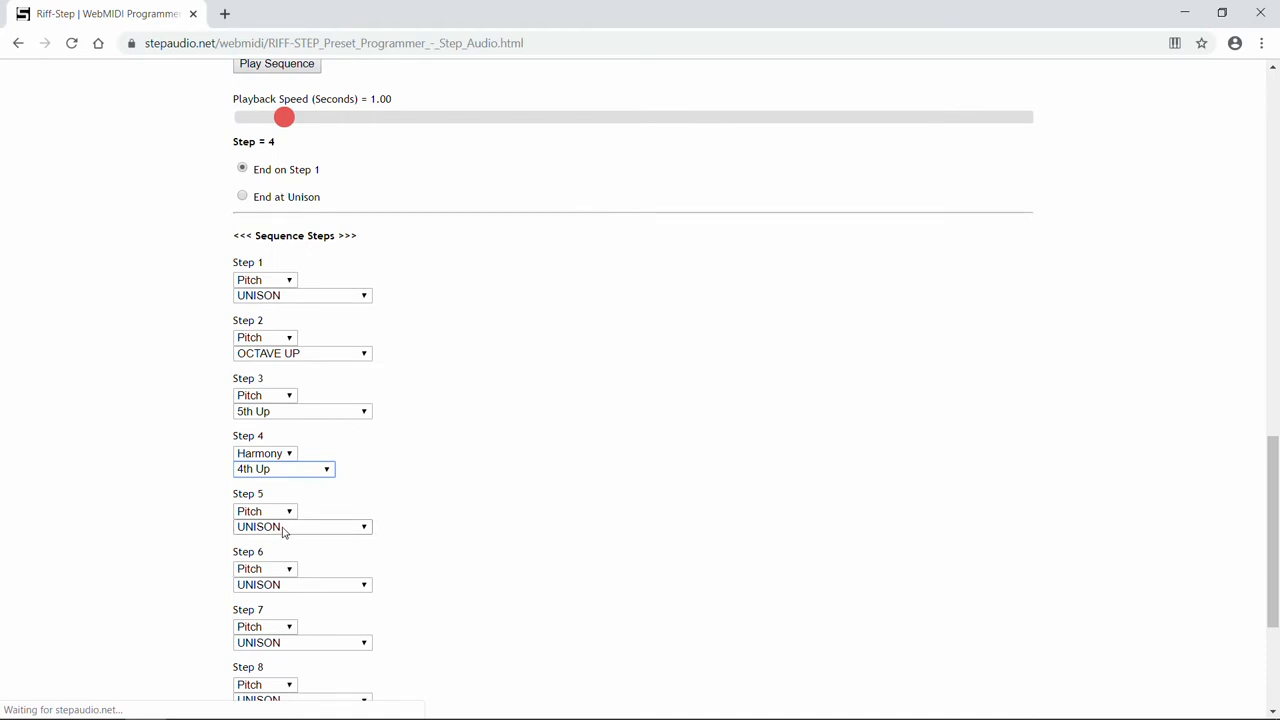
Set step 5 to Octave + 4th Up, step 6 to Harmony, and step 7 to Octave + 3rd Up
{"action": "left_click", "coordinate": [302, 528]}
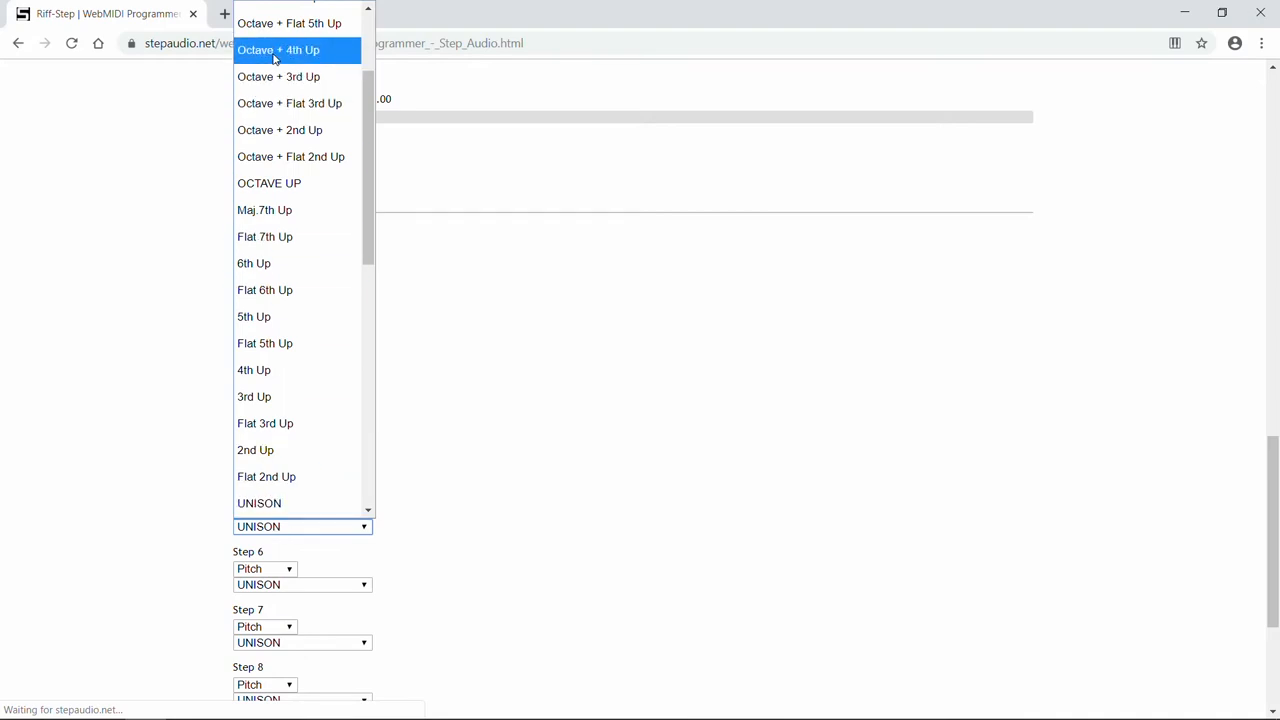
{"action": "left_click", "coordinate": [278, 48]}
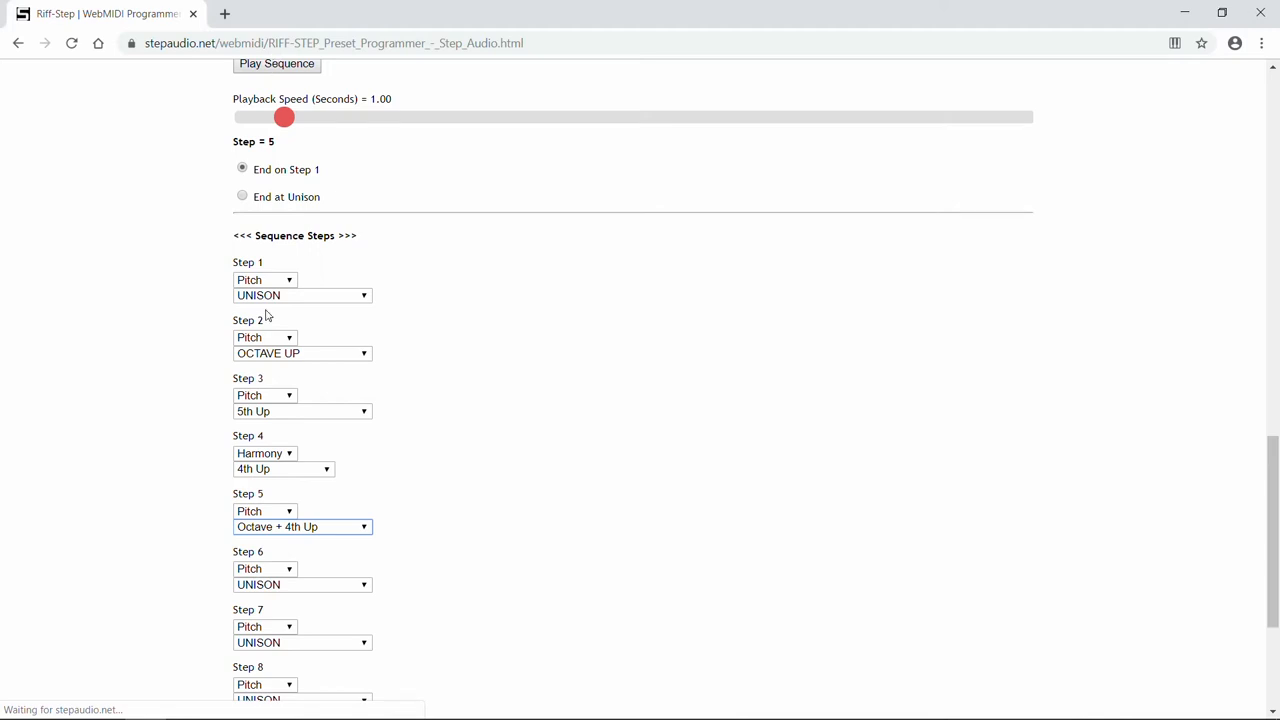
{"action": "left_click", "coordinate": [264, 568]}
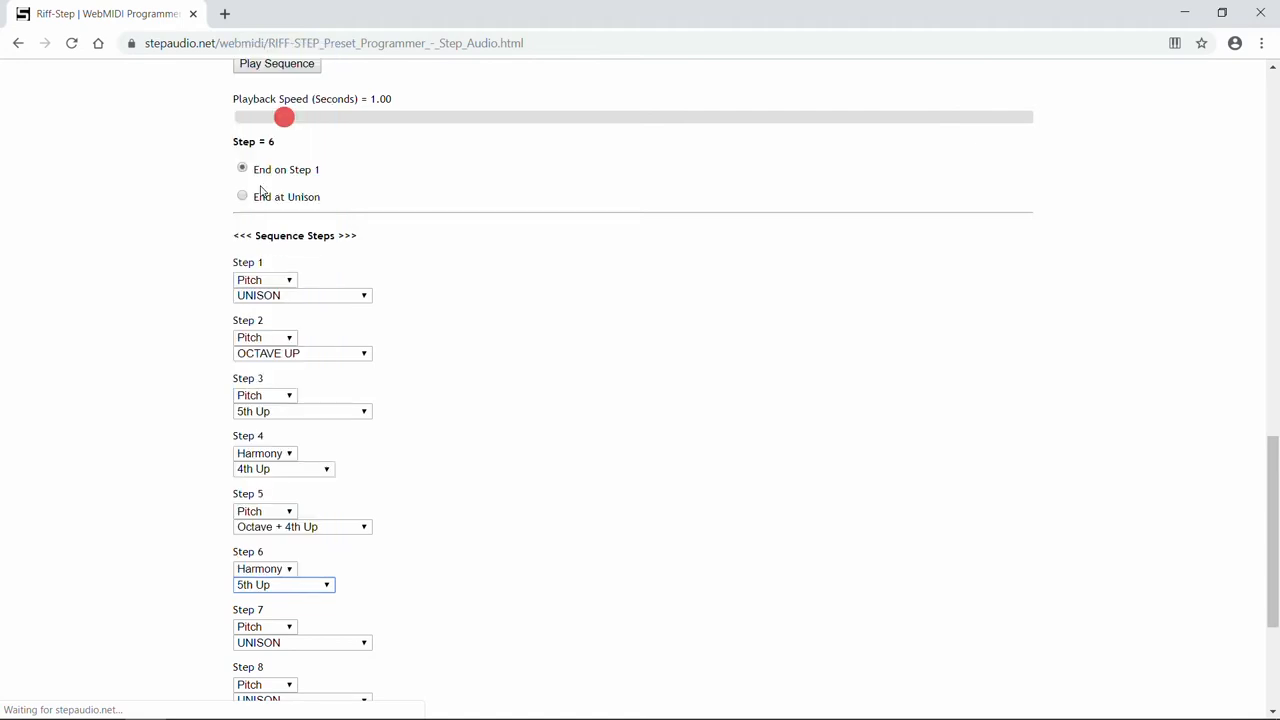
{"action": "mouse_move", "coordinate": [276, 604]}
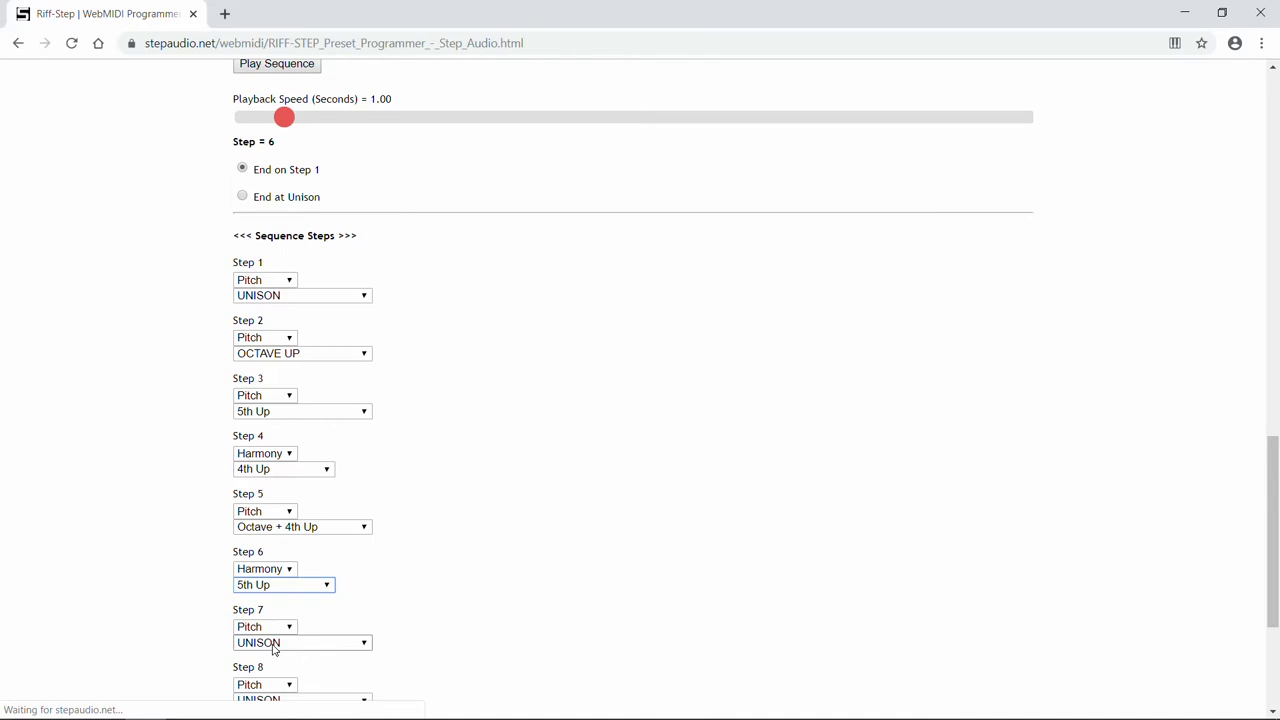
{"action": "left_click", "coordinate": [290, 644]}
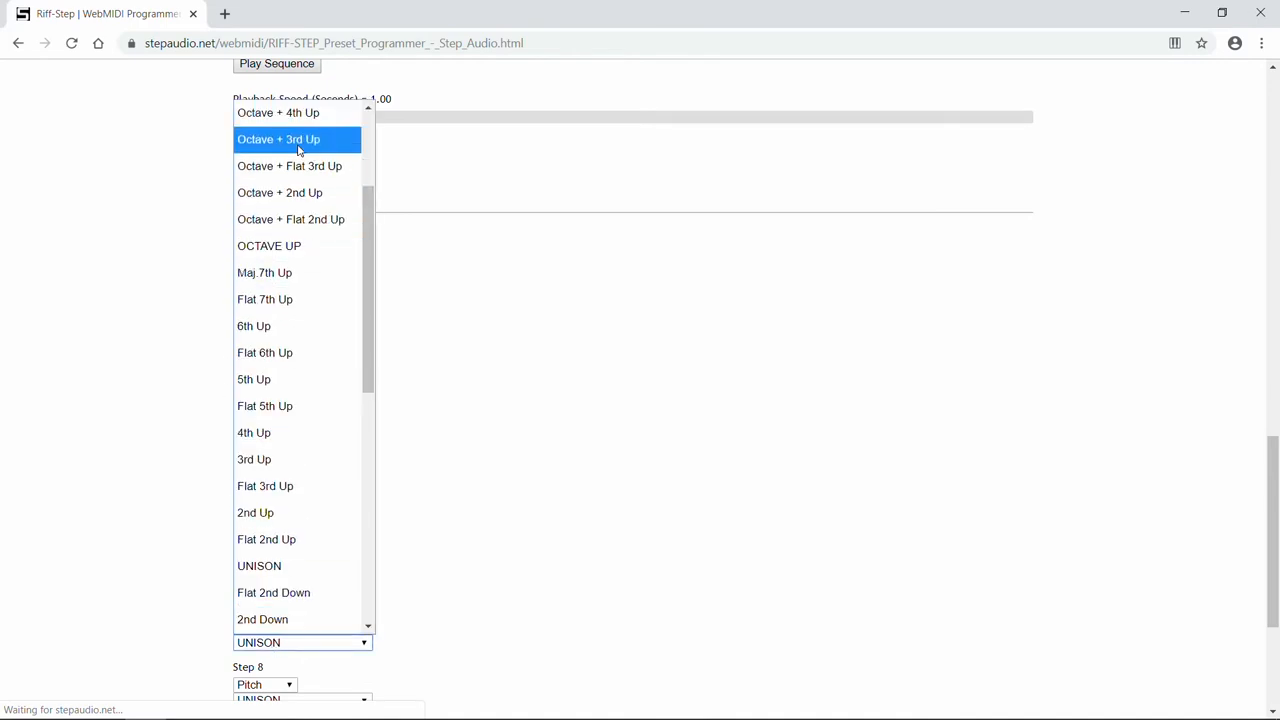
{"action": "left_click", "coordinate": [296, 140]}
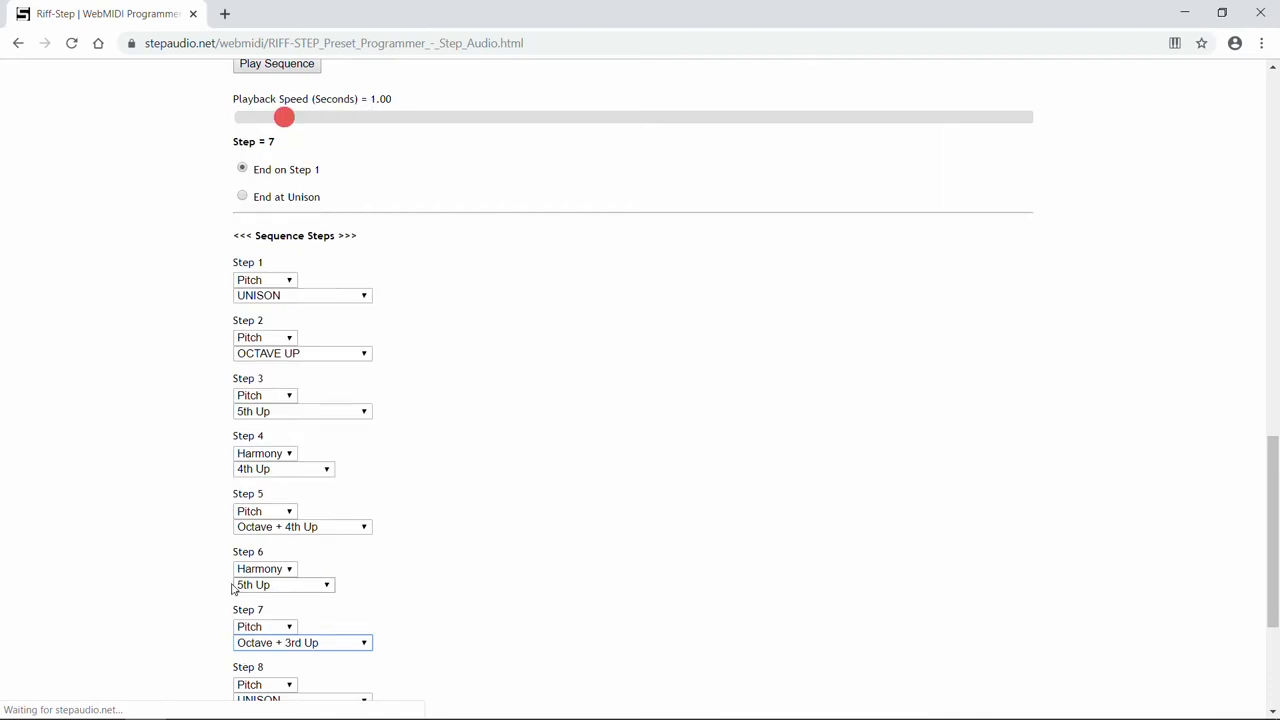
Make step 8 a Harmony step and reach its interval list for 5th Up
{"action": "scroll", "scroll_direction": "down", "scroll_amount": 3}
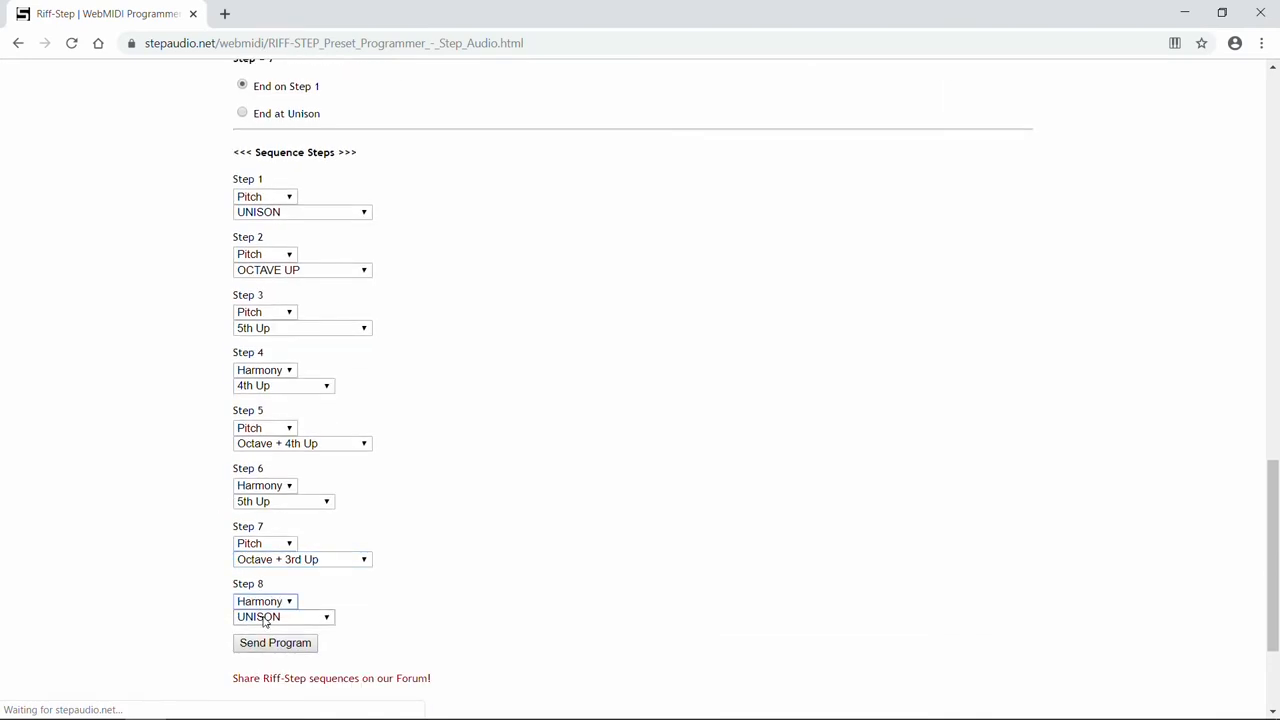
{"action": "left_click", "coordinate": [284, 616]}
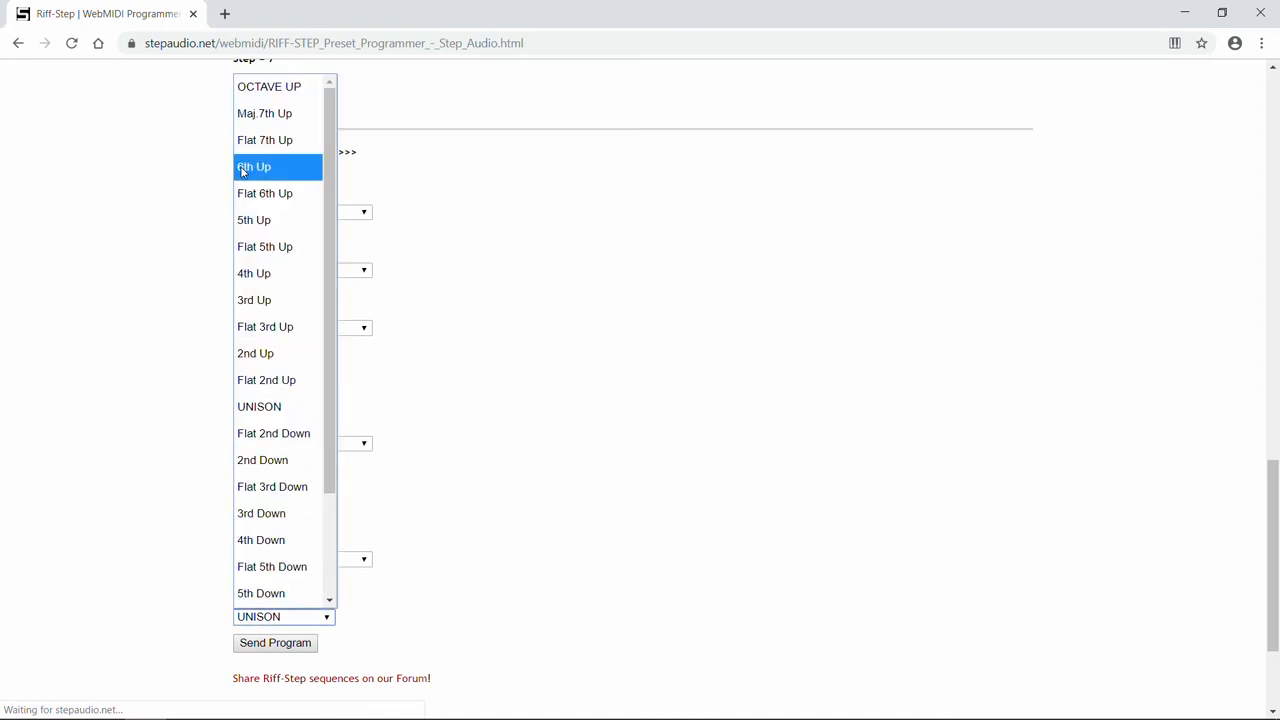
{"action": "mouse_move", "coordinate": [274, 220]}
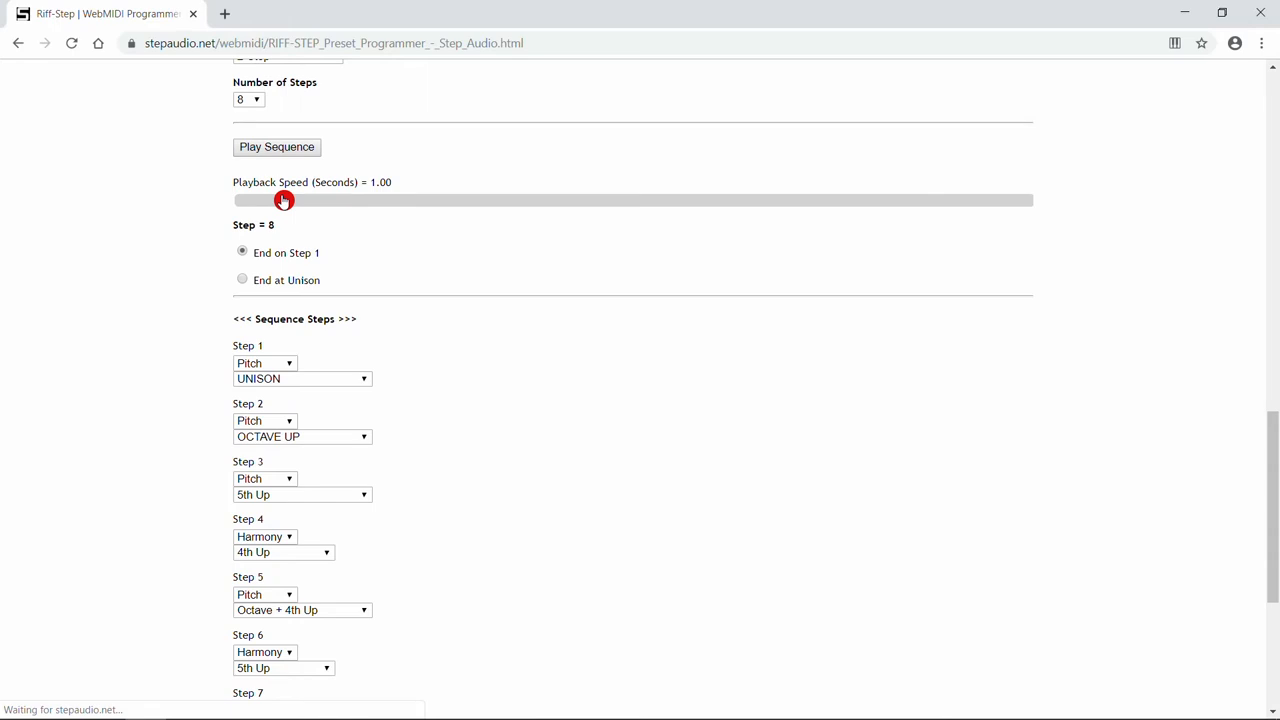
Preview the sequence at 3.00 seconds per step, then settle on 2.18 and preview again
{"action": "left_click_drag", "start_coordinate": [284, 200], "coordinate": [288, 200]}
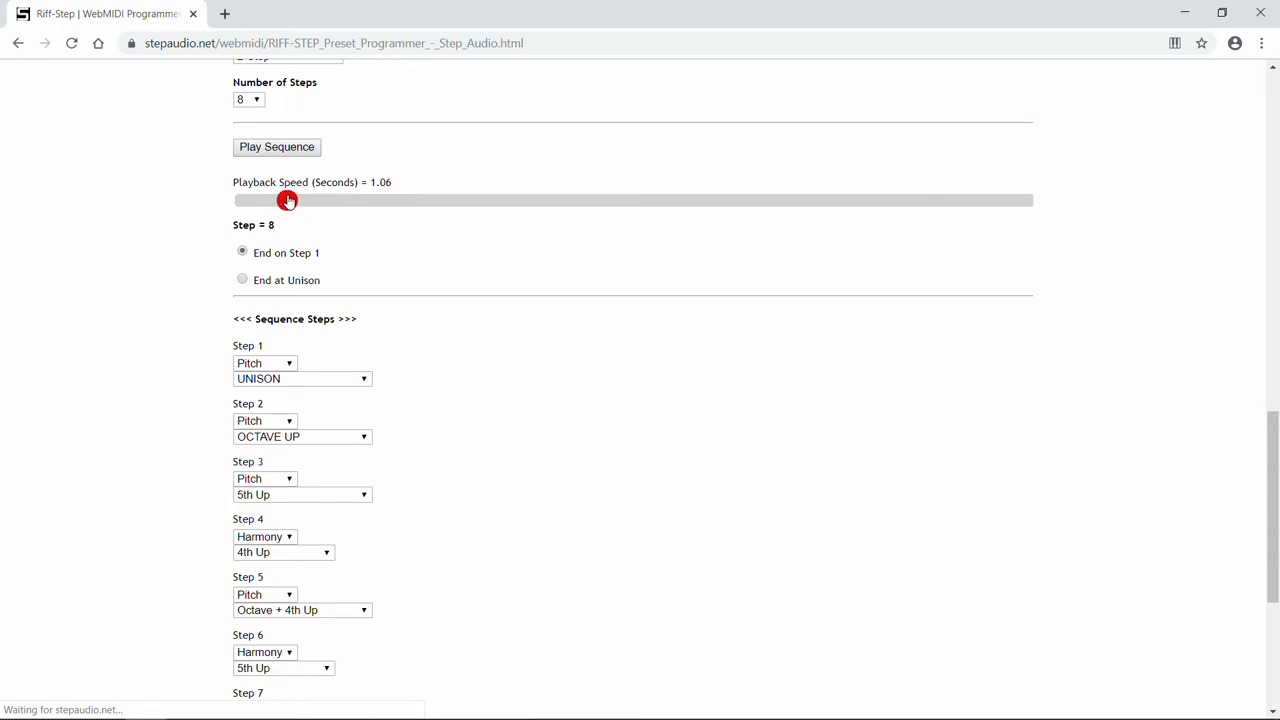
{"action": "left_click_drag", "start_coordinate": [288, 200], "coordinate": [384, 200]}
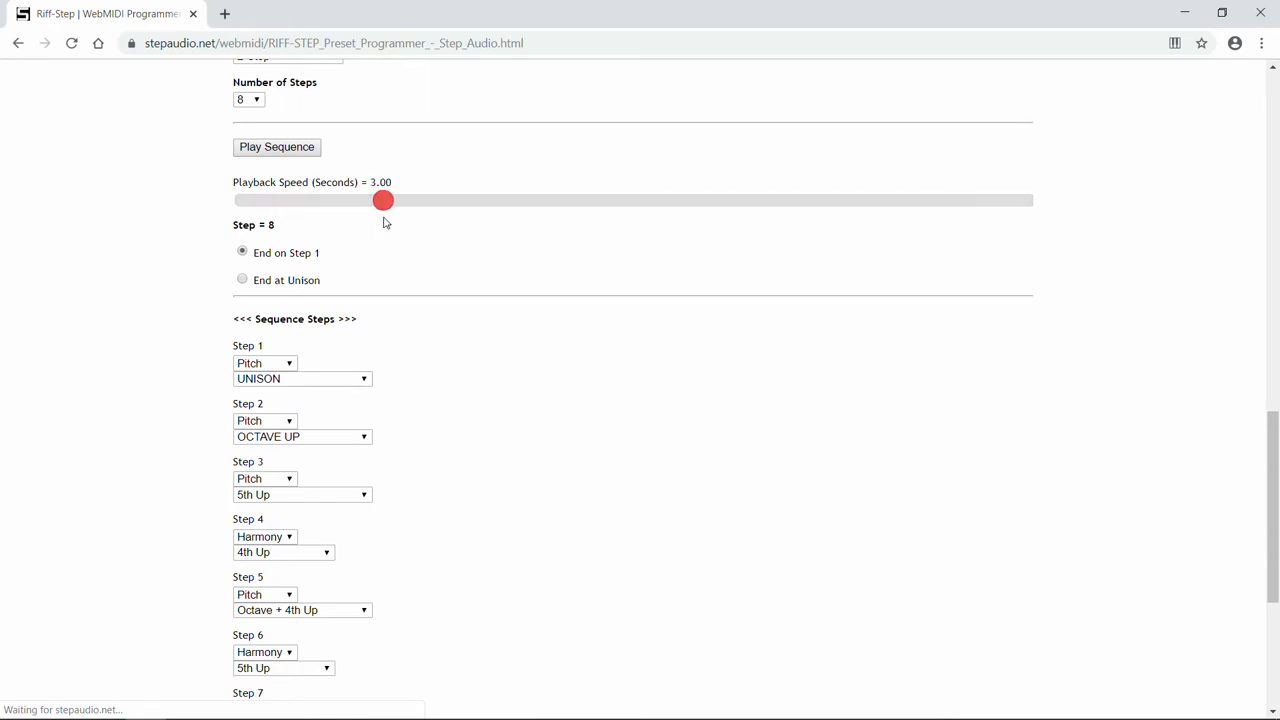
{"action": "left_click", "coordinate": [276, 148]}
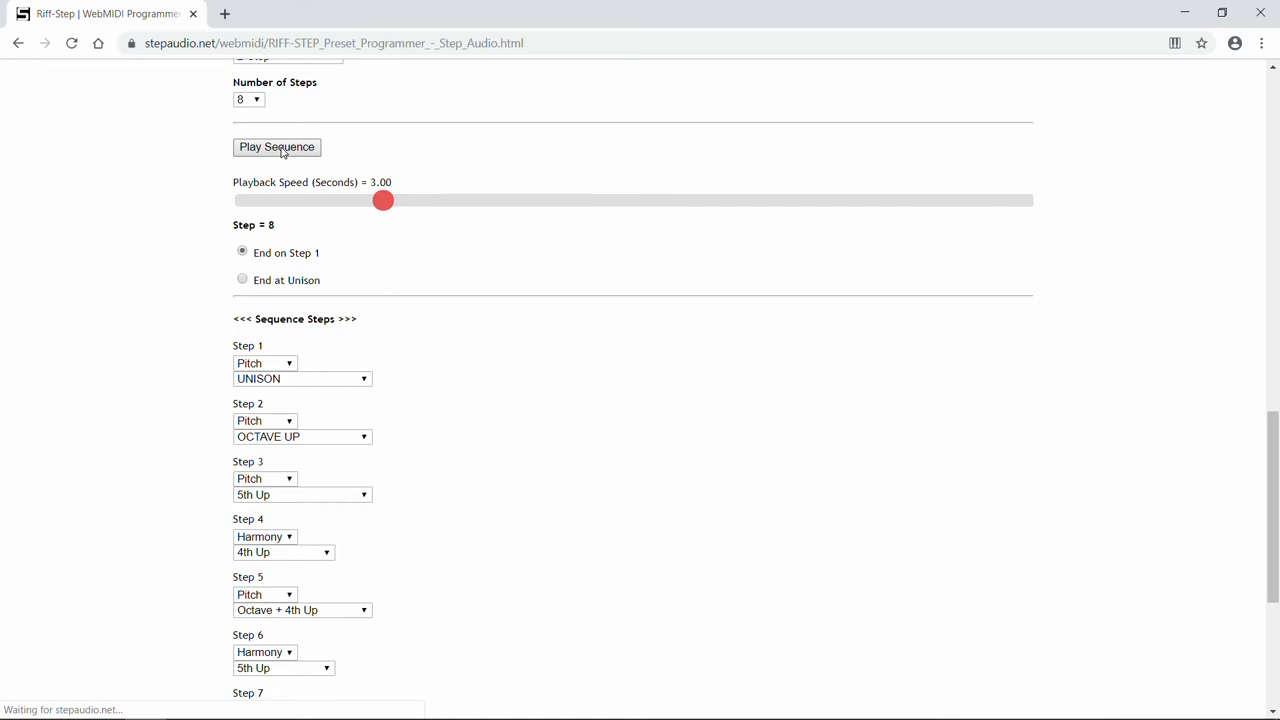
{"action": "left_click", "coordinate": [276, 148]}
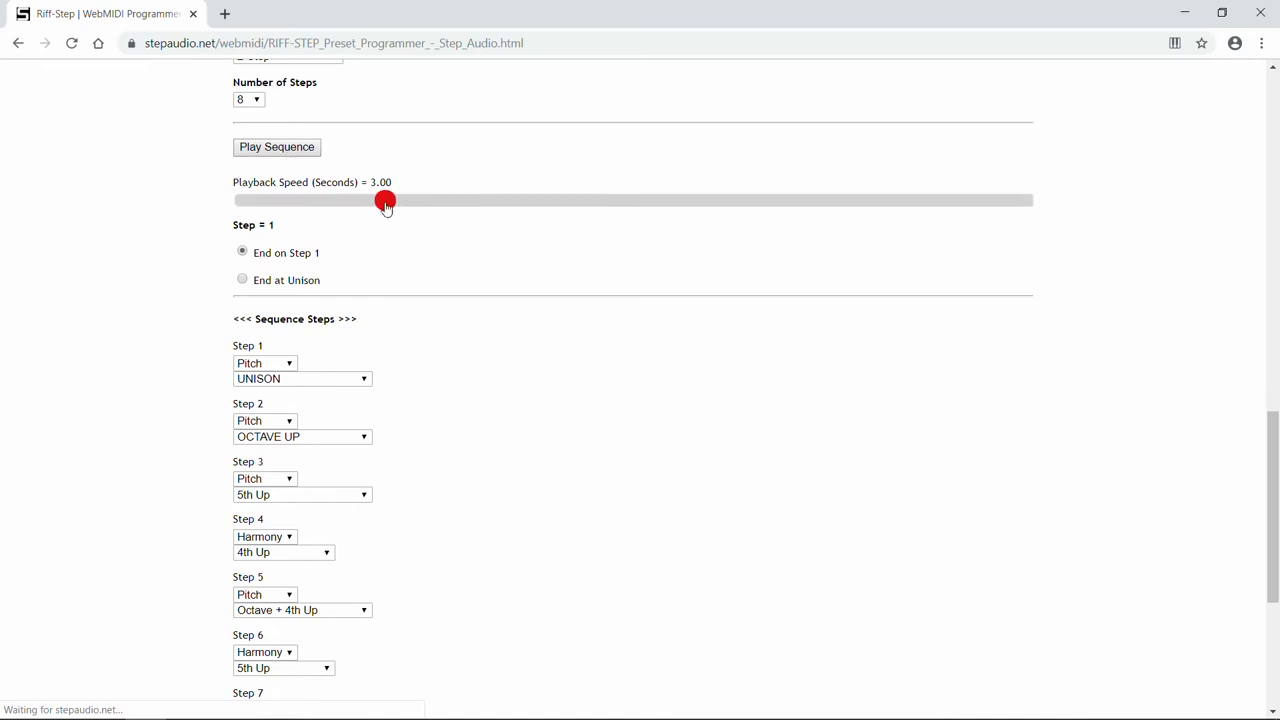
{"action": "left_click_drag", "start_coordinate": [386, 200], "coordinate": [344, 200]}
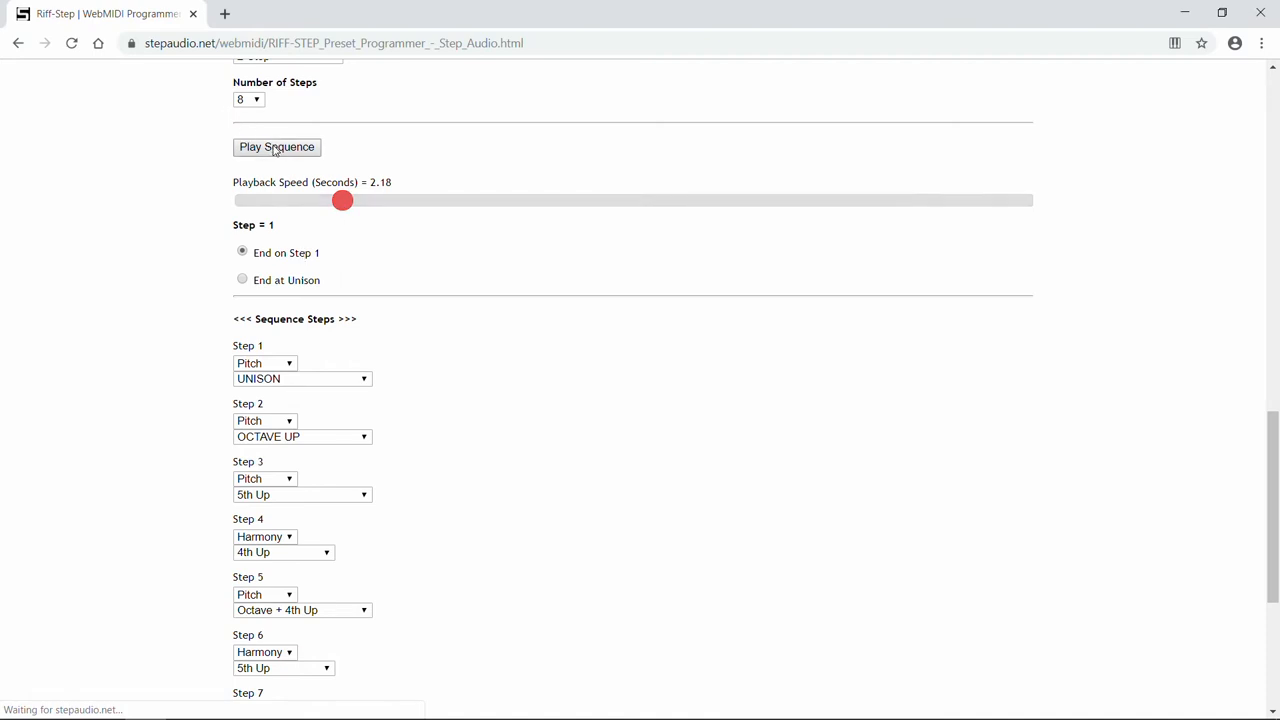
{"action": "left_click", "coordinate": [276, 148]}
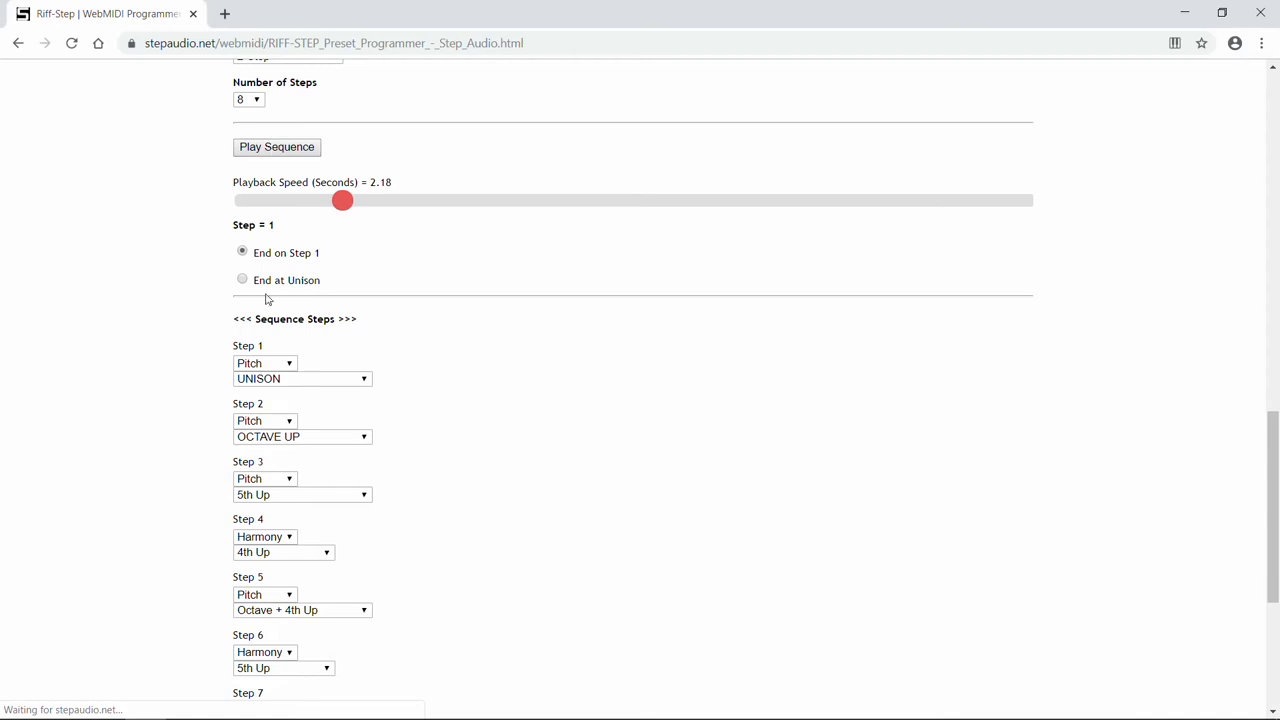
Send the eight-step program to the Riff-Step pedal with Send Program
{"action": "scroll", "scroll_direction": "down", "scroll_amount": 3}
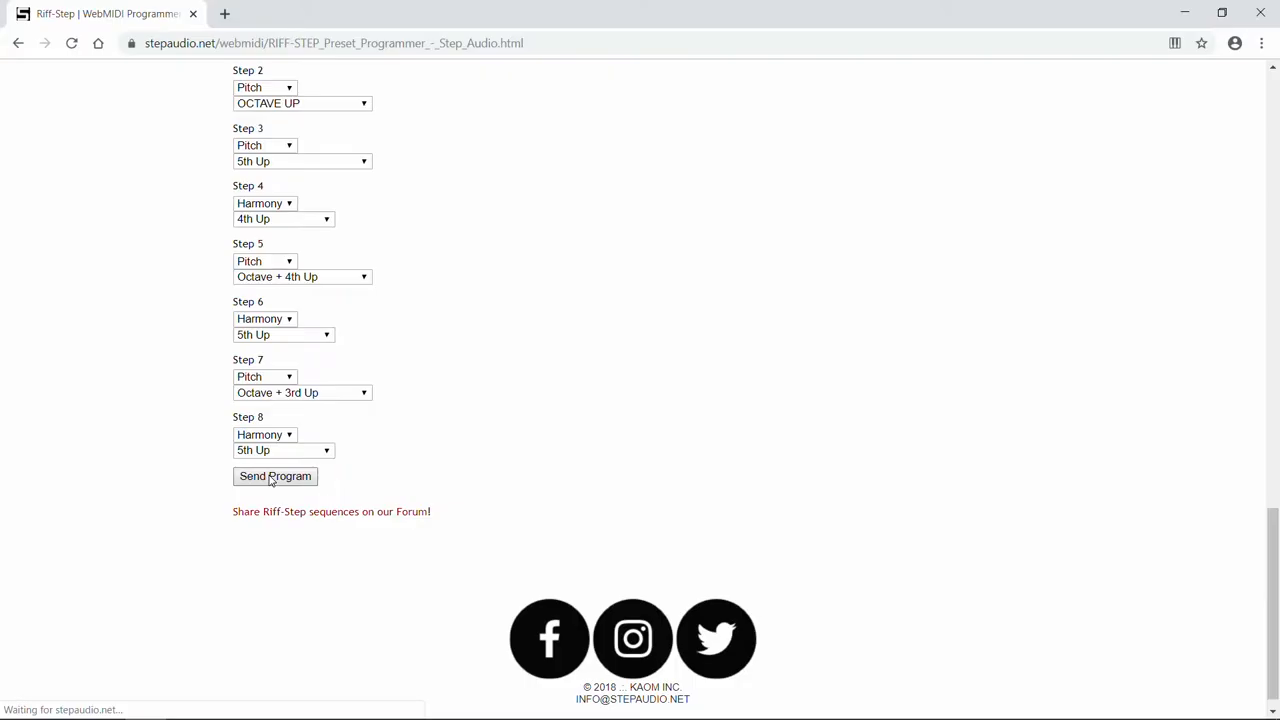
{"action": "left_click", "coordinate": [276, 476]}
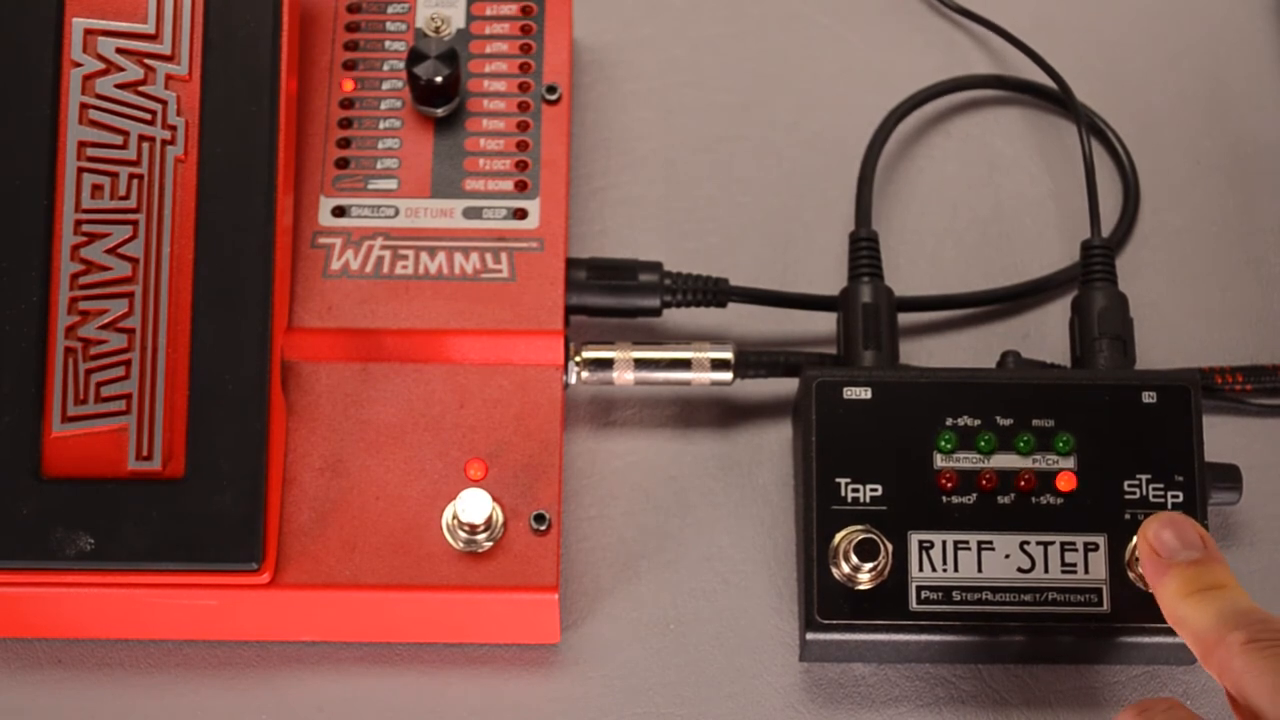
Step through the new sequence with the Riff-Step pedal's STEP footswitch driving the Whammy
{"action": "left_click", "coordinate": [1150, 556]}
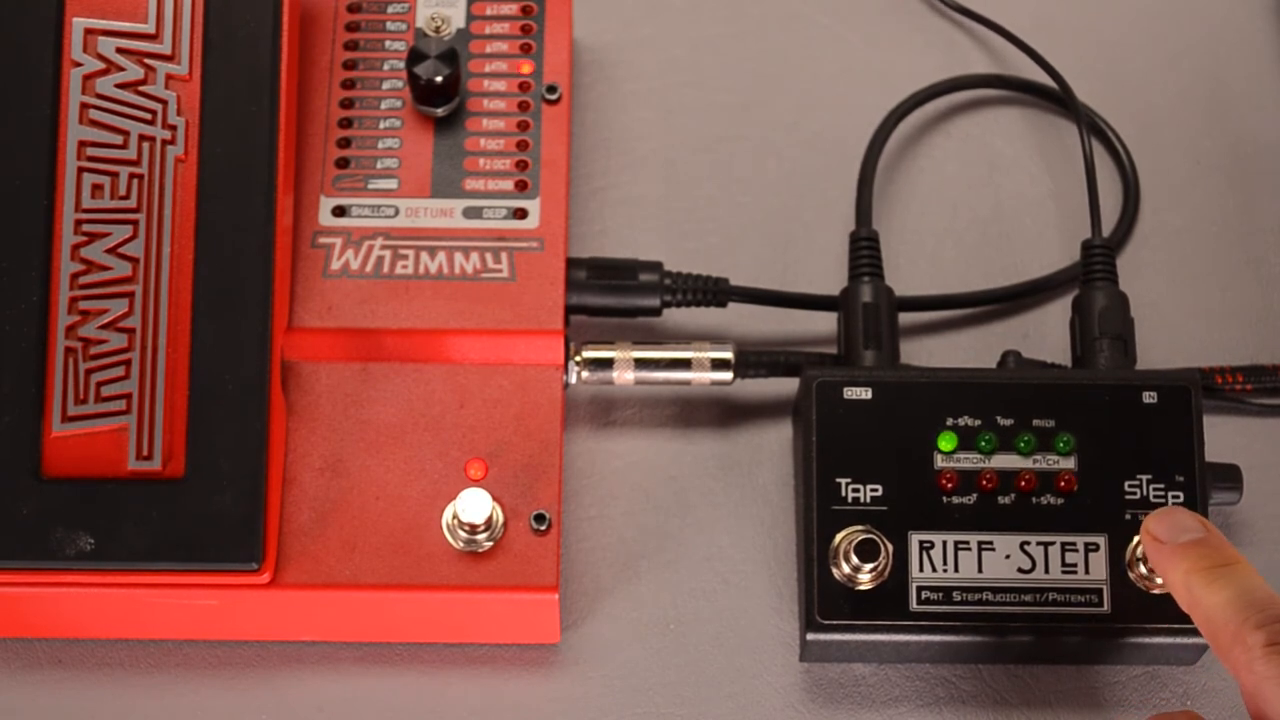
Switch the sequence type to Tap Tempo and lower the tempo from 120 to 60 bpm
{"action": "left_click", "coordinate": [288, 222]}
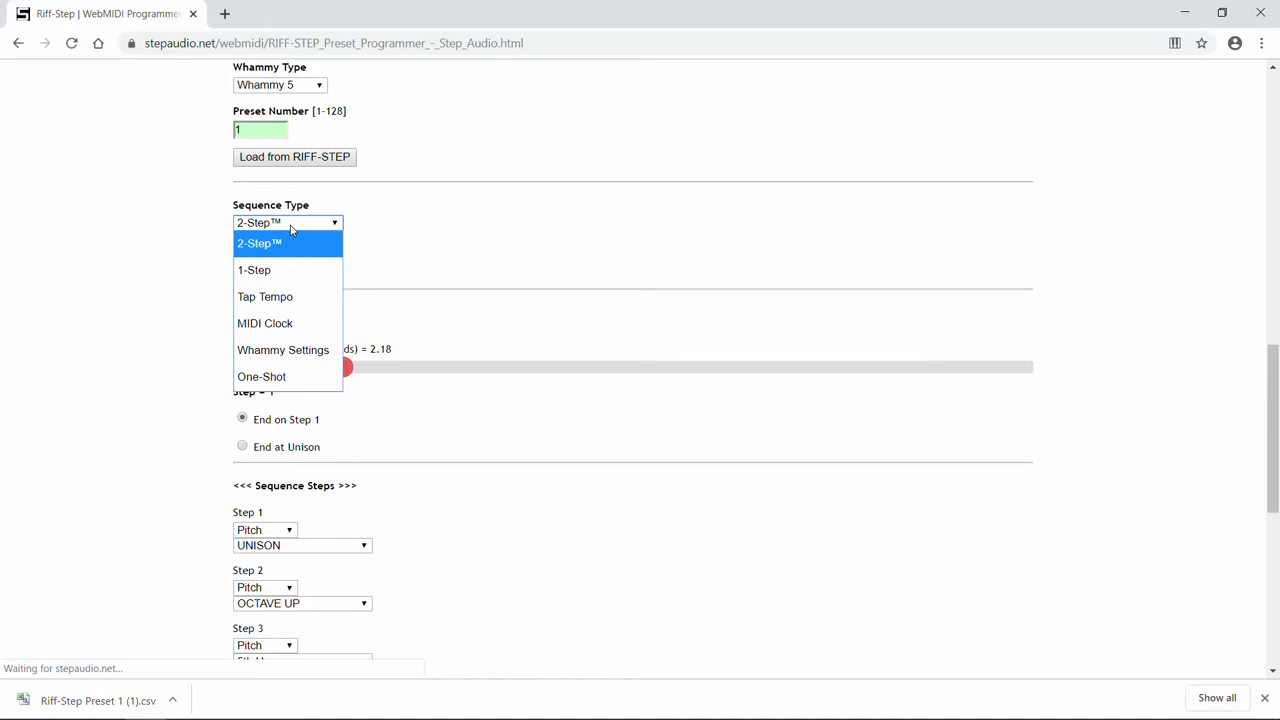
{"action": "mouse_move", "coordinate": [288, 248]}
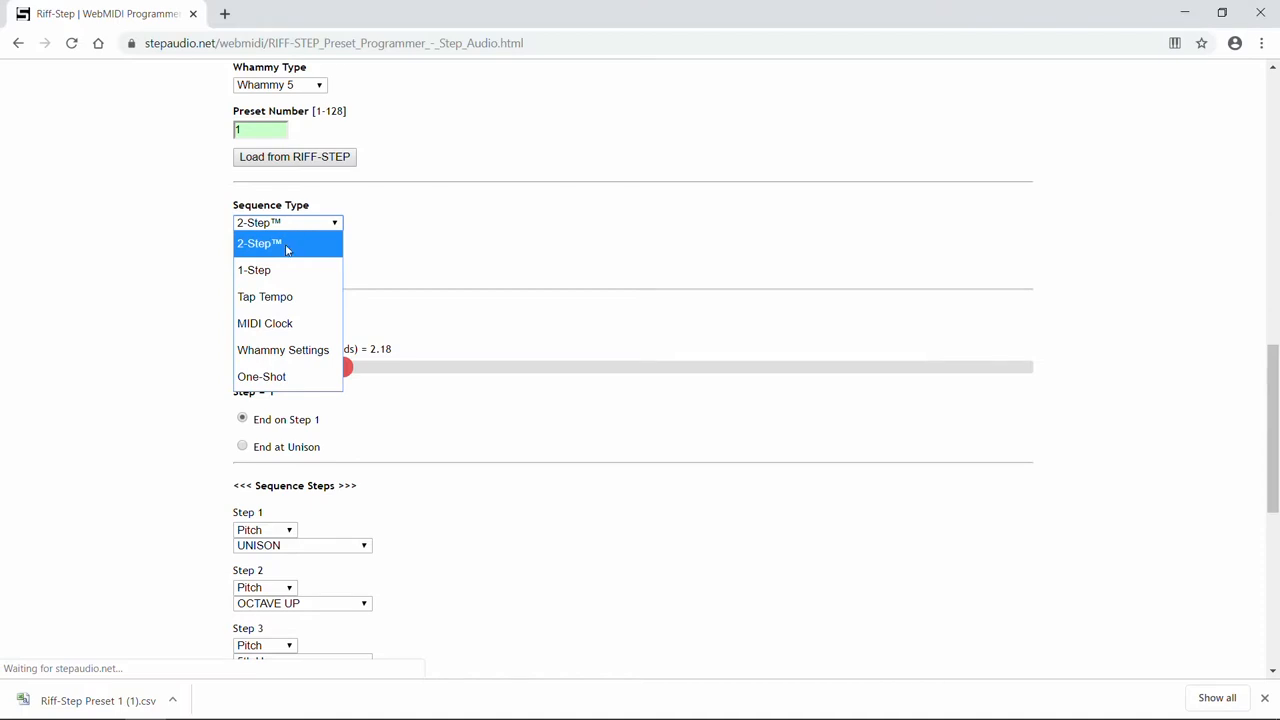
{"action": "mouse_move", "coordinate": [274, 298]}
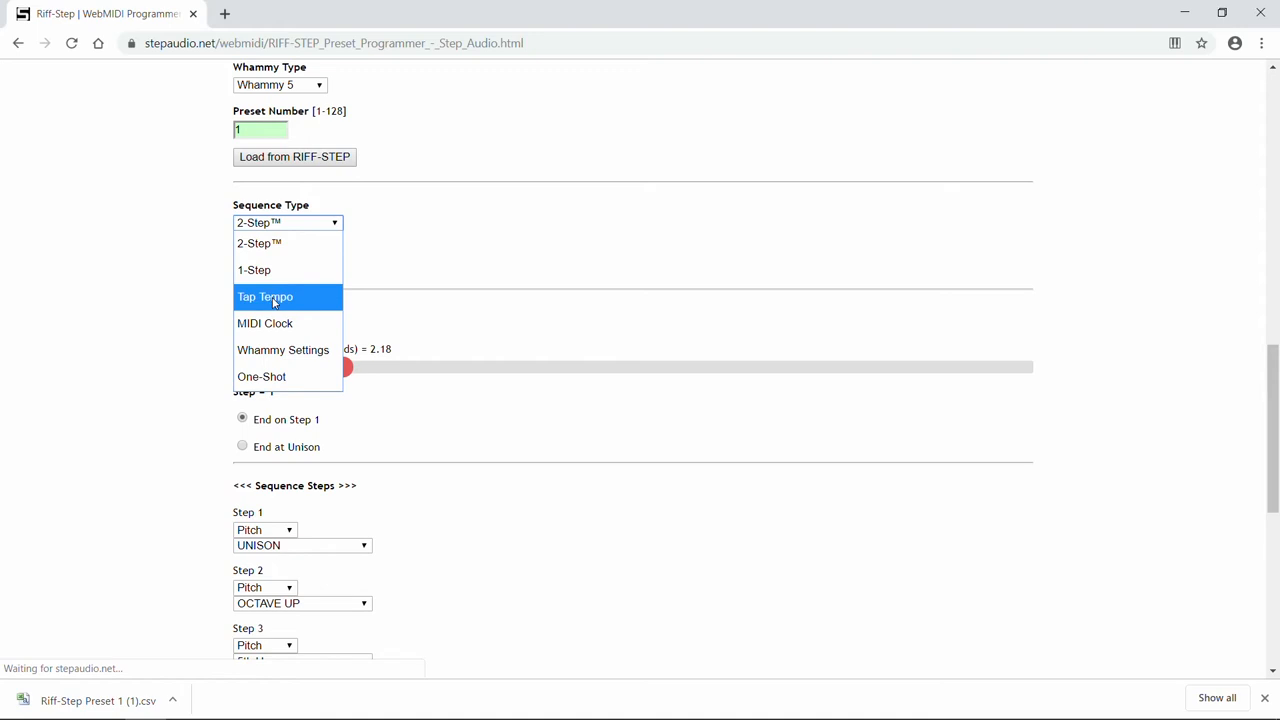
{"action": "left_click", "coordinate": [264, 296]}
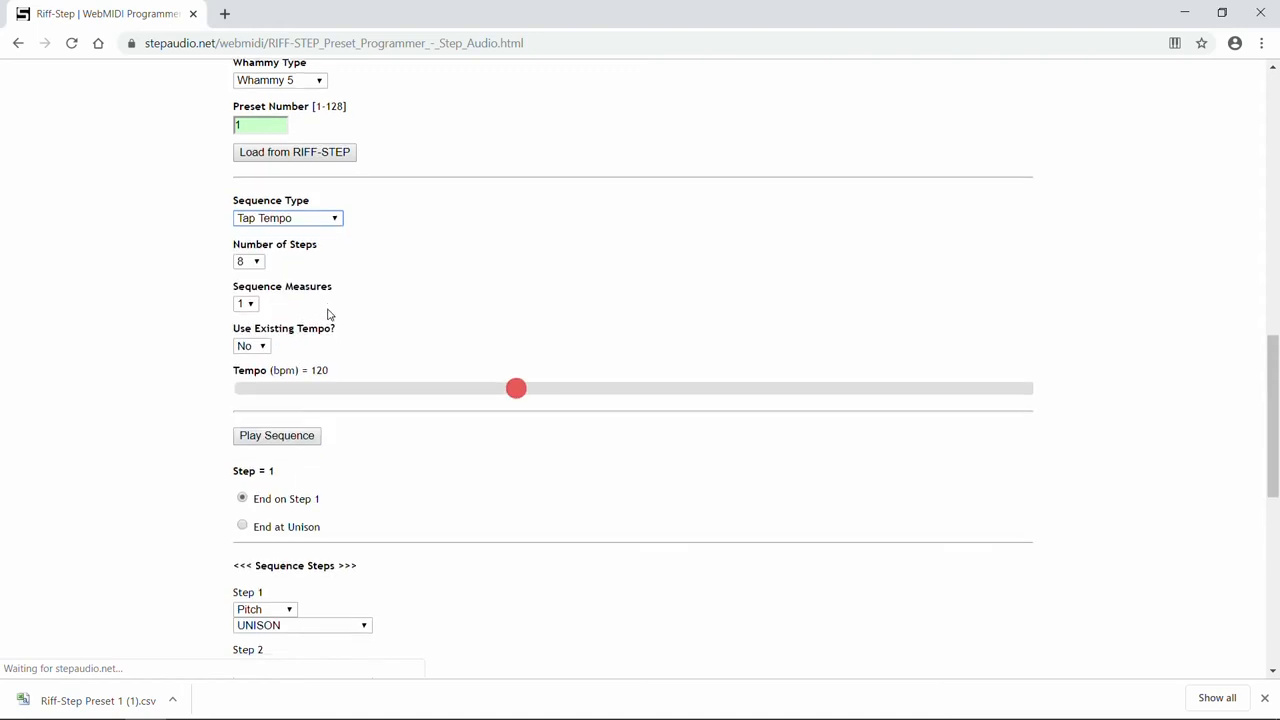
{"action": "scroll", "scroll_direction": "down", "scroll_amount": 3}
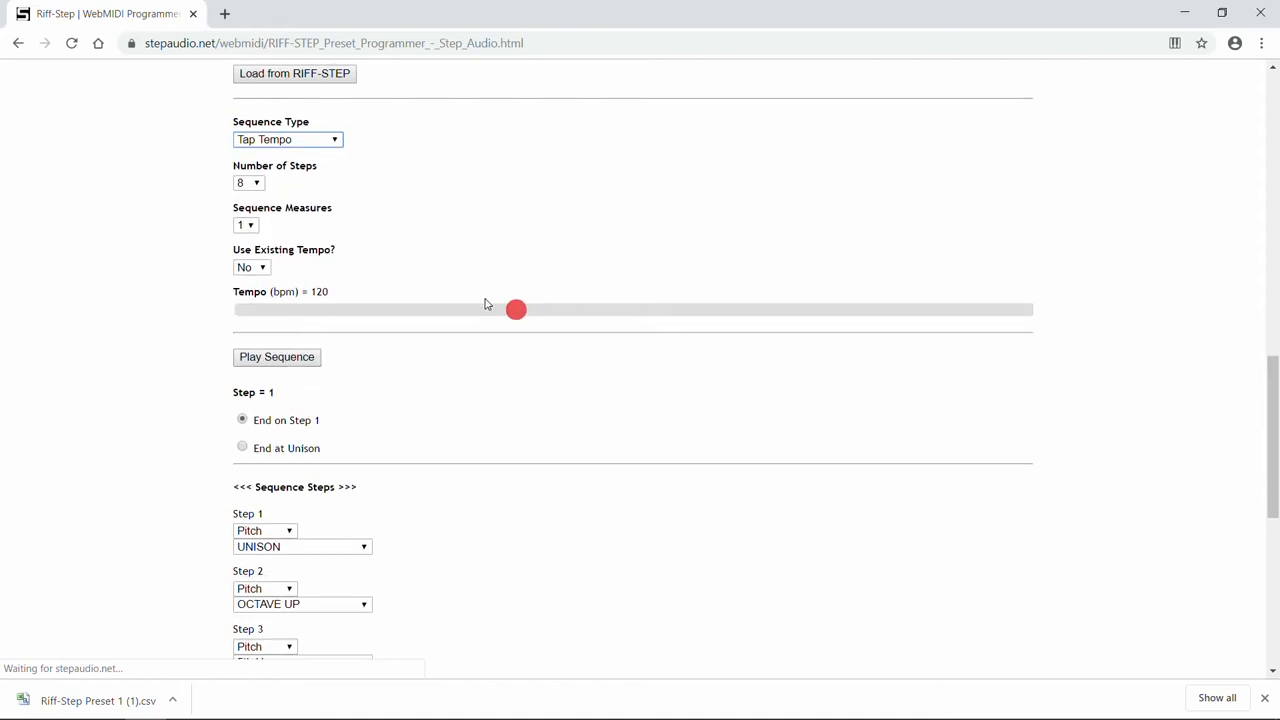
{"action": "left_click_drag", "start_coordinate": [516, 308], "coordinate": [518, 308]}
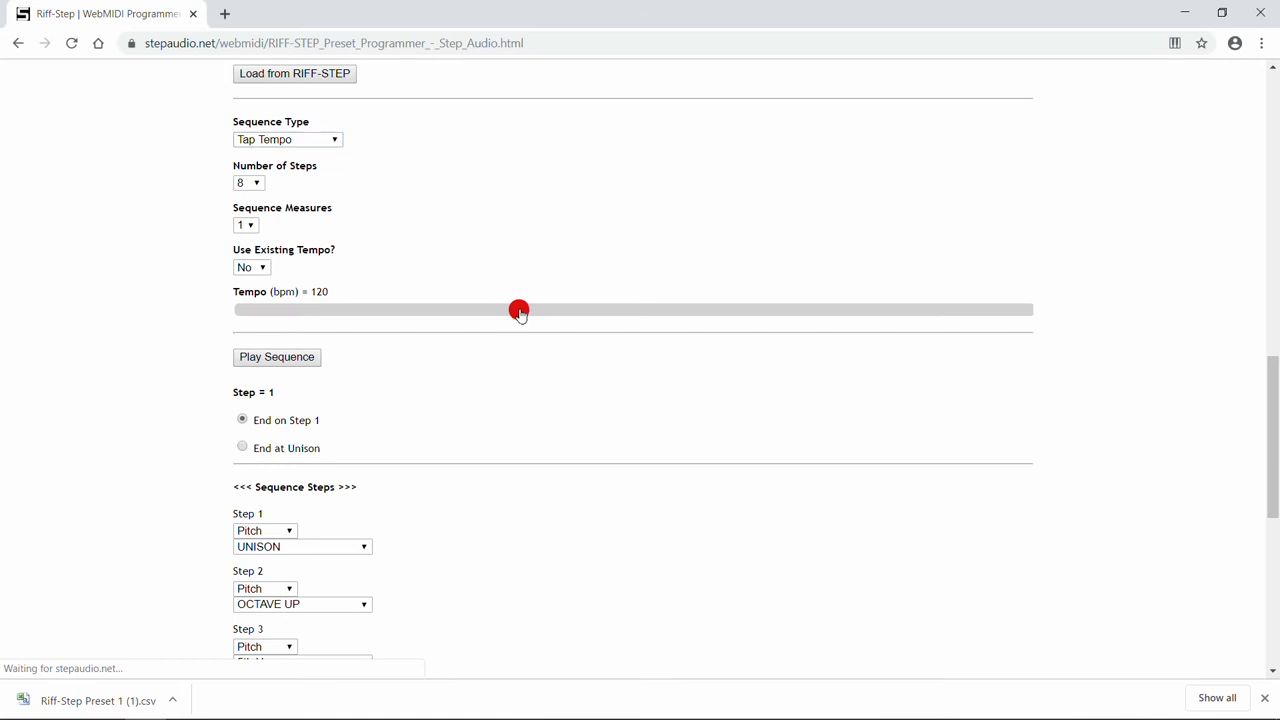
{"action": "left_click_drag", "start_coordinate": [518, 308], "coordinate": [394, 308]}
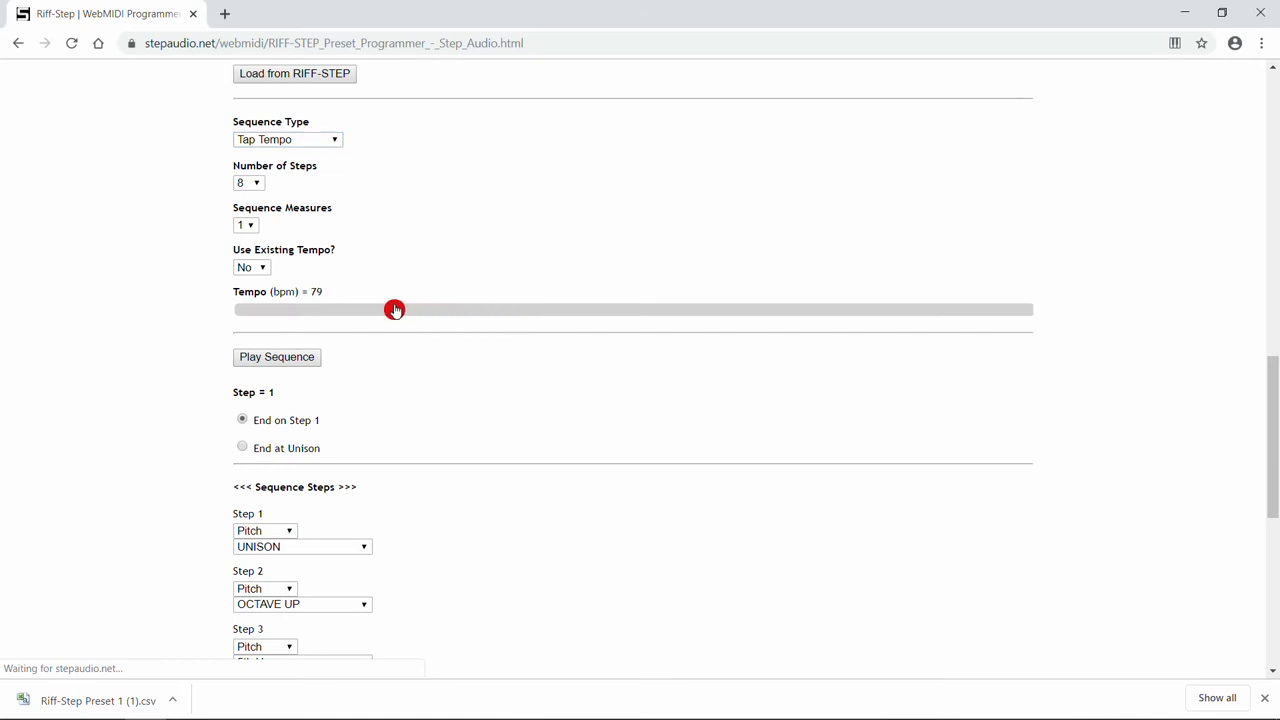
{"action": "left_click_drag", "start_coordinate": [396, 308], "coordinate": [352, 308]}
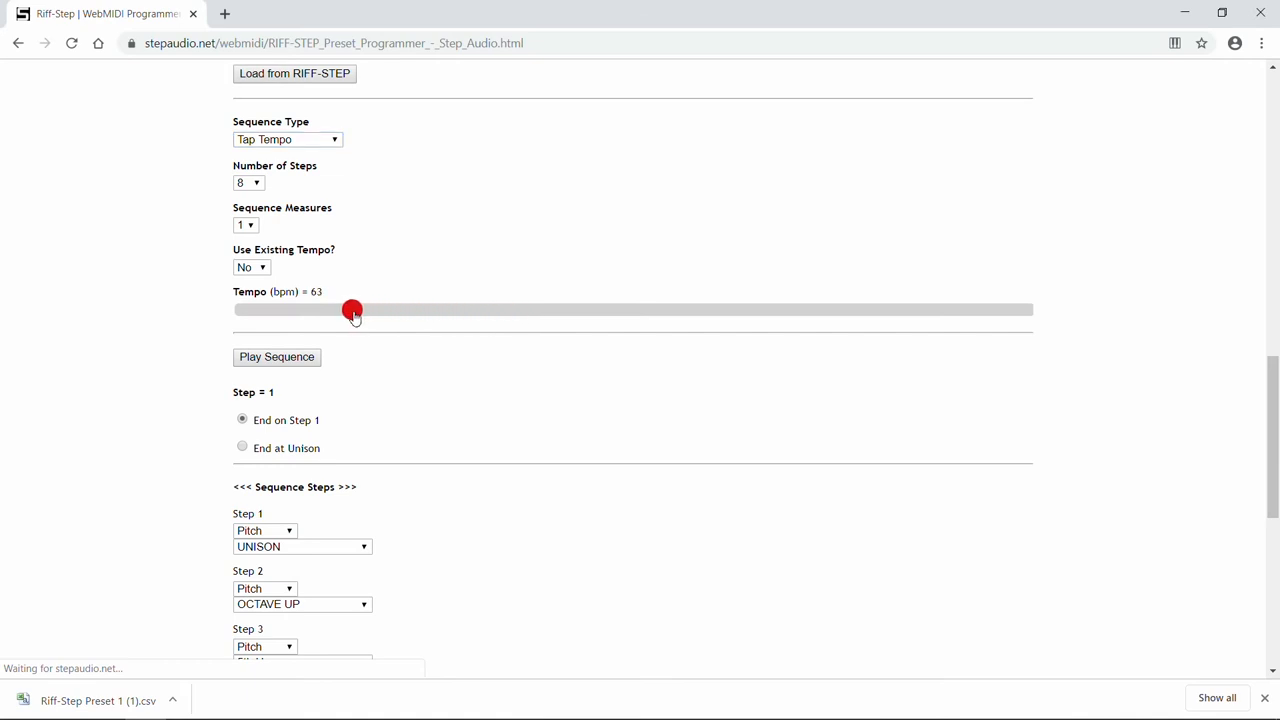
{"action": "left_click_drag", "start_coordinate": [352, 308], "coordinate": [346, 308]}
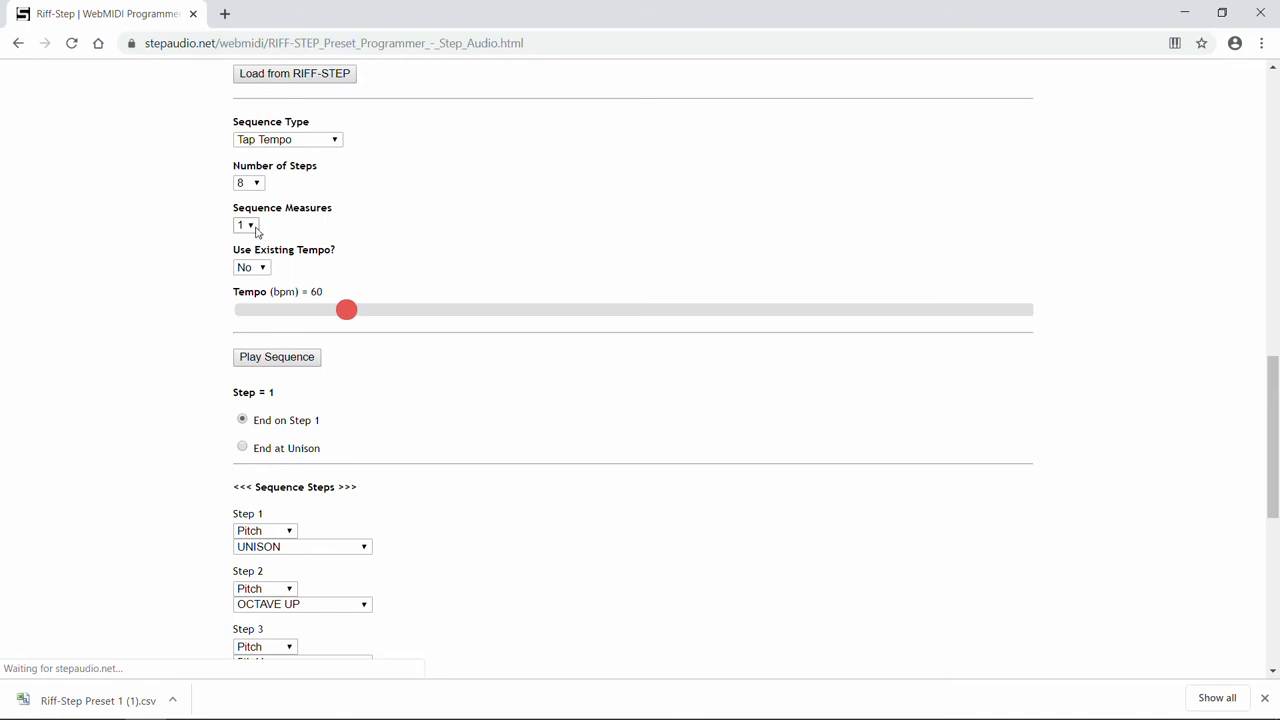
Spread the sequence over 2 measures and preview the Tap Tempo sequence
{"action": "left_click", "coordinate": [244, 224]}
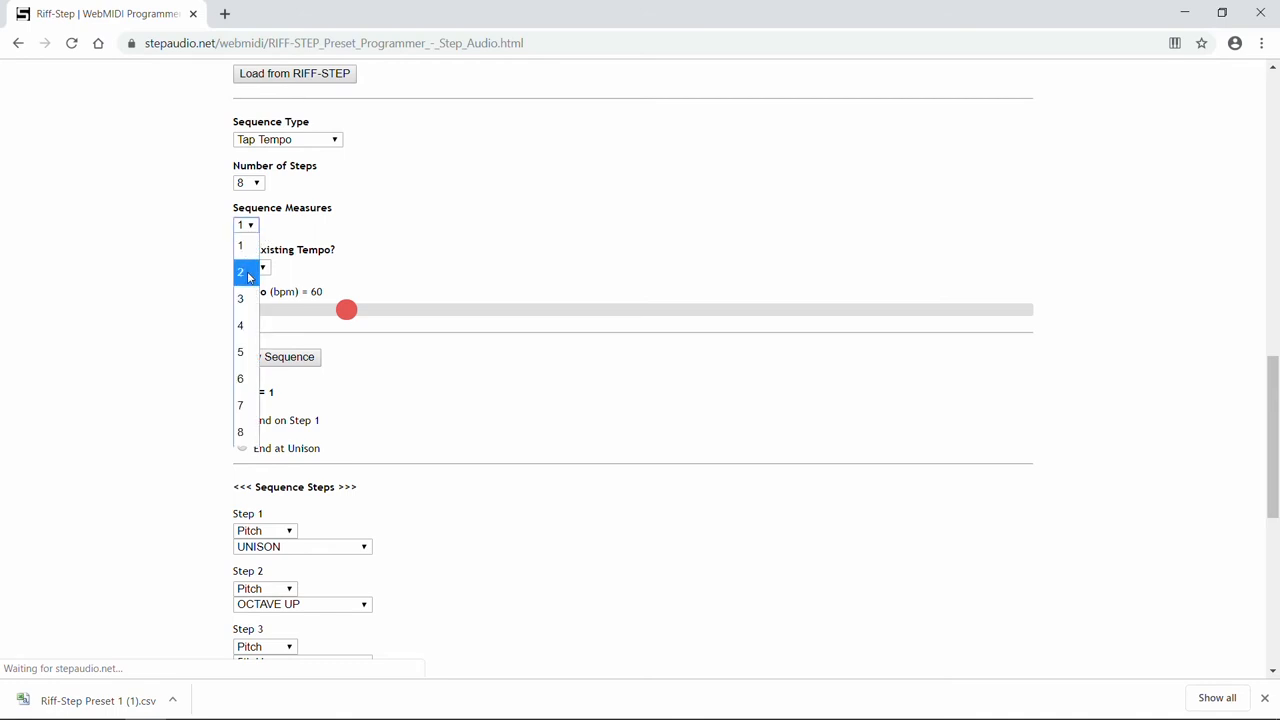
{"action": "left_click", "coordinate": [240, 272]}
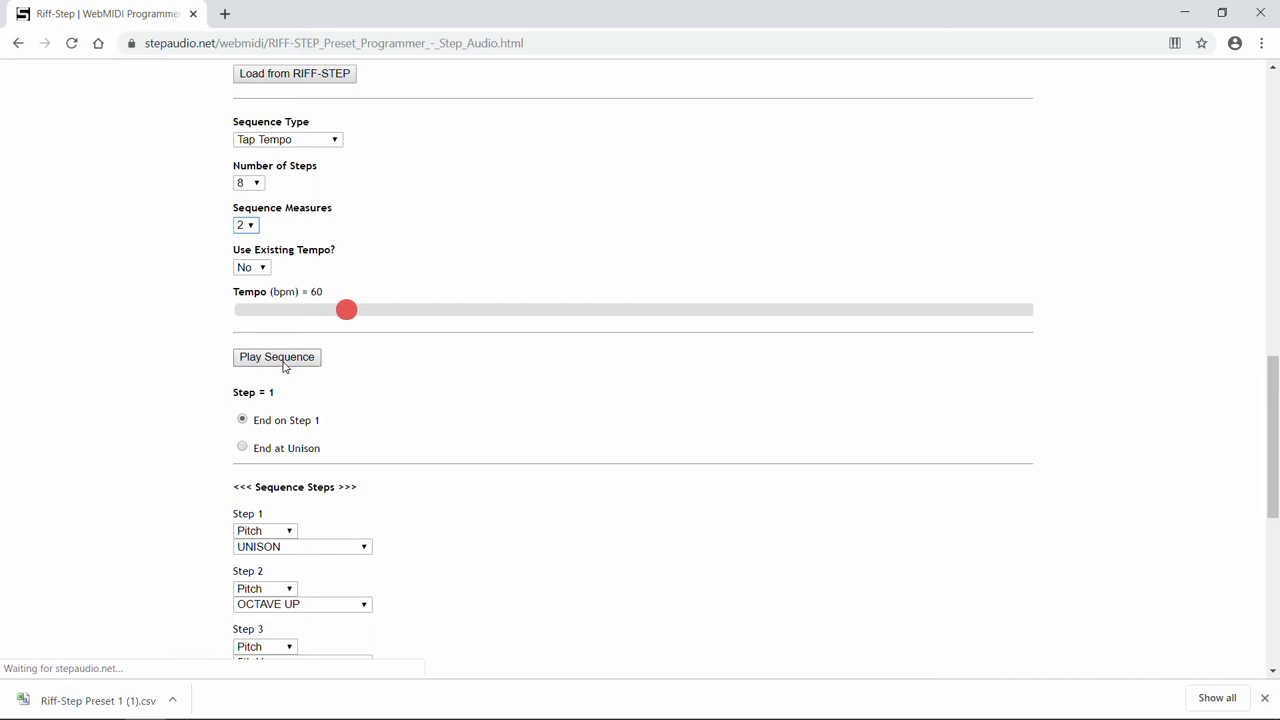
{"action": "left_click", "coordinate": [276, 356]}
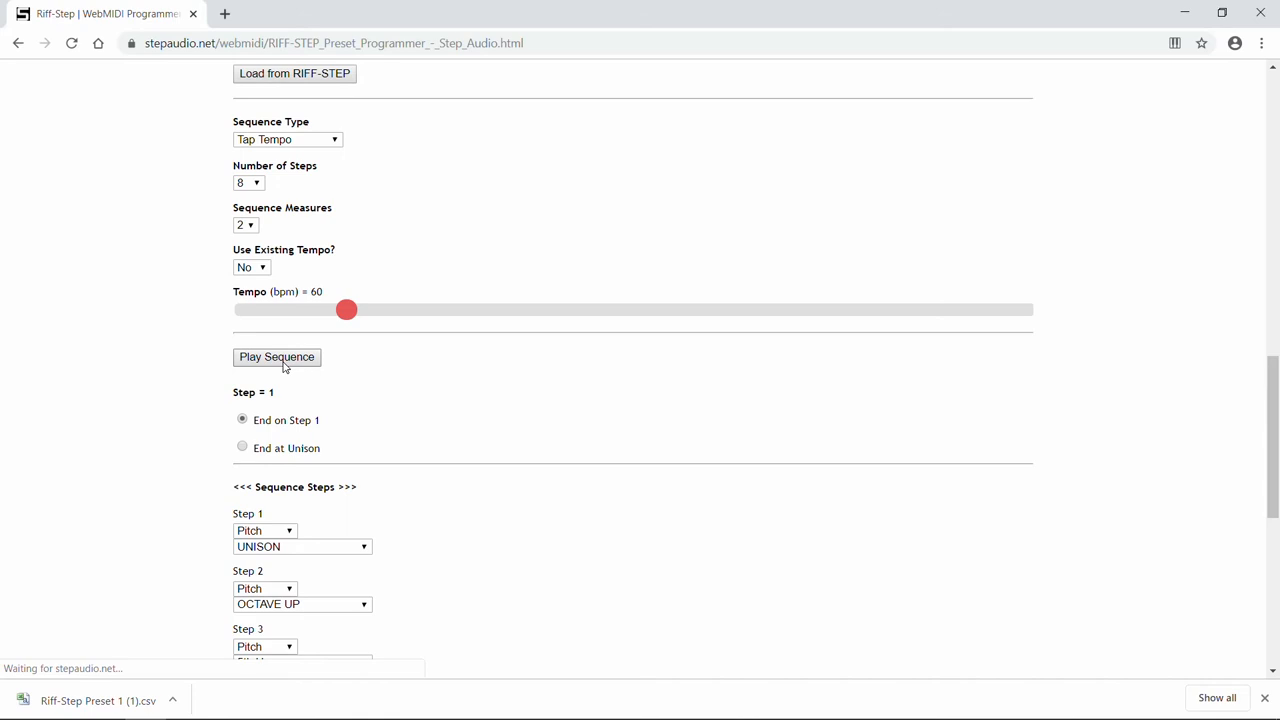
{"action": "scroll", "scroll_direction": "down", "scroll_amount": 3}
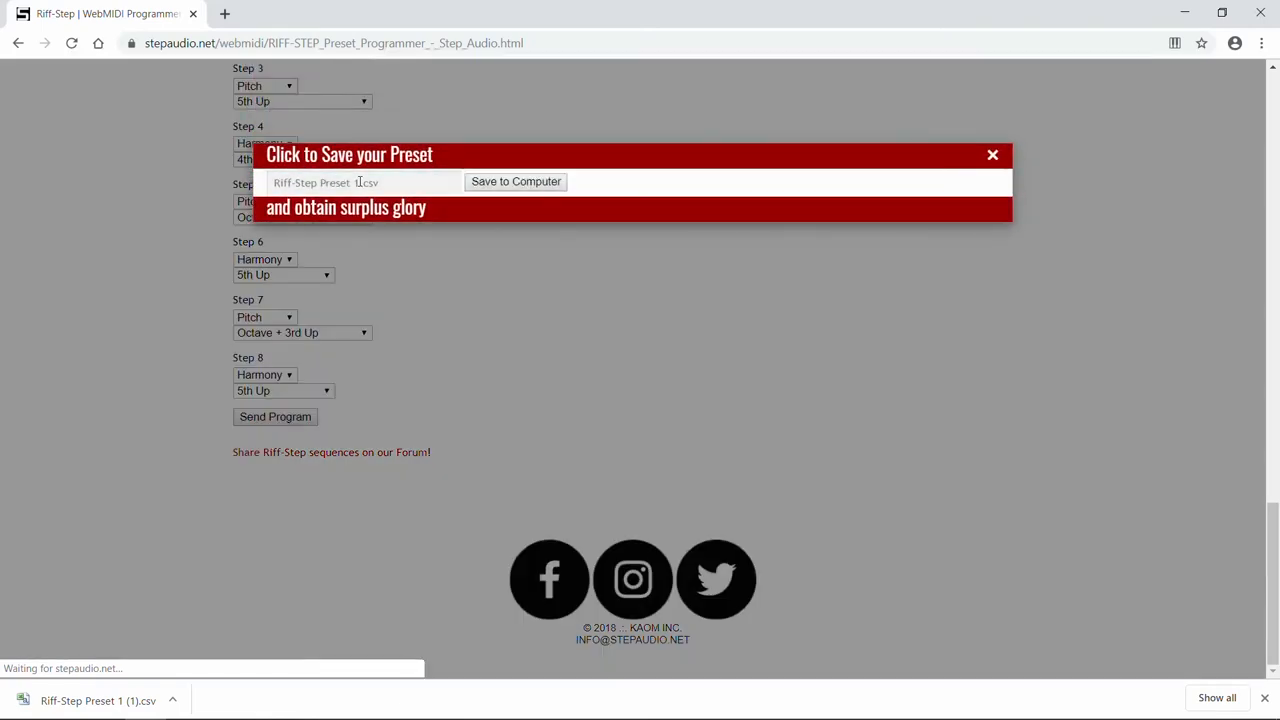
Rename the preset file to Tap Tempo 1 and save it to the computer as Tap Tempo 1.csv
{"action": "double_click", "coordinate": [316, 182]}
{"action": "type", "text": "Tap Tempo"}
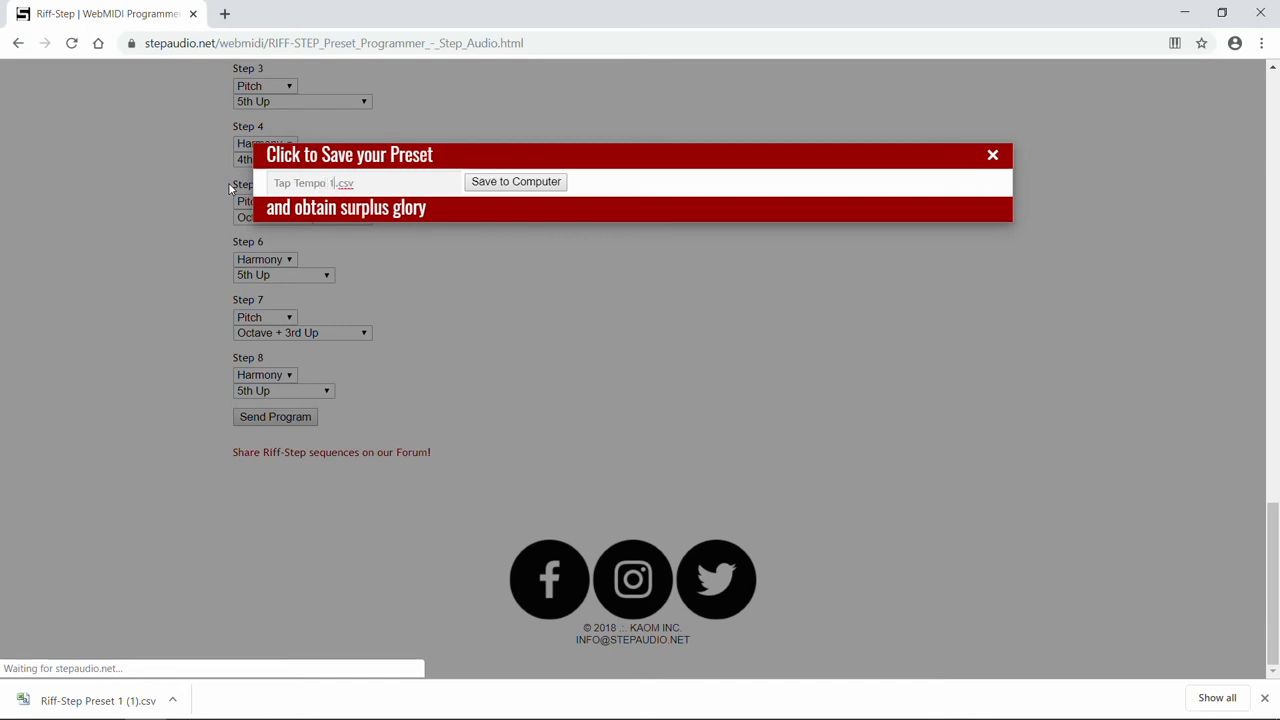
{"action": "left_click", "coordinate": [516, 180]}
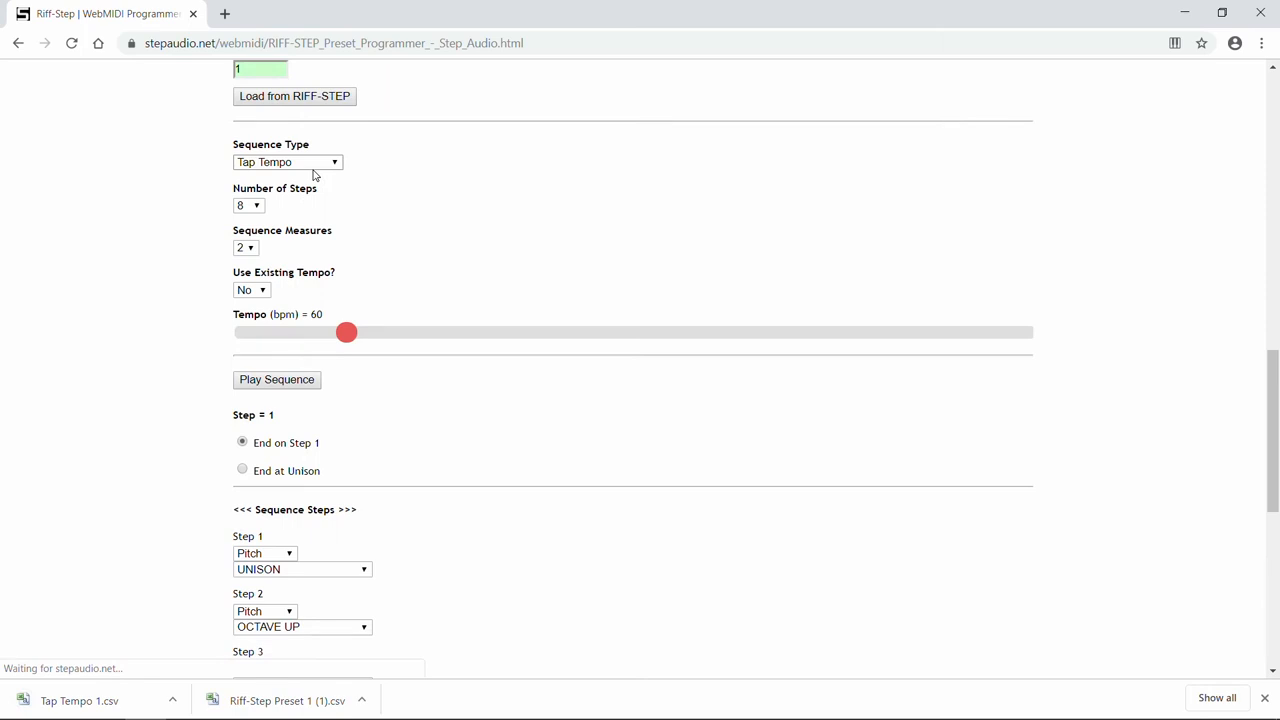
Switch the sequence type to One-Shot and send the program to the pedal
{"action": "left_click", "coordinate": [288, 162]}
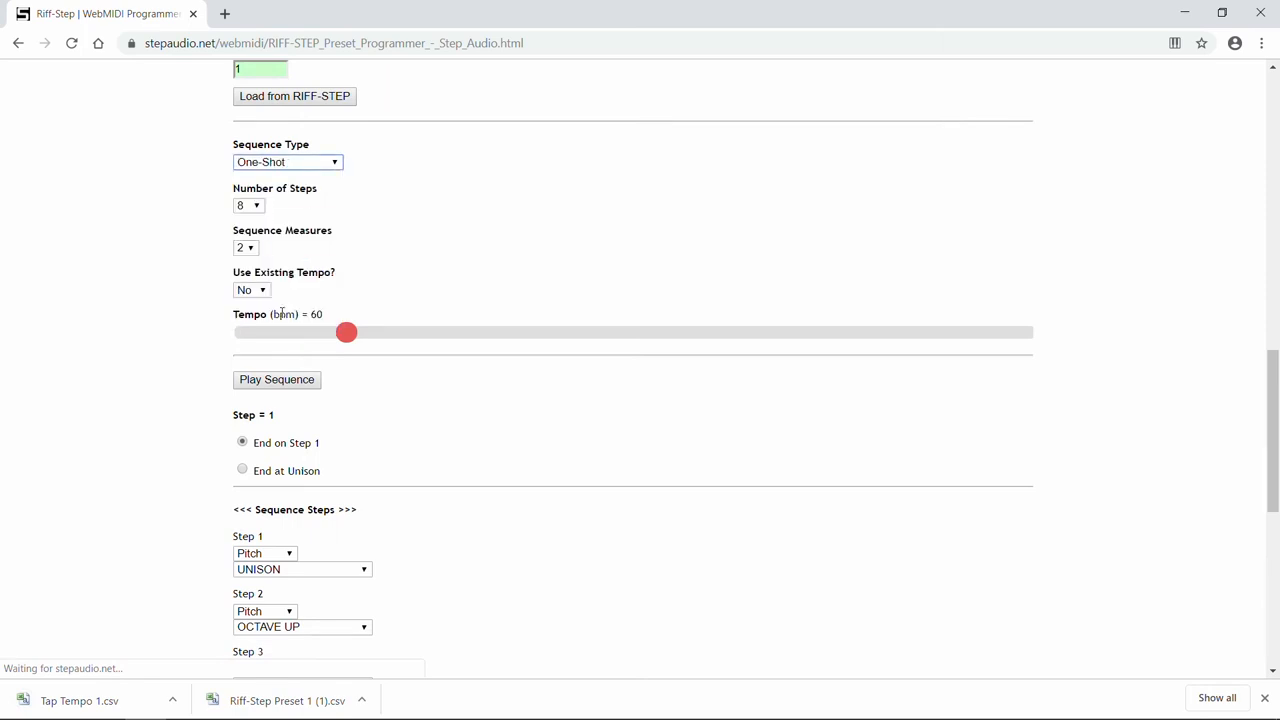
{"action": "scroll", "scroll_direction": "down", "scroll_amount": 3}
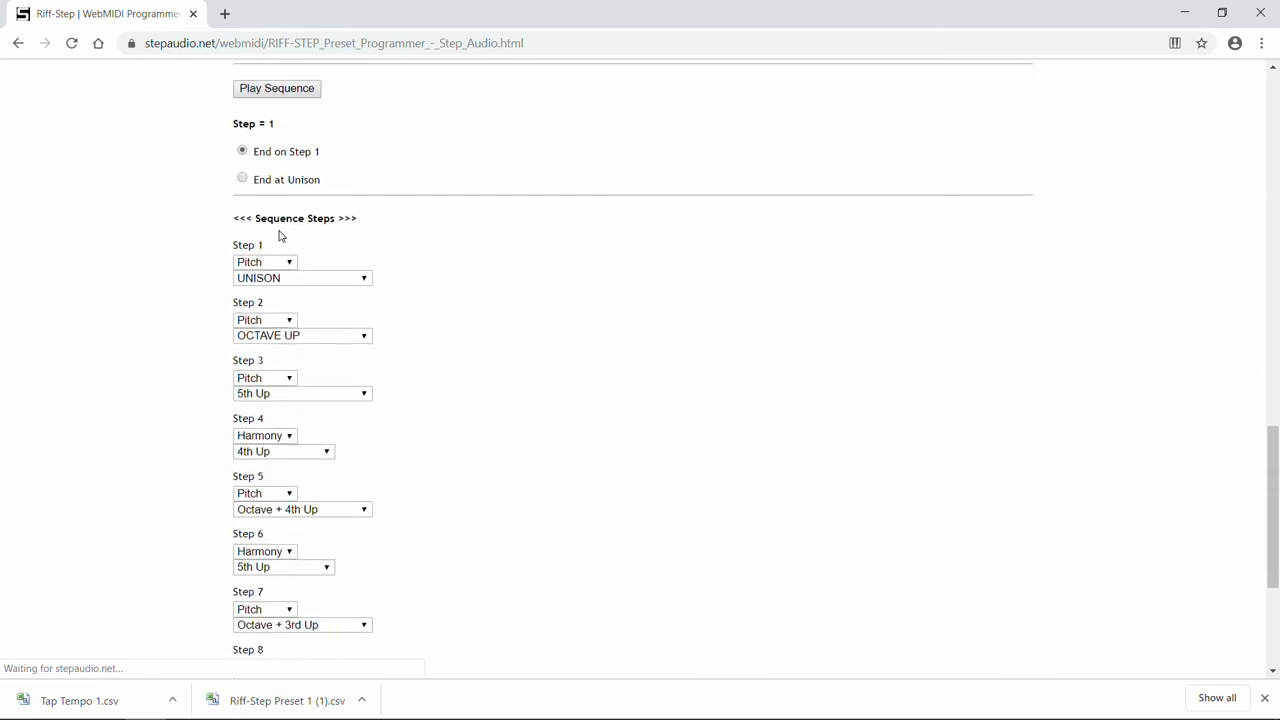
{"action": "scroll", "scroll_direction": "down", "scroll_amount": 3}
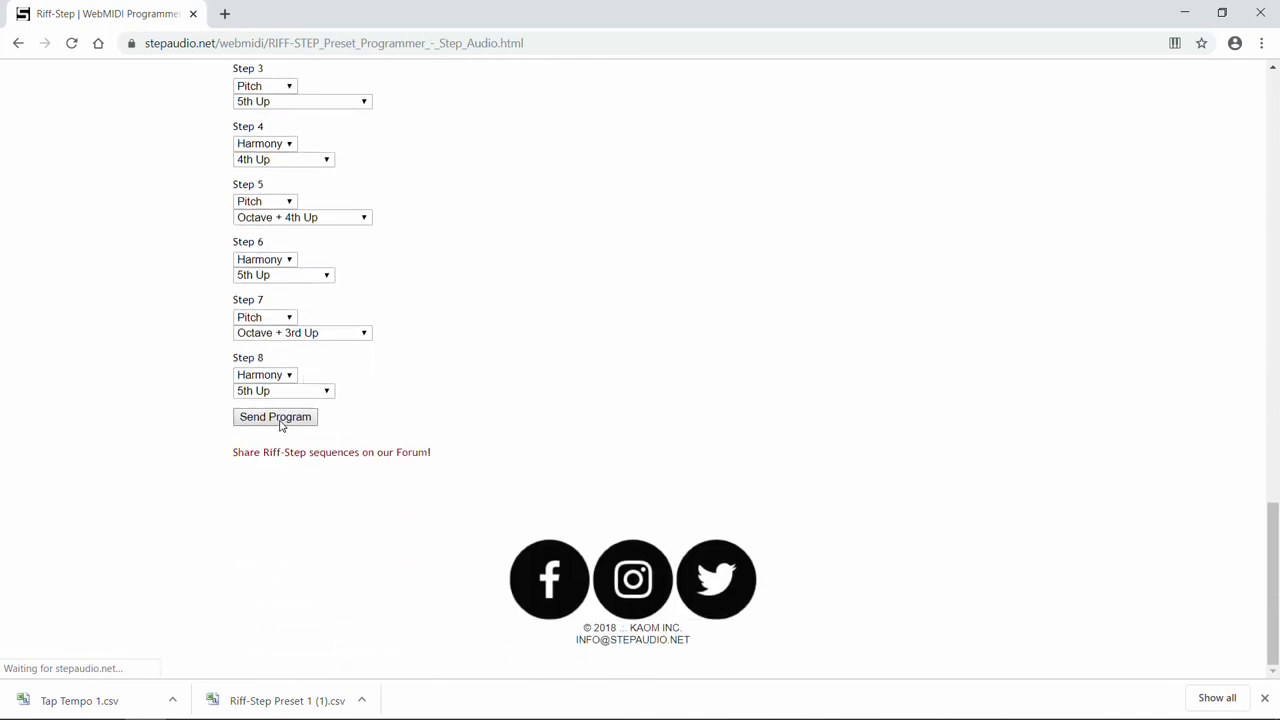
{"action": "left_click", "coordinate": [276, 418]}
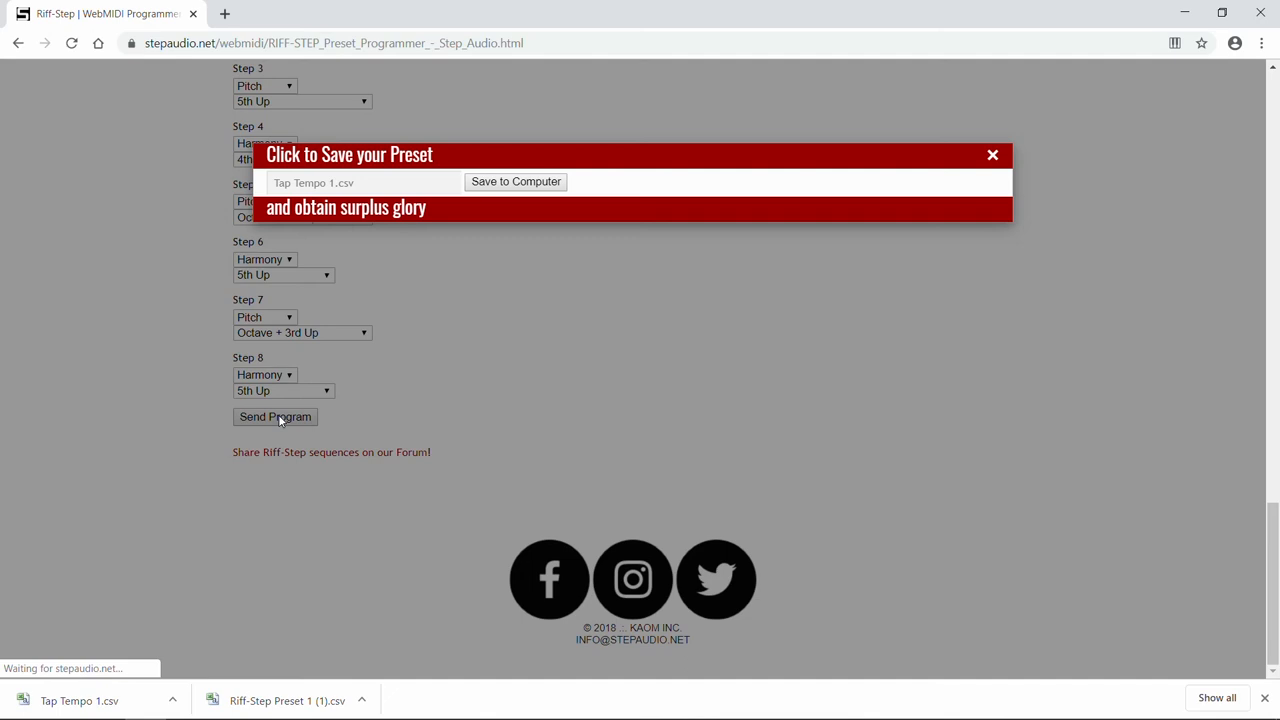
Rename the file to One Shot 1 and save it to the computer as One Shot 1.csv
{"action": "double_click", "coordinate": [298, 182]}
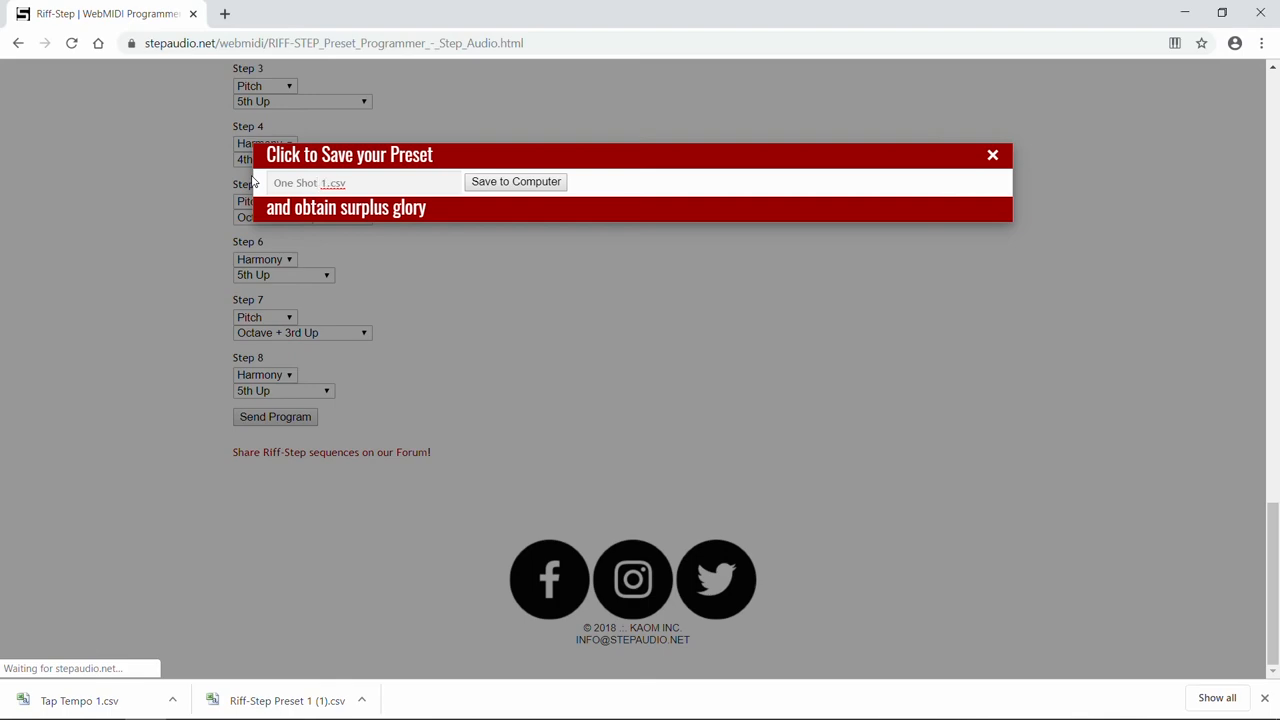
{"action": "left_click", "coordinate": [516, 180]}
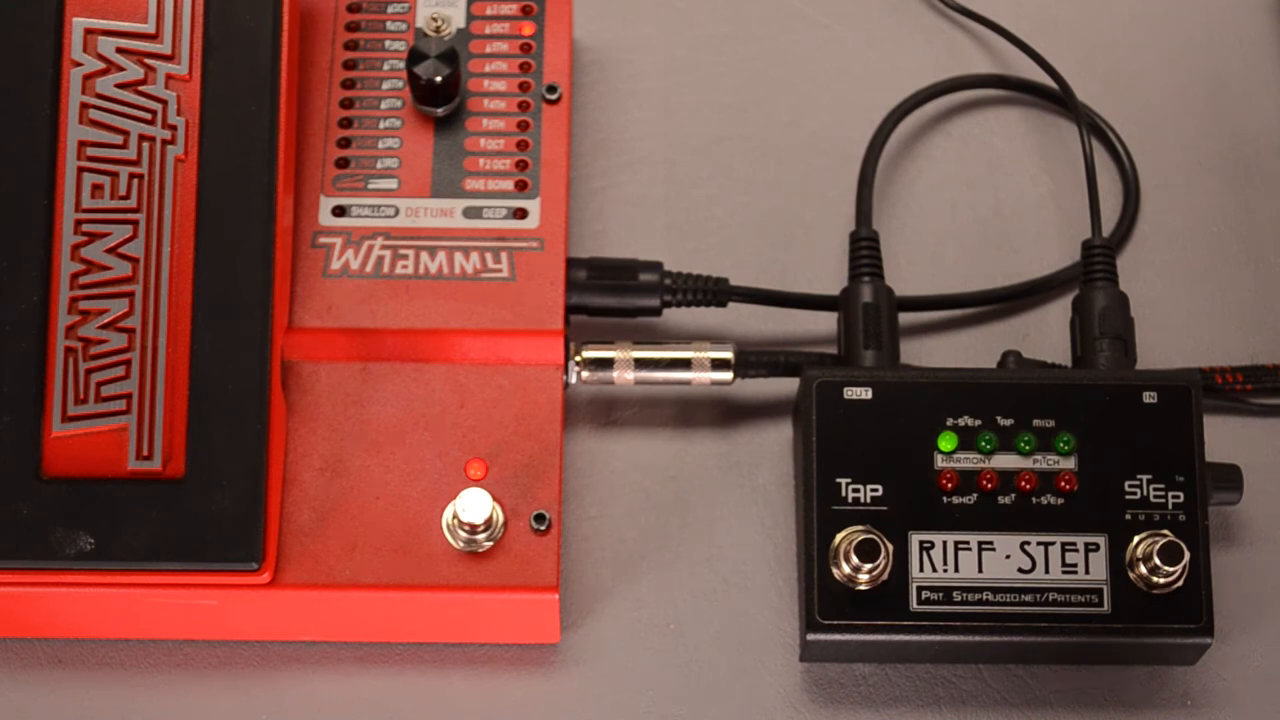
{"action": "left_click", "coordinate": [1152, 568]}
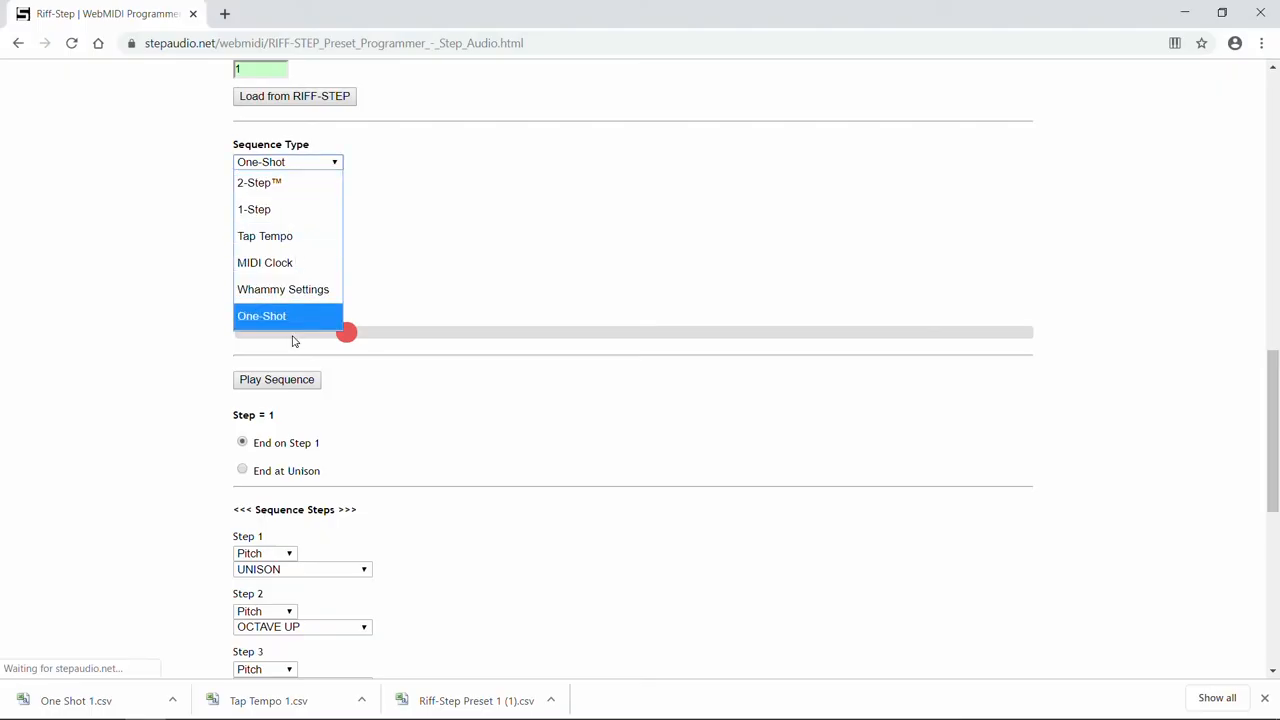
{"action": "mouse_move", "coordinate": [296, 296]}
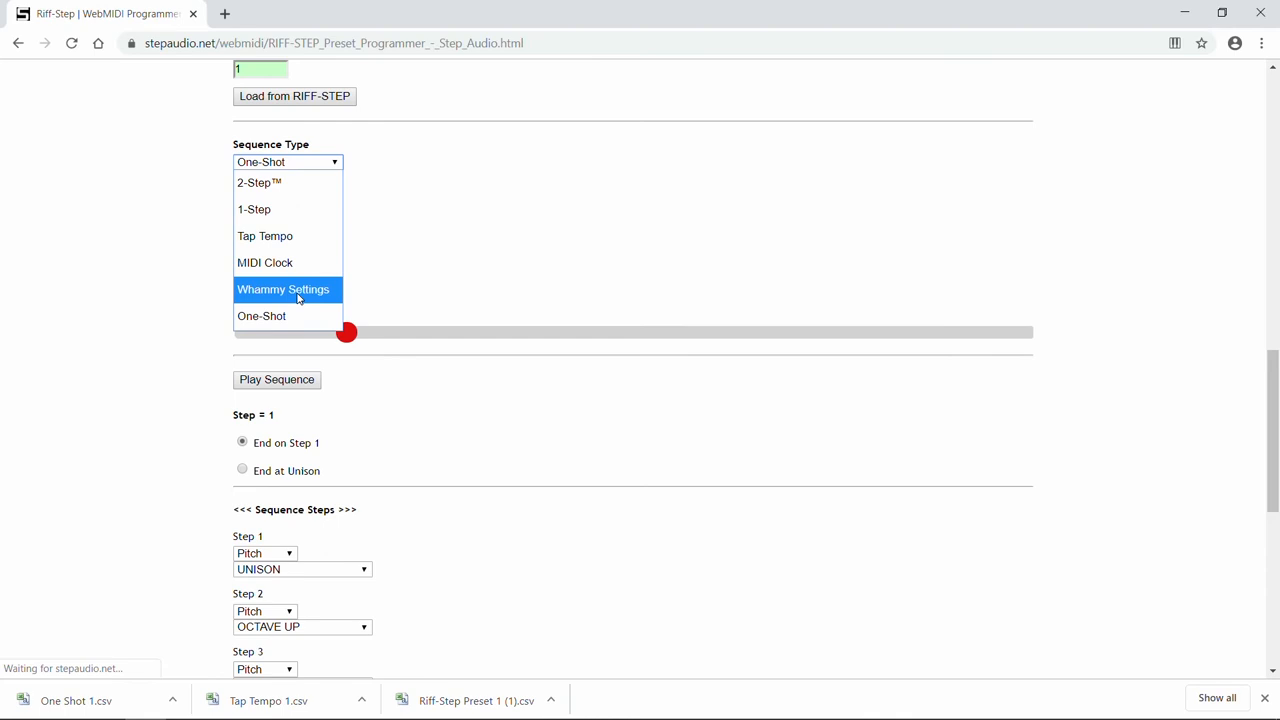
Choose the Whammy Settings sequence type with 2 steps
{"action": "left_click", "coordinate": [284, 288]}
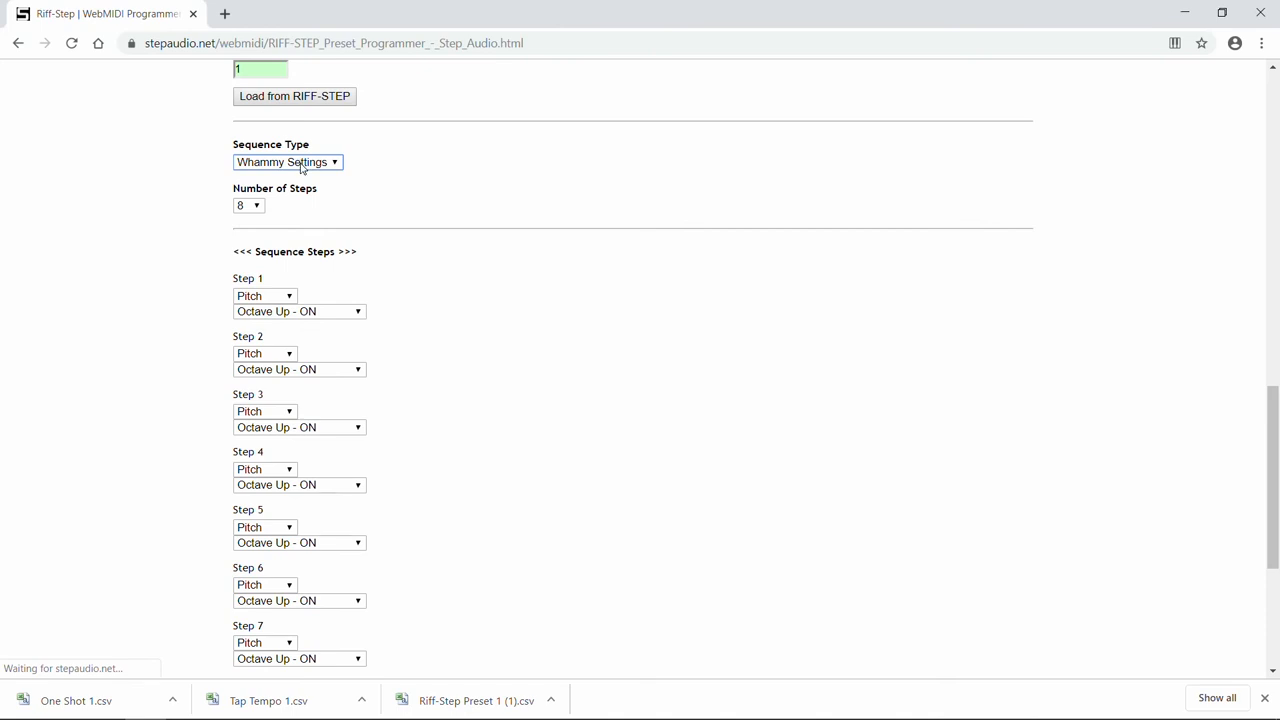
{"action": "left_click", "coordinate": [248, 204]}
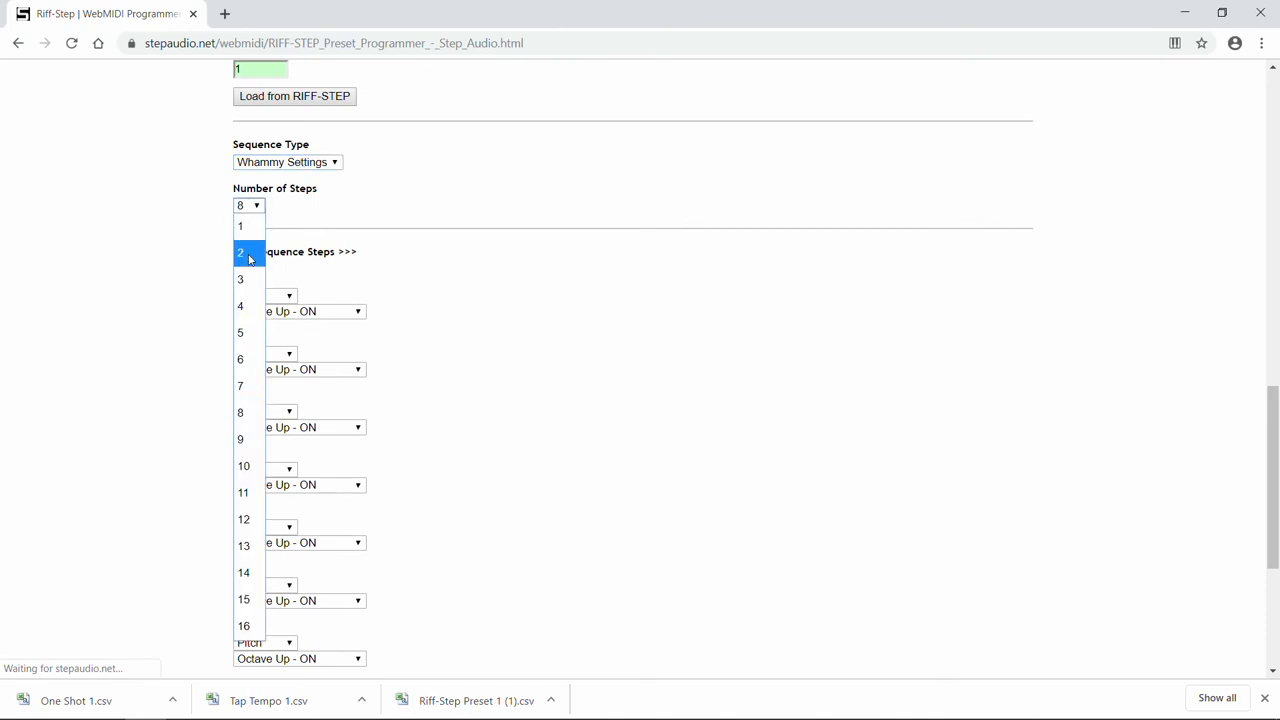
{"action": "left_click", "coordinate": [240, 252]}
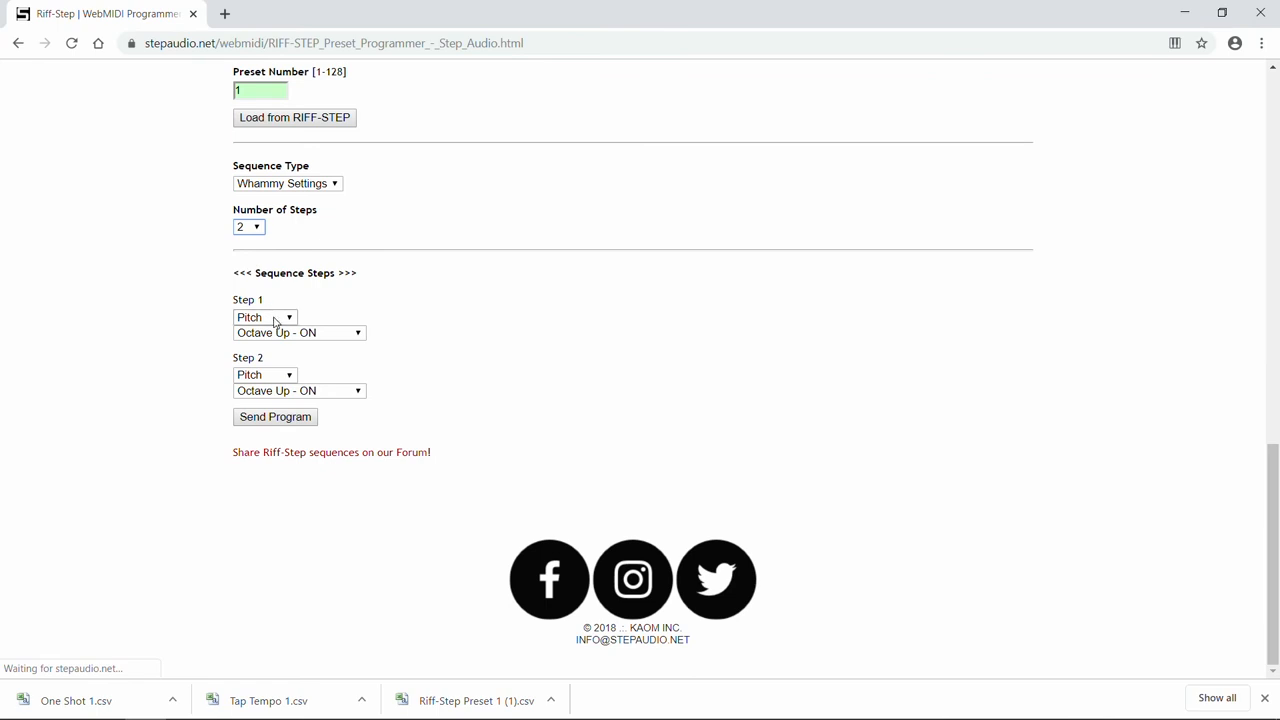
Set step 1 to Harmony Octave Down/Octave Up - OFF and step 2 to Pitch 5th Up - ON
{"action": "left_click", "coordinate": [264, 316]}
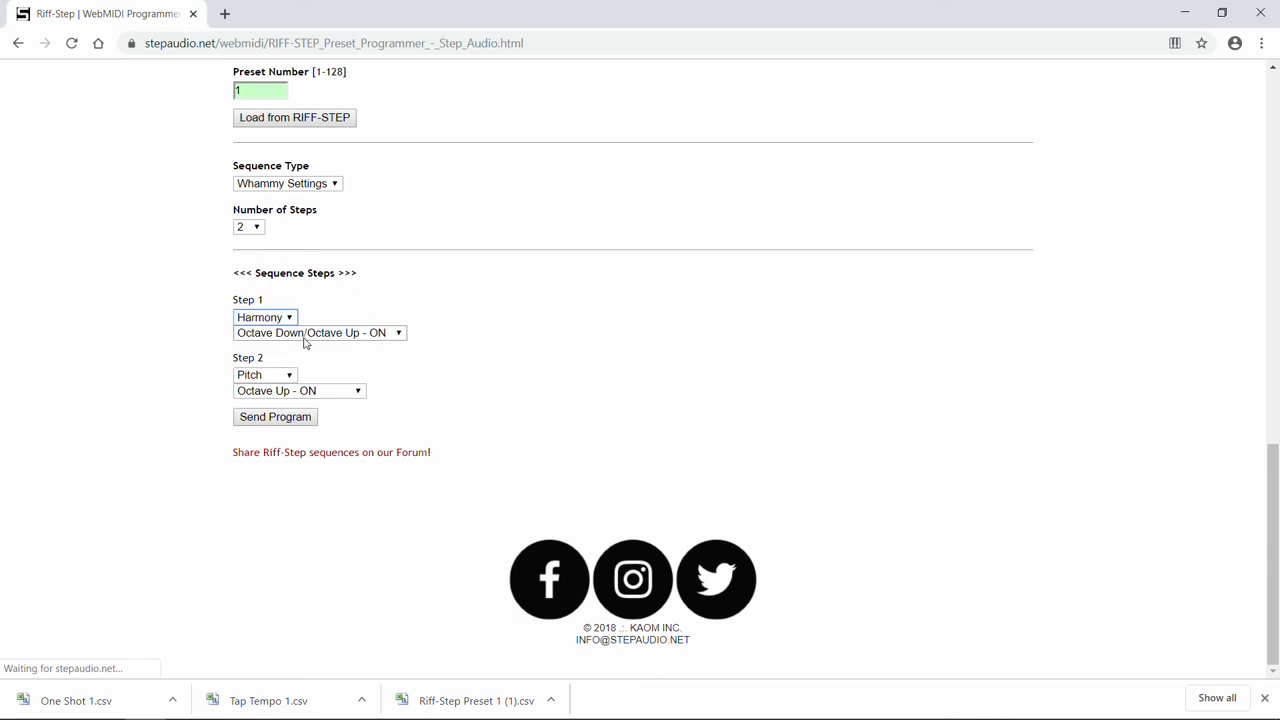
{"action": "left_click", "coordinate": [264, 316]}
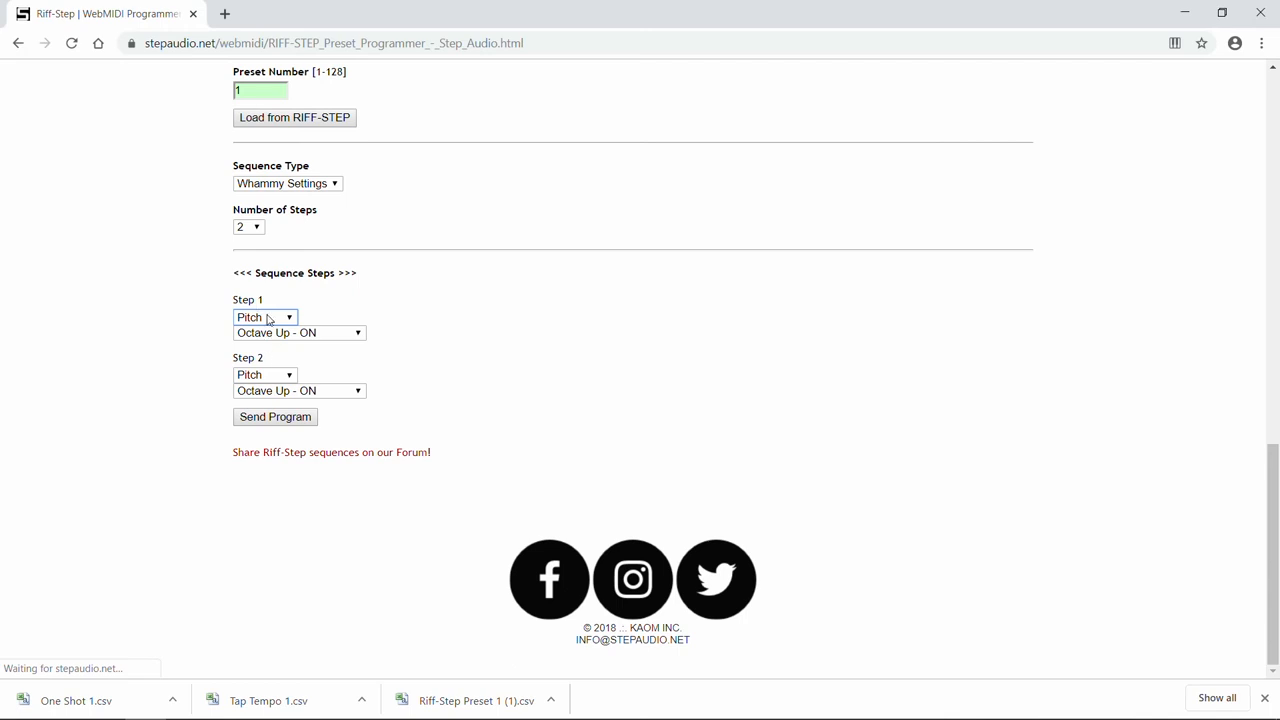
{"action": "left_click", "coordinate": [264, 316]}
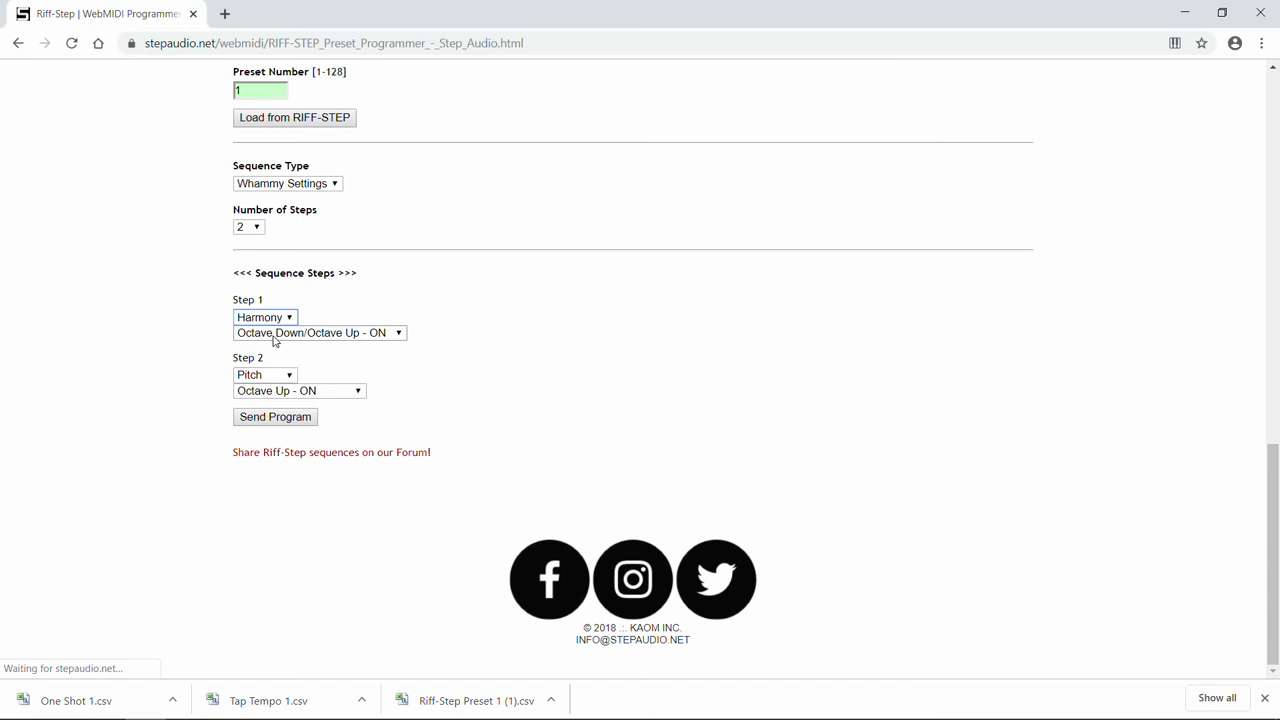
{"action": "left_click", "coordinate": [318, 332]}
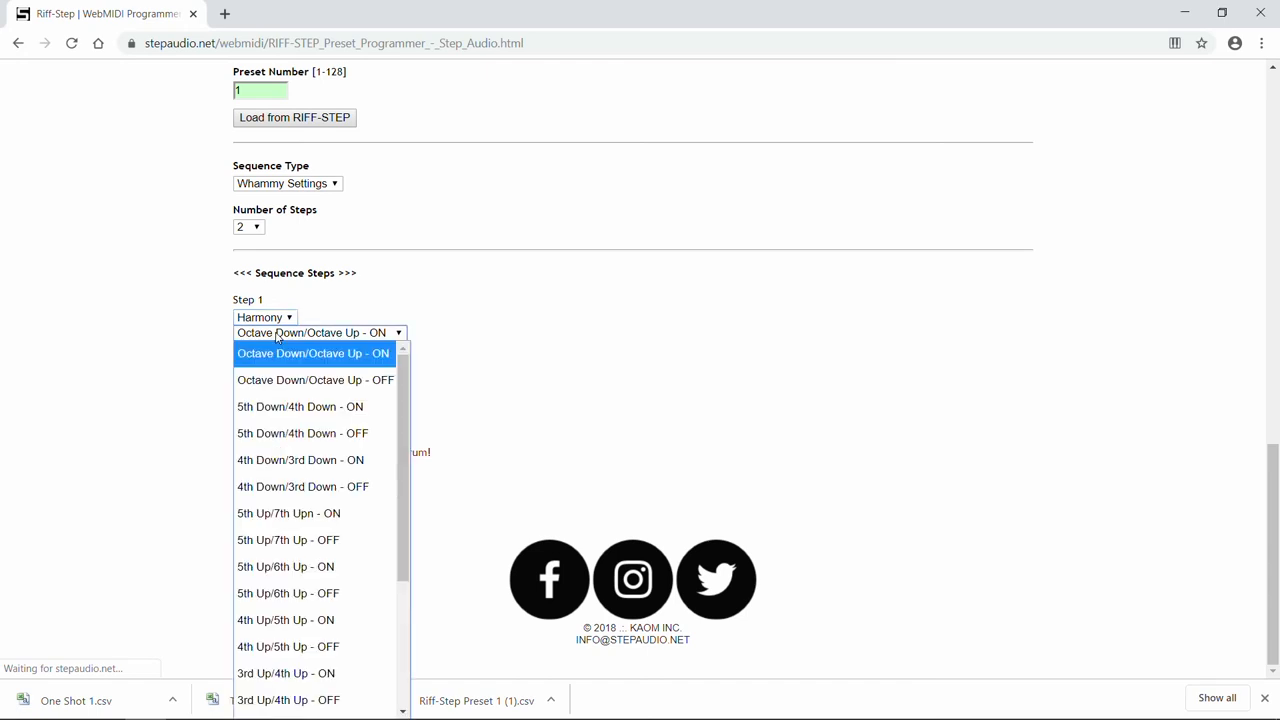
{"action": "mouse_move", "coordinate": [308, 386]}
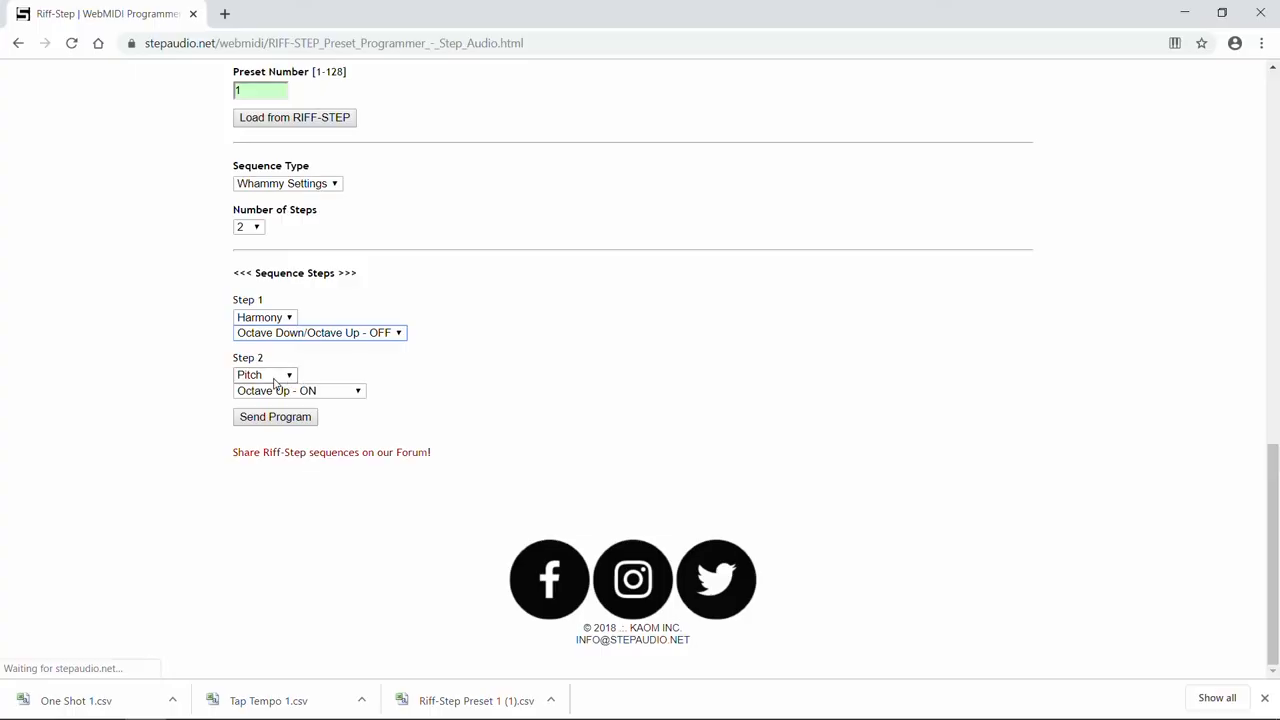
{"action": "left_click", "coordinate": [298, 390]}
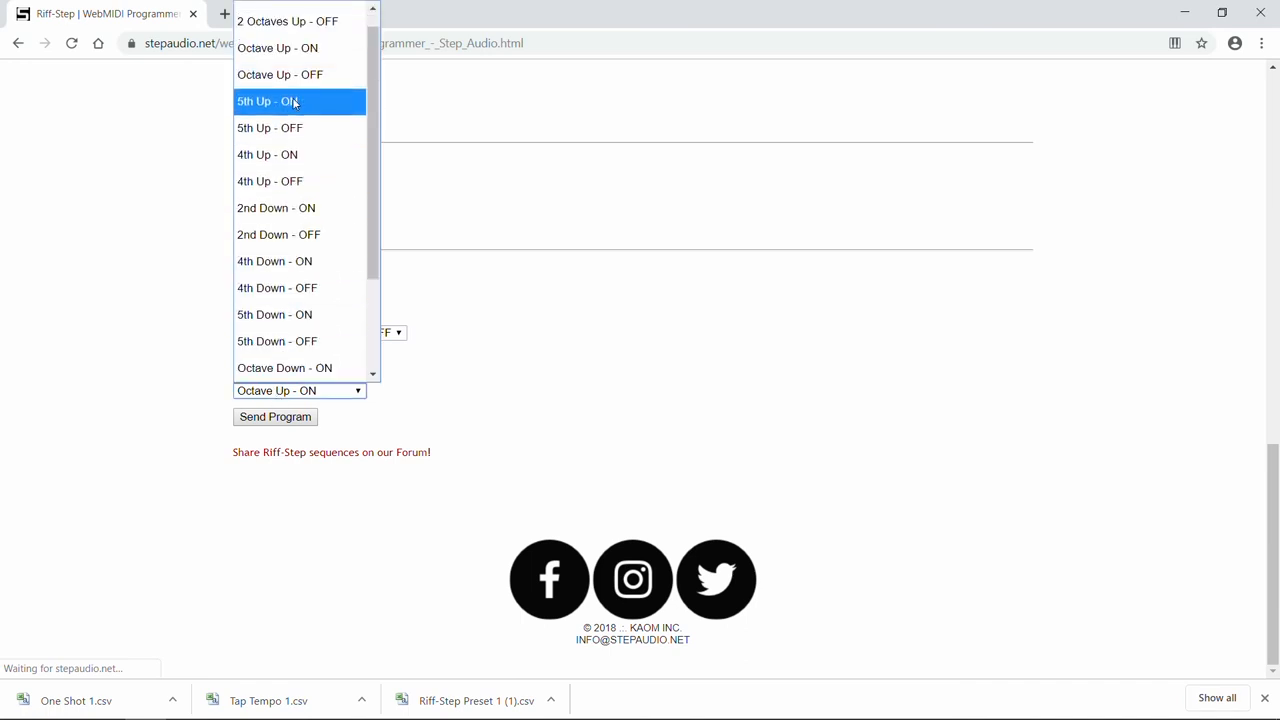
{"action": "mouse_move", "coordinate": [296, 108]}
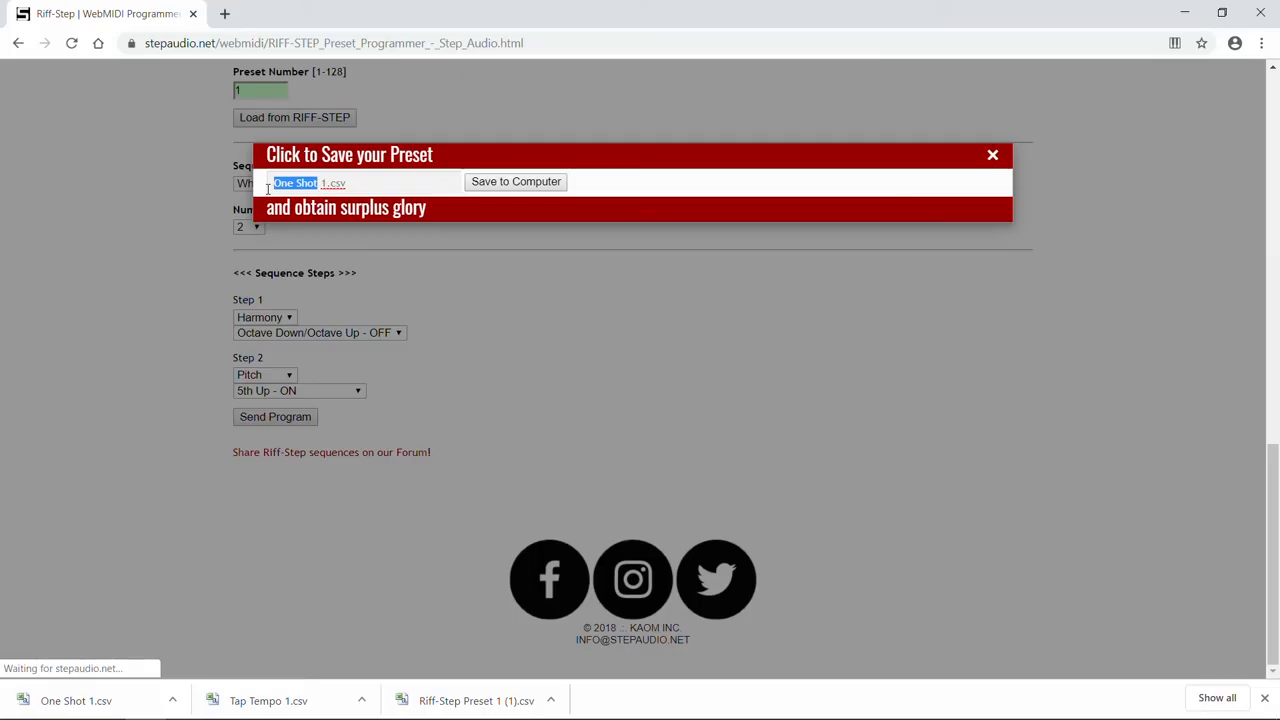
Name the file Whammy Settings 1 and save it to the computer as Whammy Settings 1.csv
{"action": "type", "text": "Whammy Settings"}
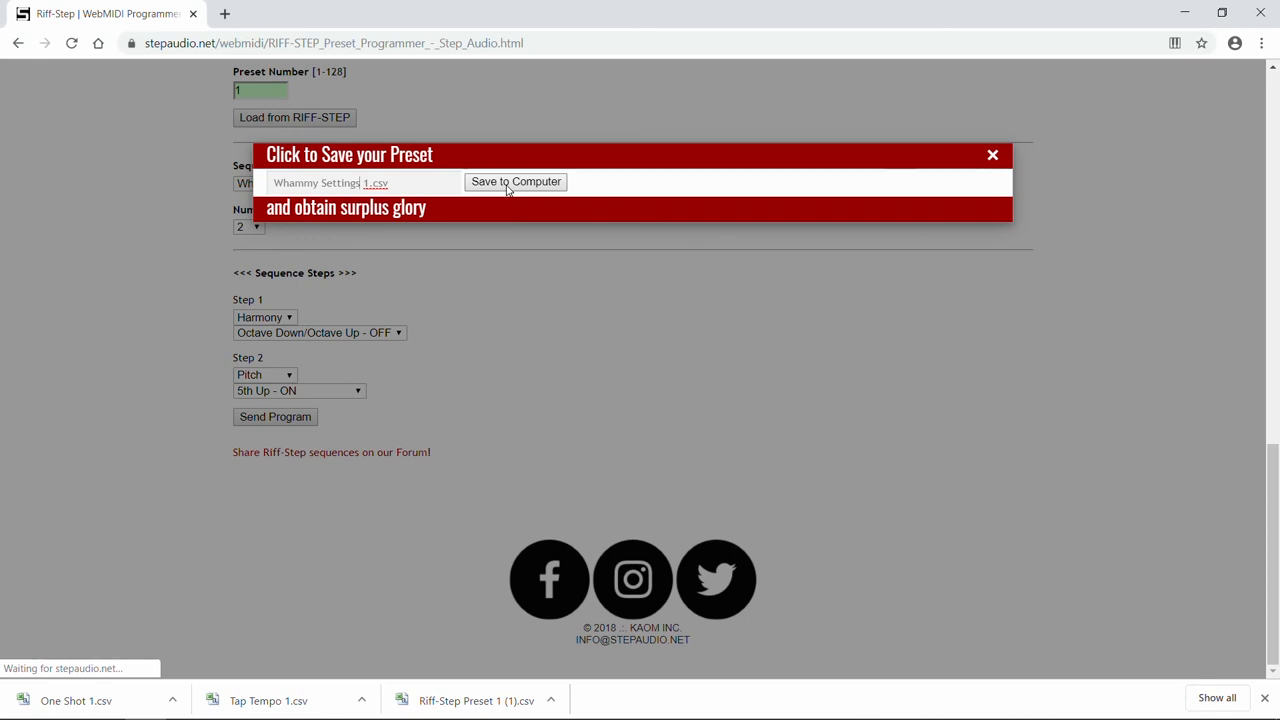
{"action": "left_click", "coordinate": [516, 180]}
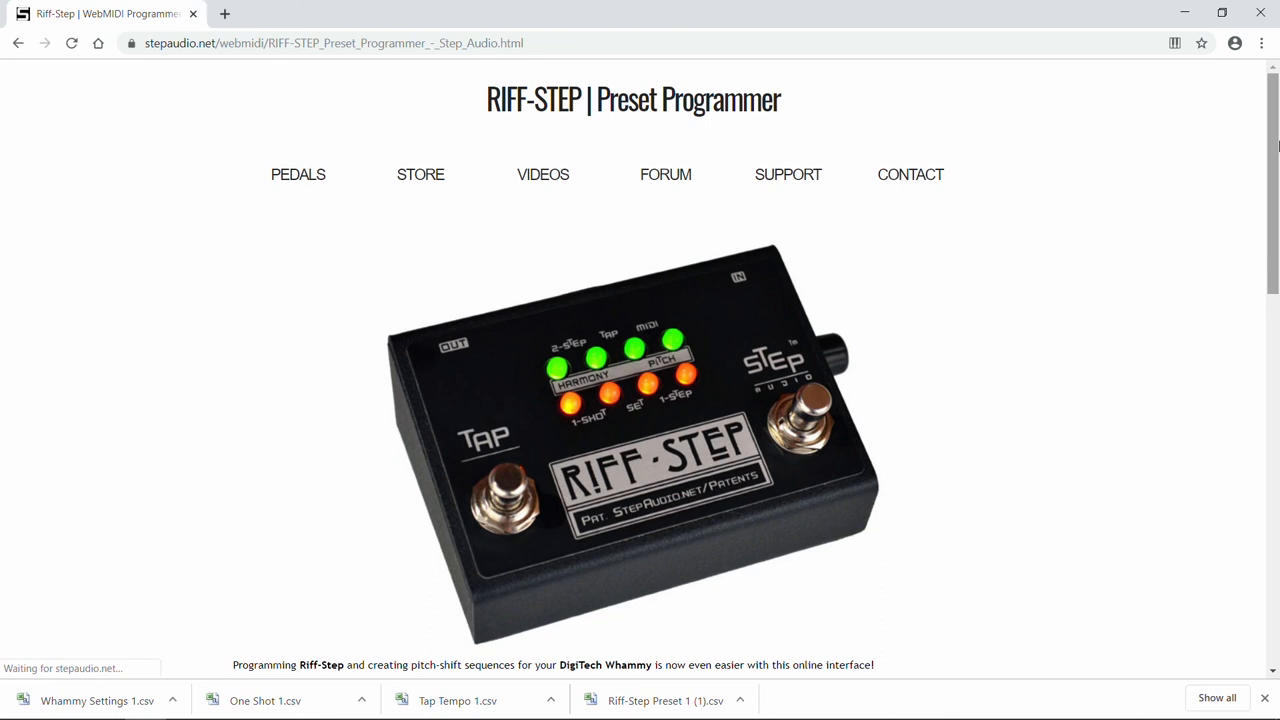
Load Tap Tempo 1.csv from Downloads, restoring the Tap Tempo sequence at 60 bpm over 2 measures
{"action": "scroll", "scroll_direction": "down", "scroll_amount": 3}
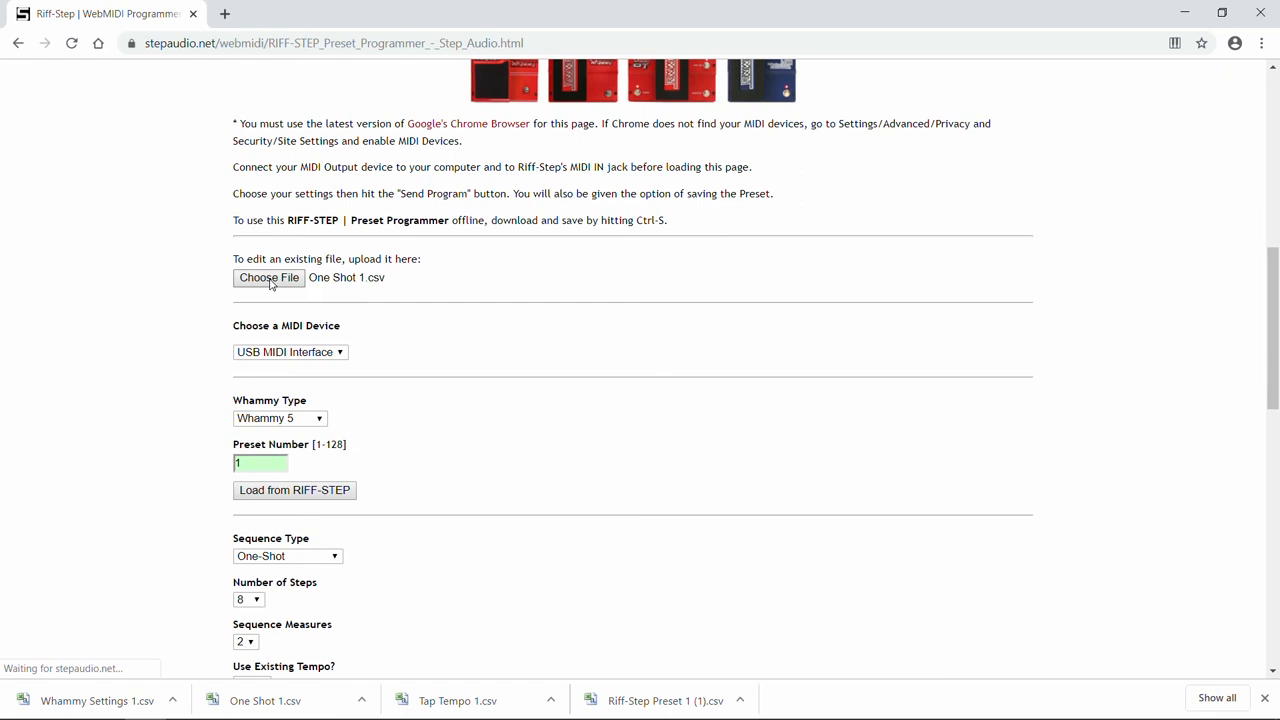
{"action": "left_click", "coordinate": [268, 276]}
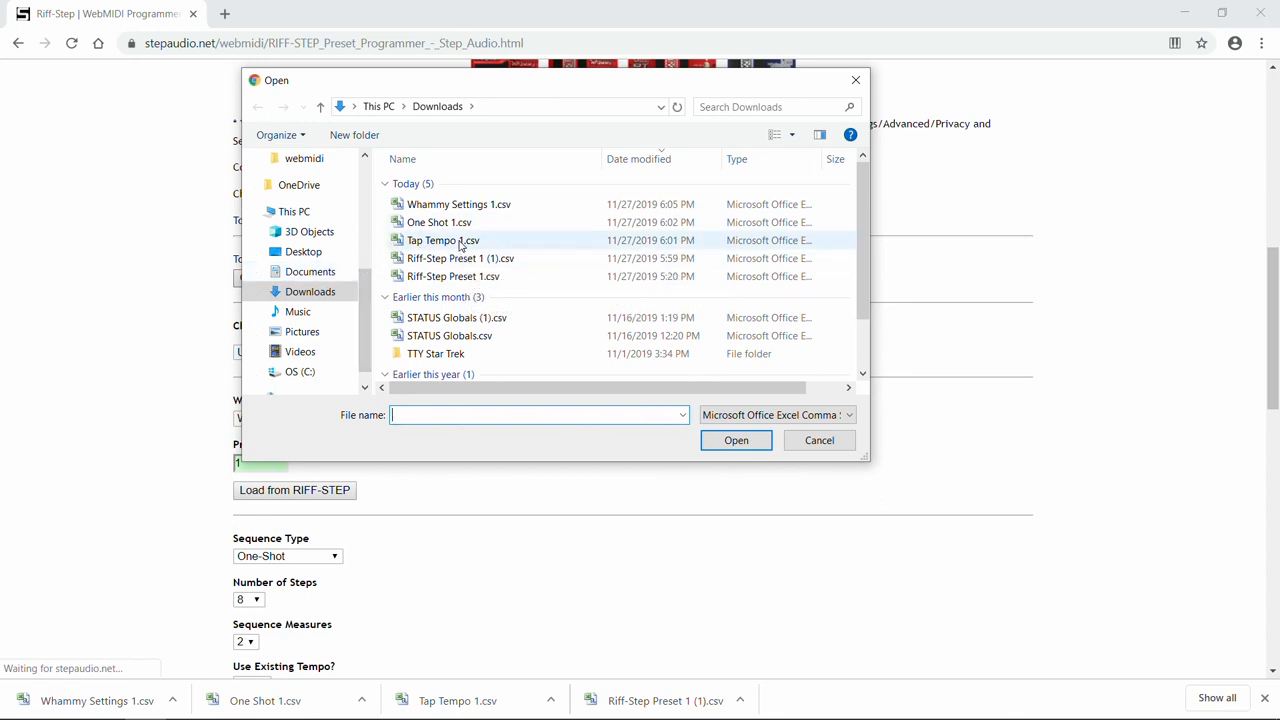
{"action": "left_click", "coordinate": [440, 240]}
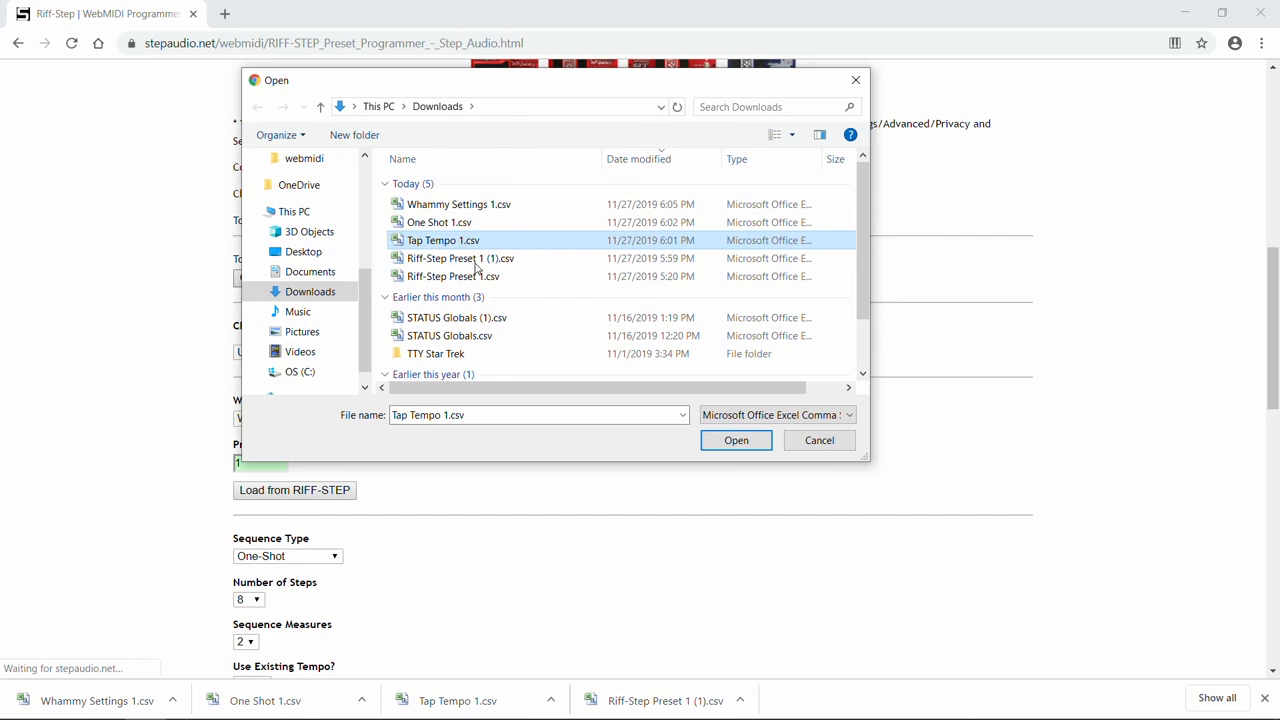
{"action": "left_click", "coordinate": [736, 440]}
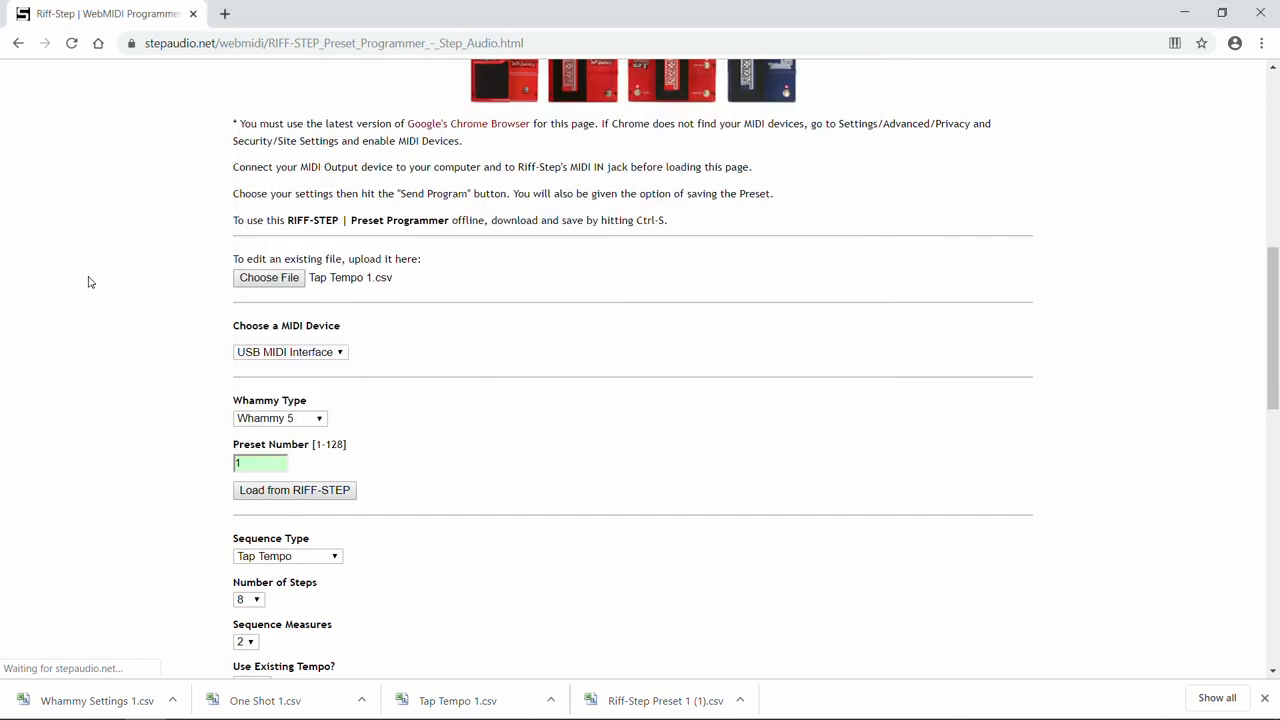
{"action": "scroll", "scroll_direction": "down", "scroll_amount": 3}
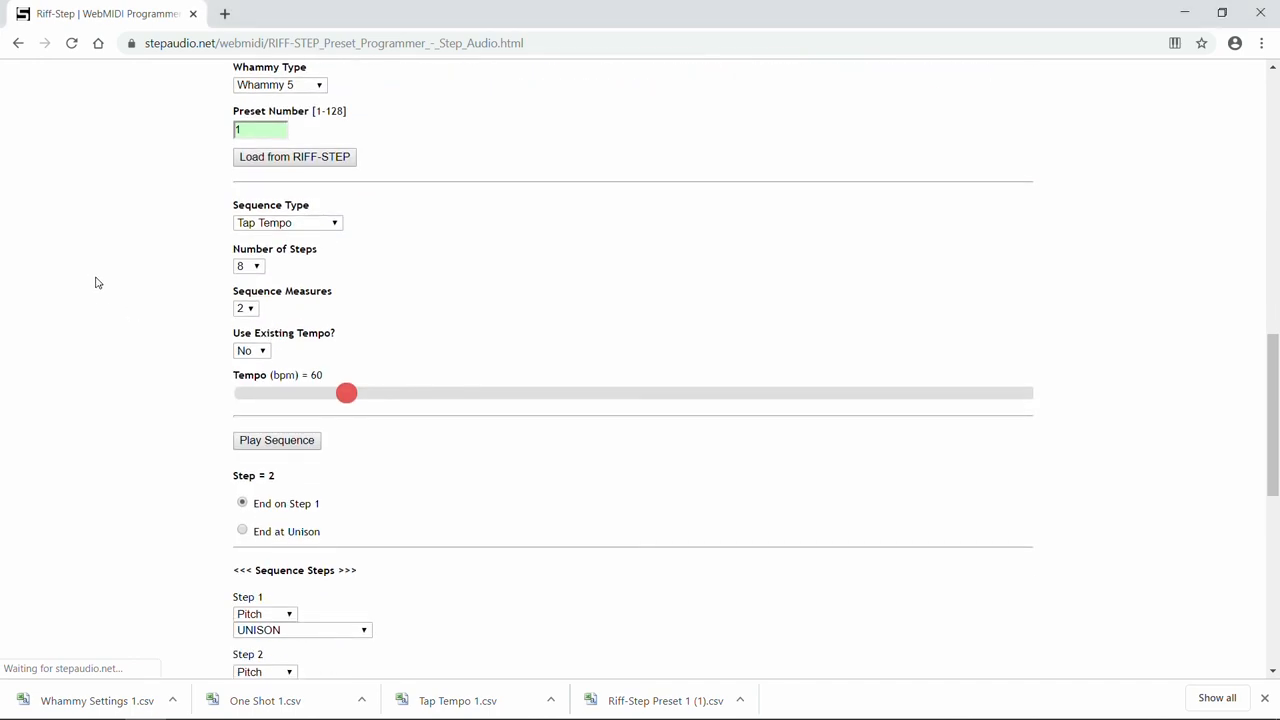